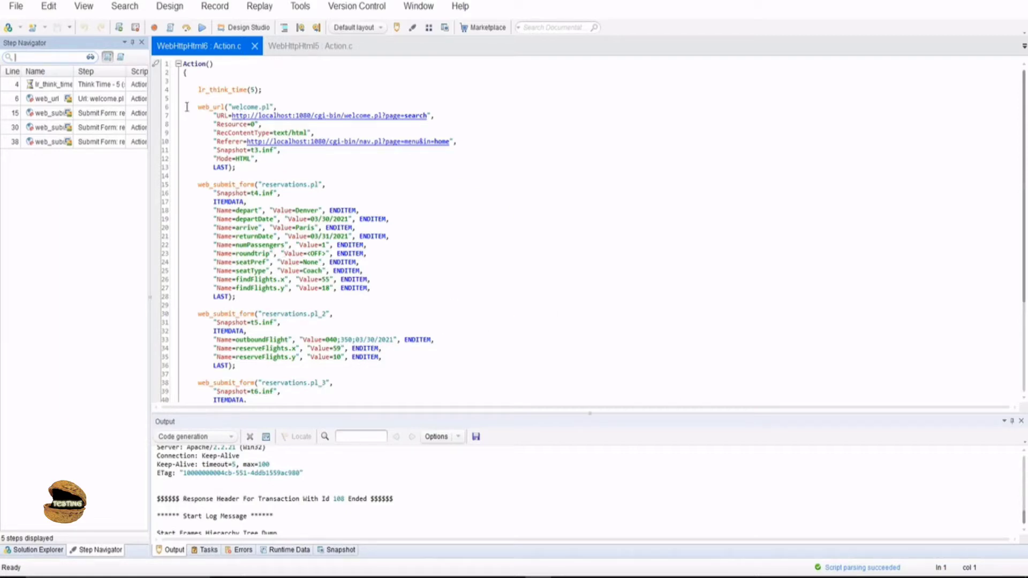
Step: Review WebHttpHtml6's vuser_init and vuser_end files from Solution Explorer, then return to Action.c
click(33, 549)
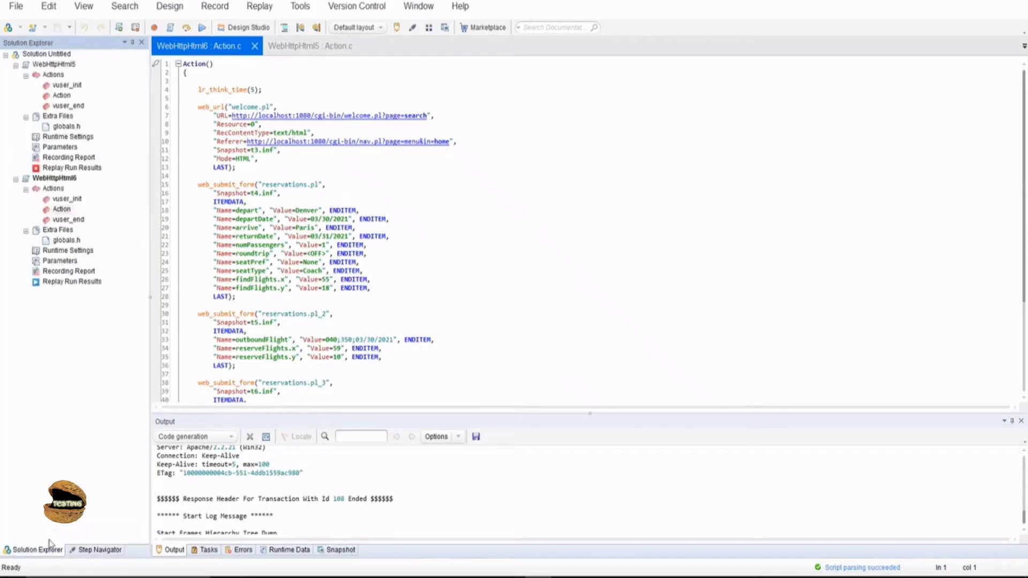
mouse_move(59, 261)
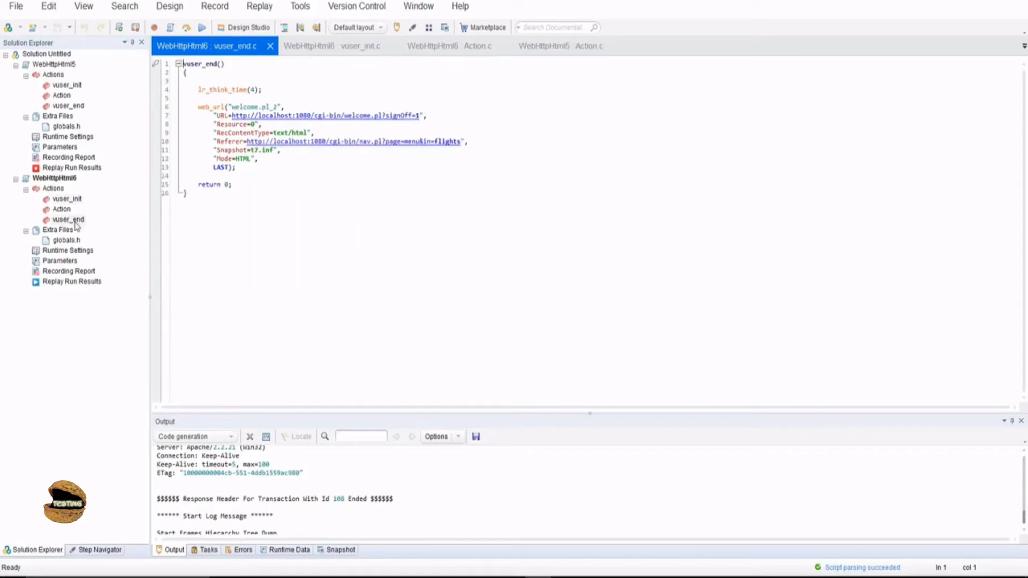
click(433, 46)
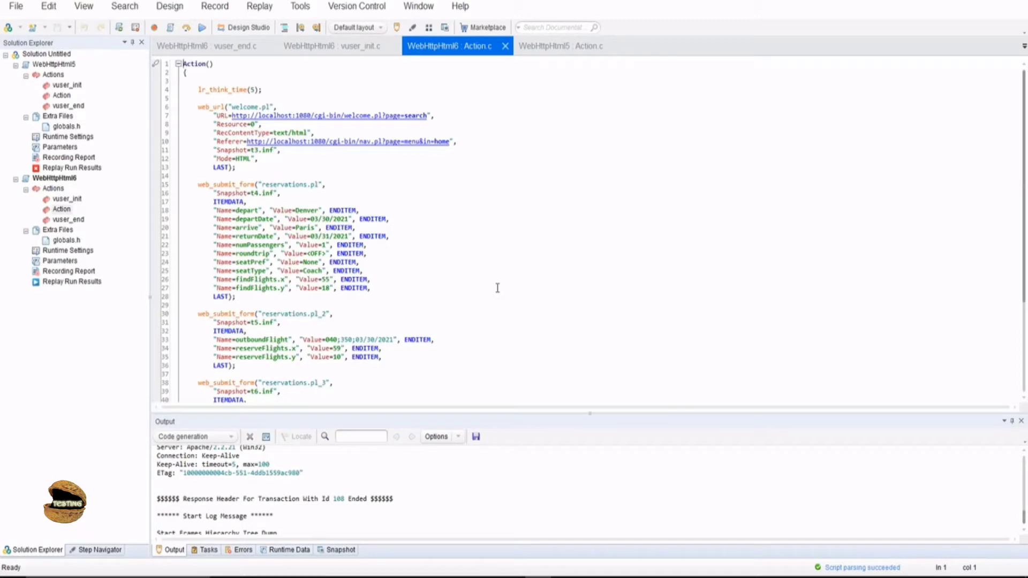
mouse_move(460, 300)
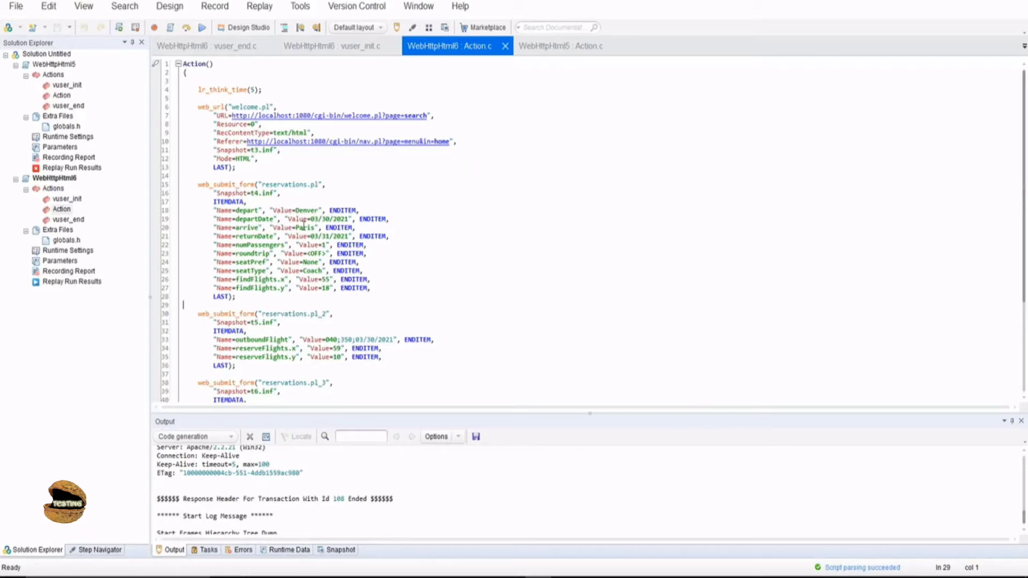
mouse_move(307, 197)
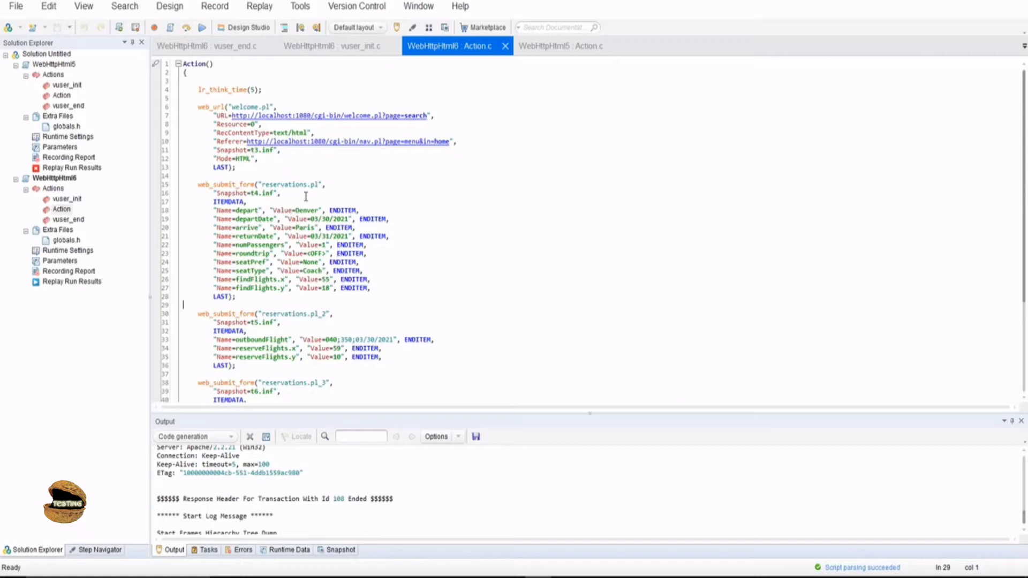
Step: Scroll to the passenger form, select the 'arrive' field name, and open the Design menu
scroll(down, 3)
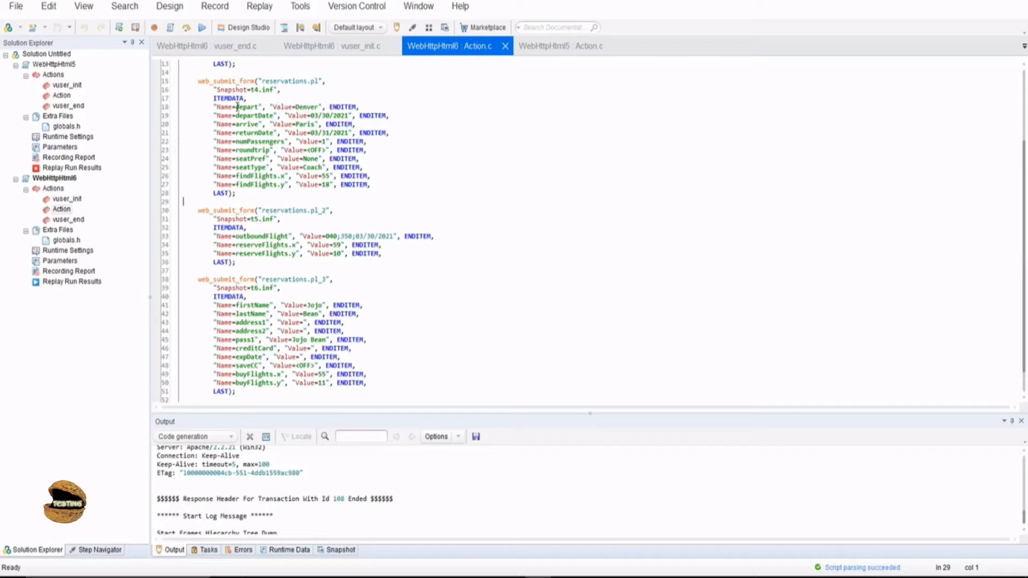
double_click(247, 106)
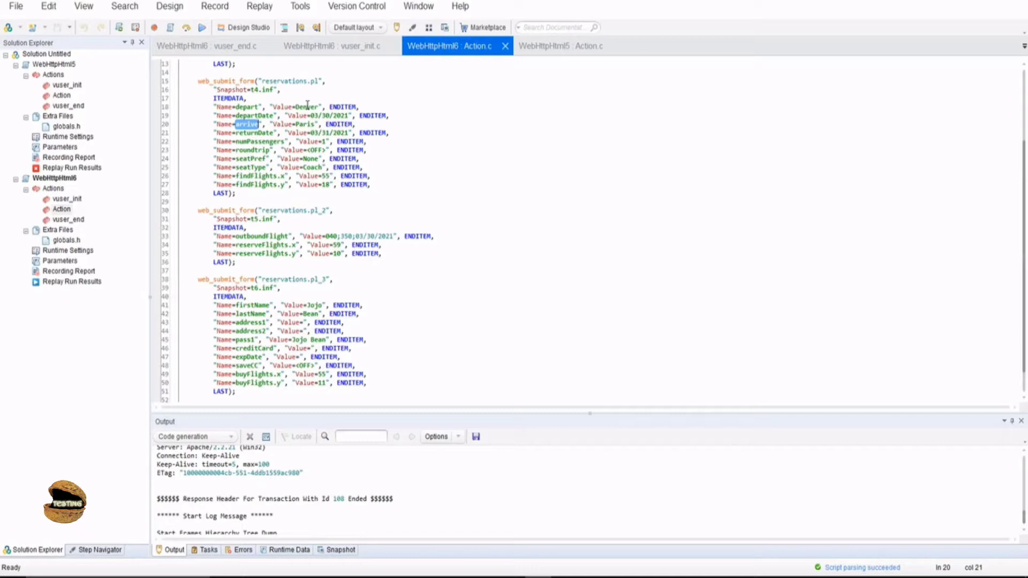
click(169, 7)
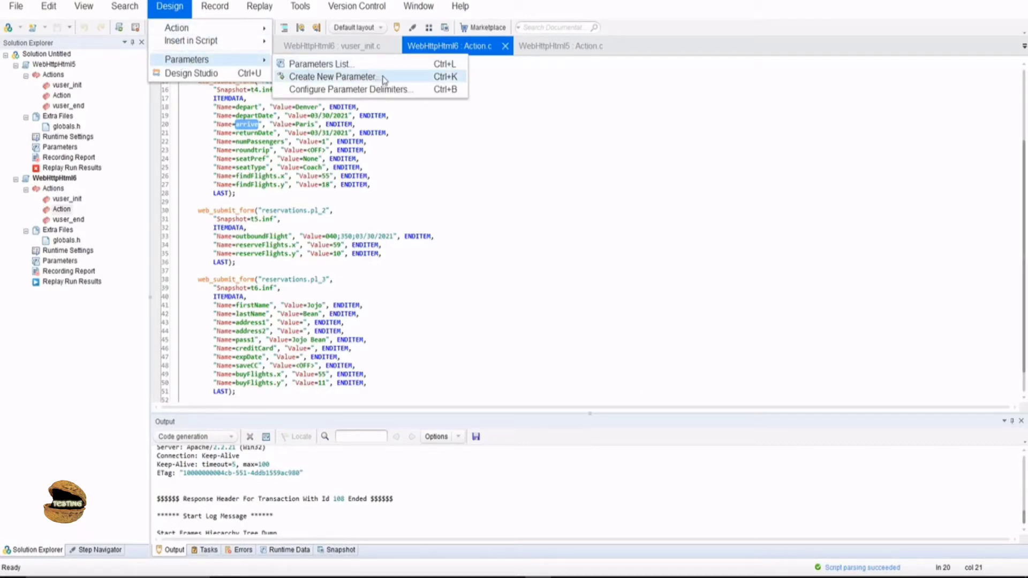
Step: Create a new File-type parameter named Fly_from
click(334, 76)
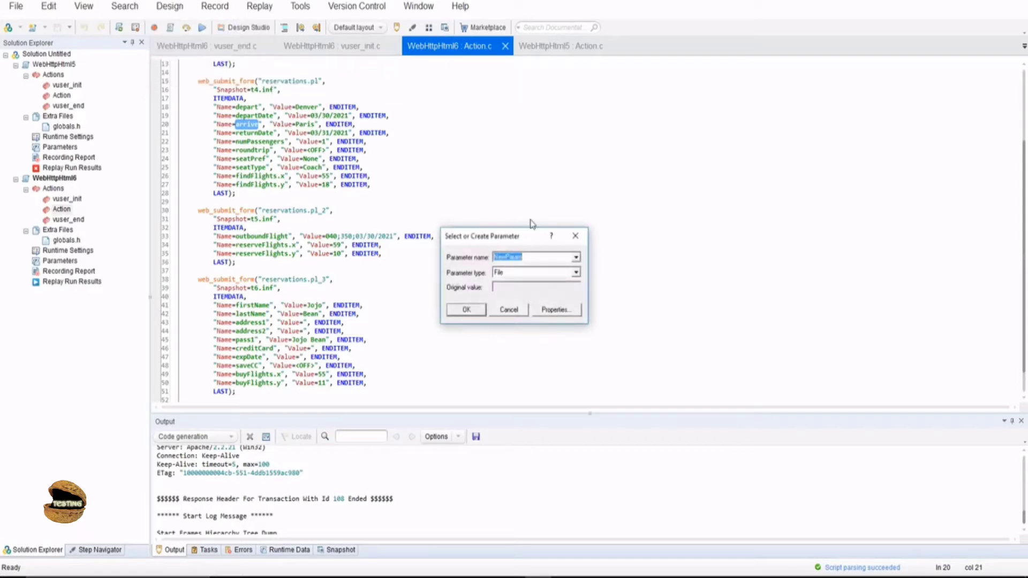
text(Fli)
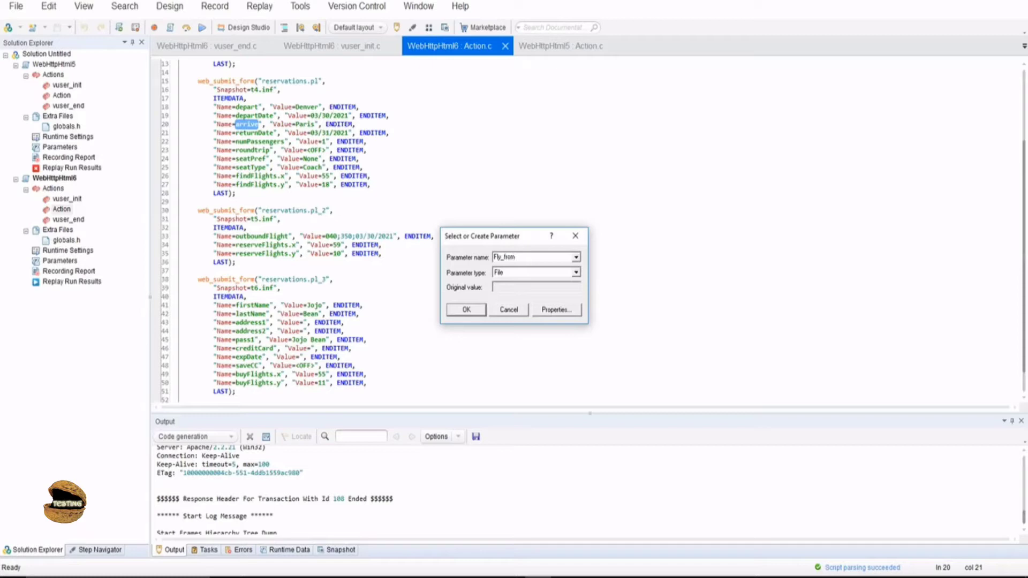
click(531, 257)
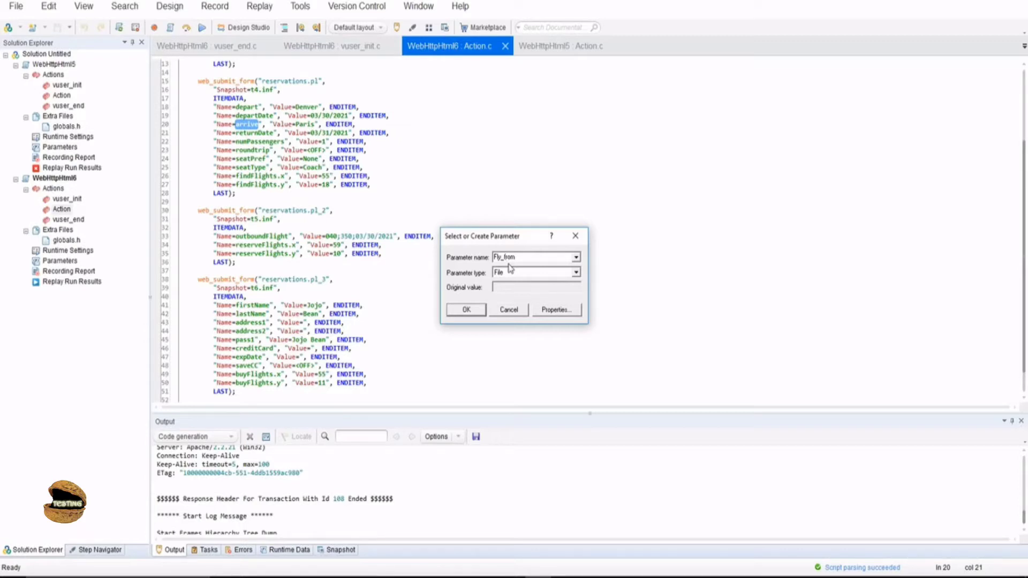
triple_click(535, 257)
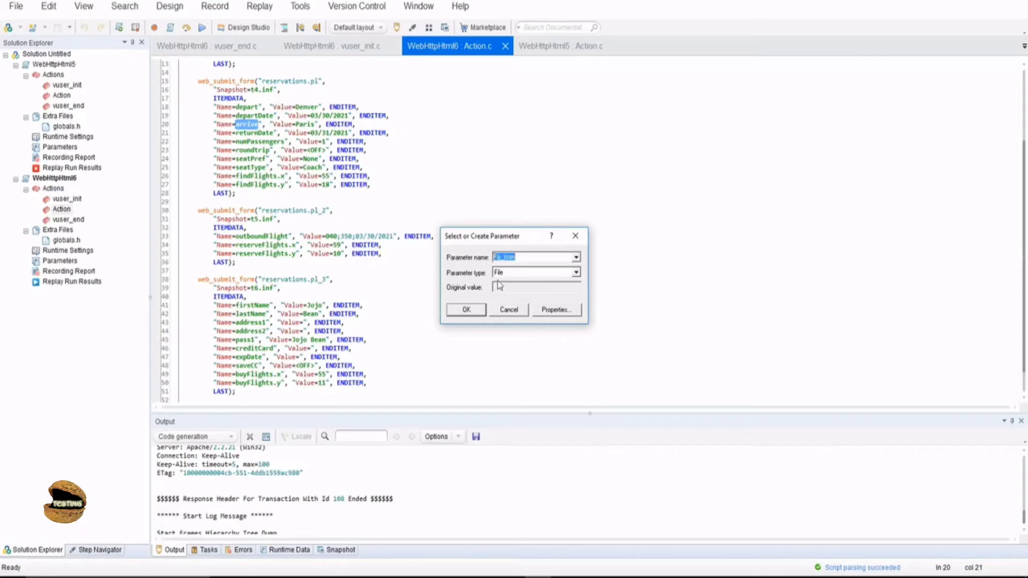
text(Fly_from)
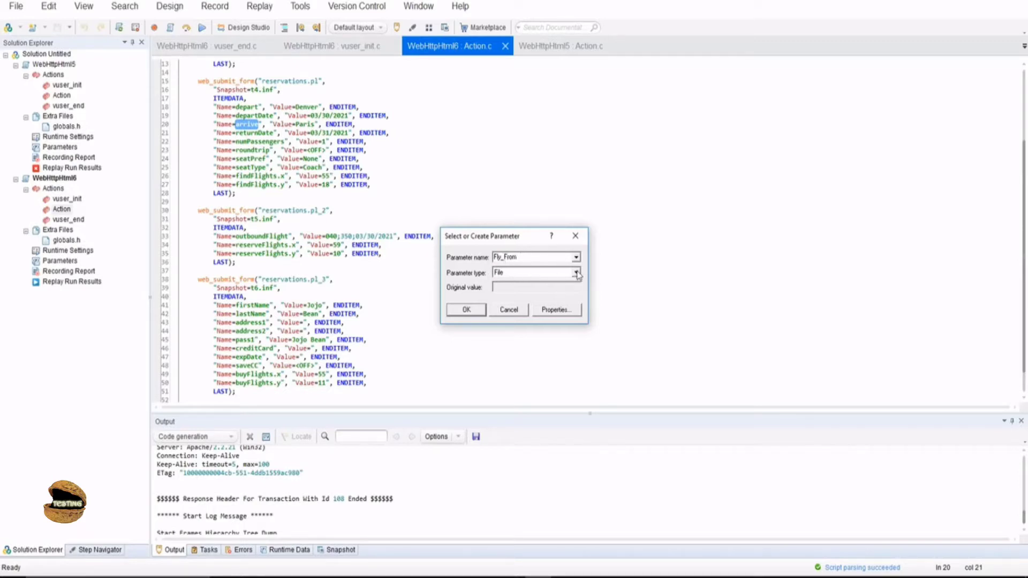
click(576, 273)
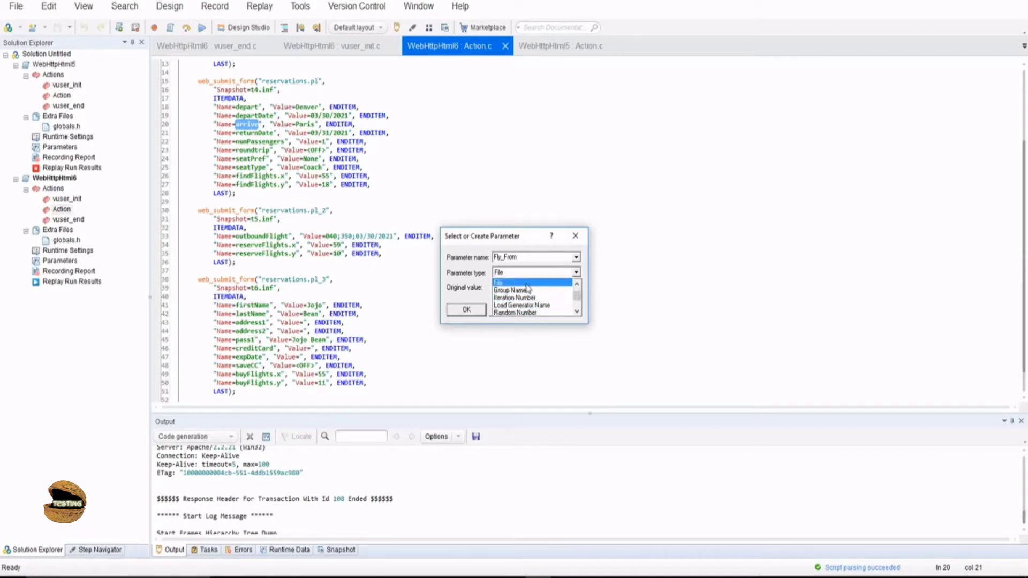
click(500, 283)
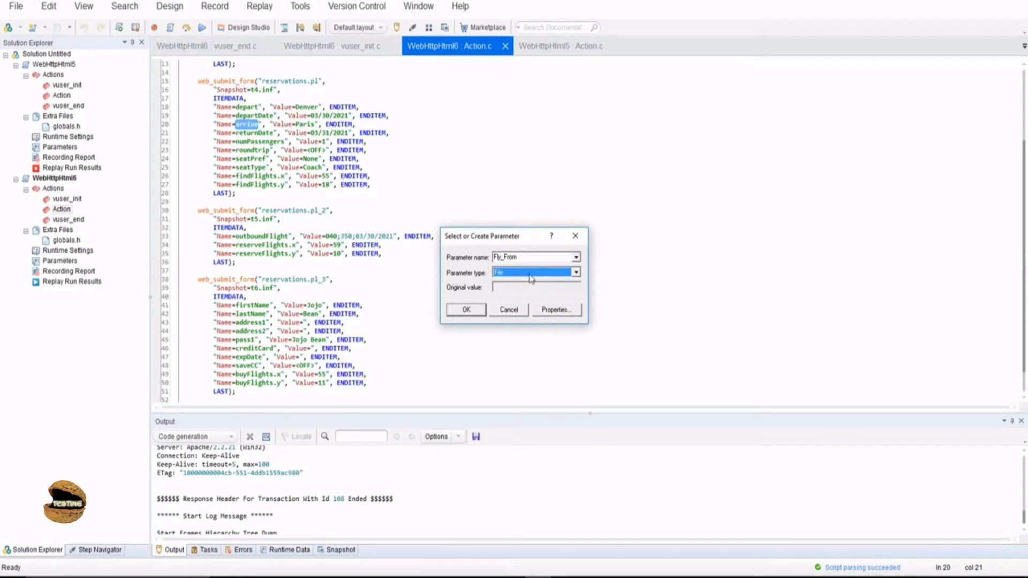
mouse_move(493, 290)
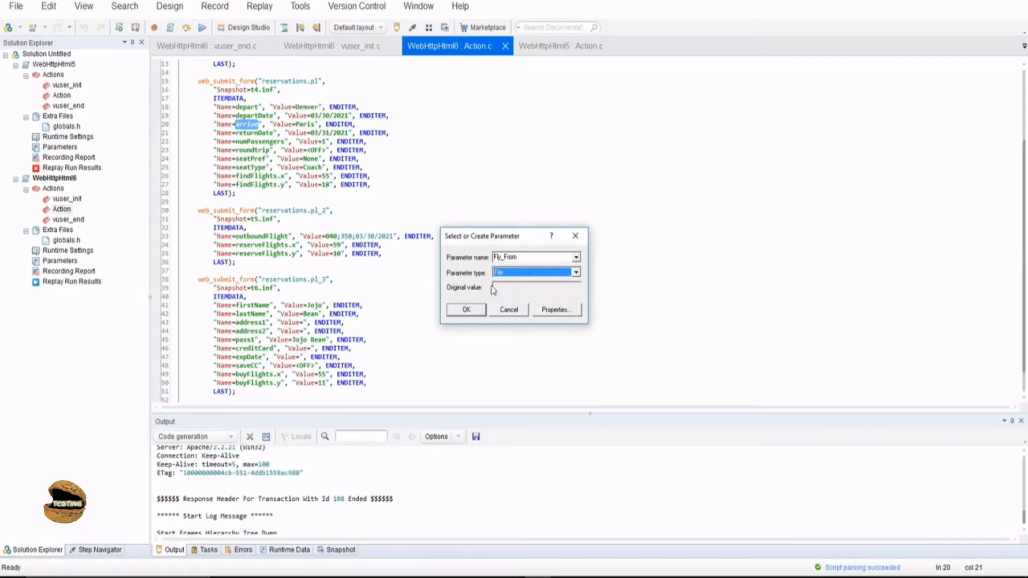
click(508, 309)
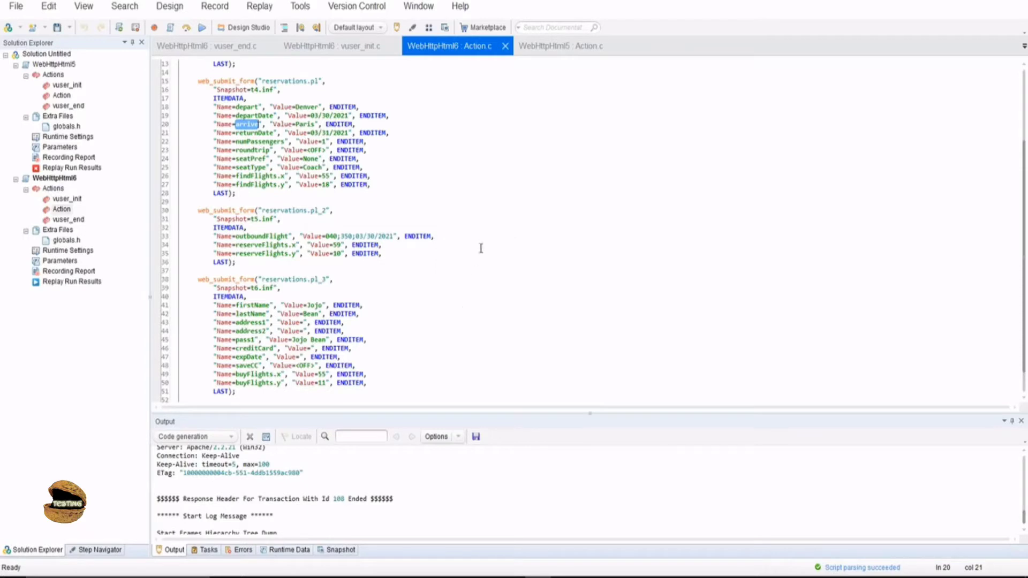
Step: Replace the Denver departure value with Fly_From, checking it in the Parameter List
click(437, 236)
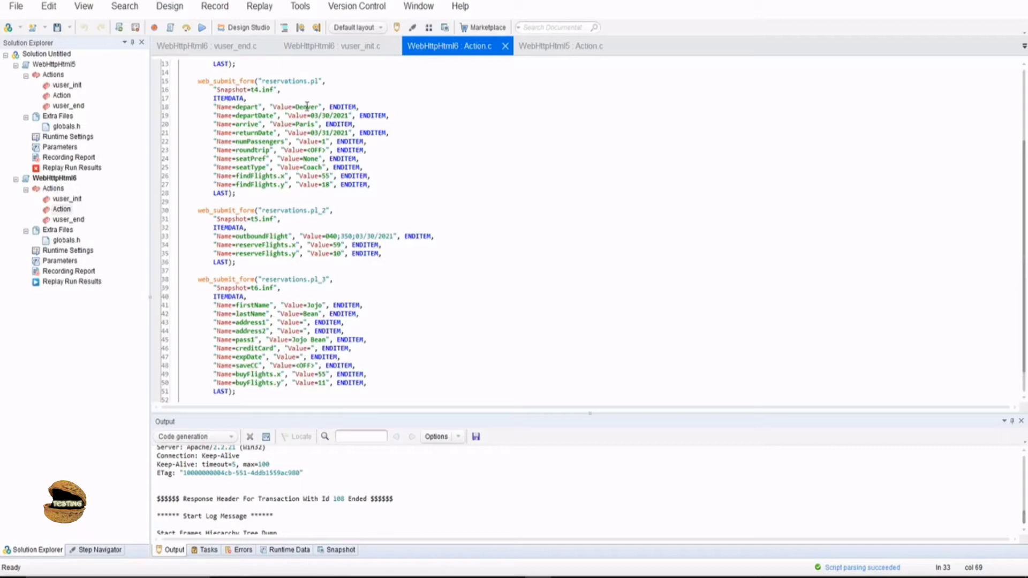
double_click(302, 106)
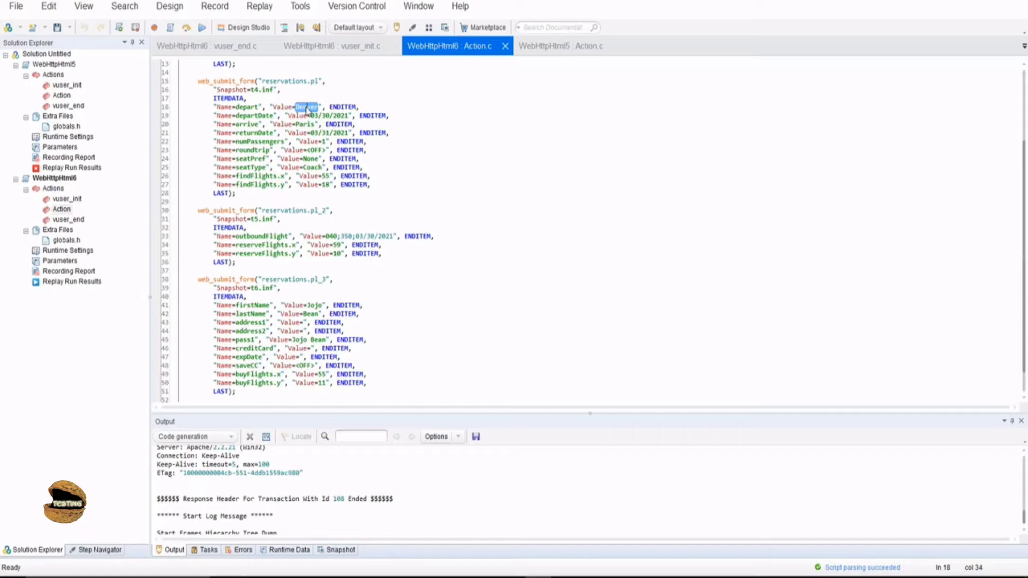
right_click(304, 107)
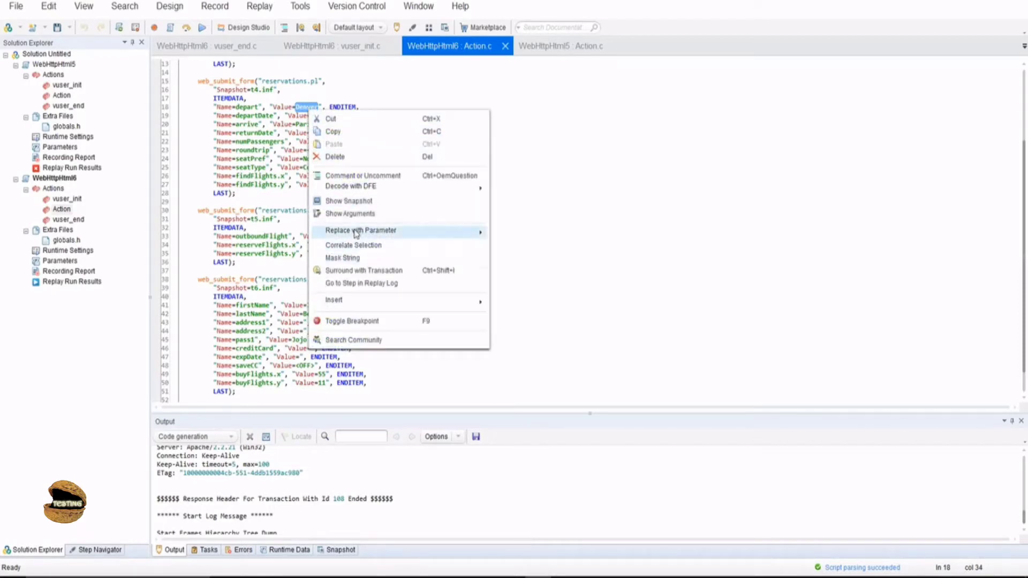
mouse_move(360, 230)
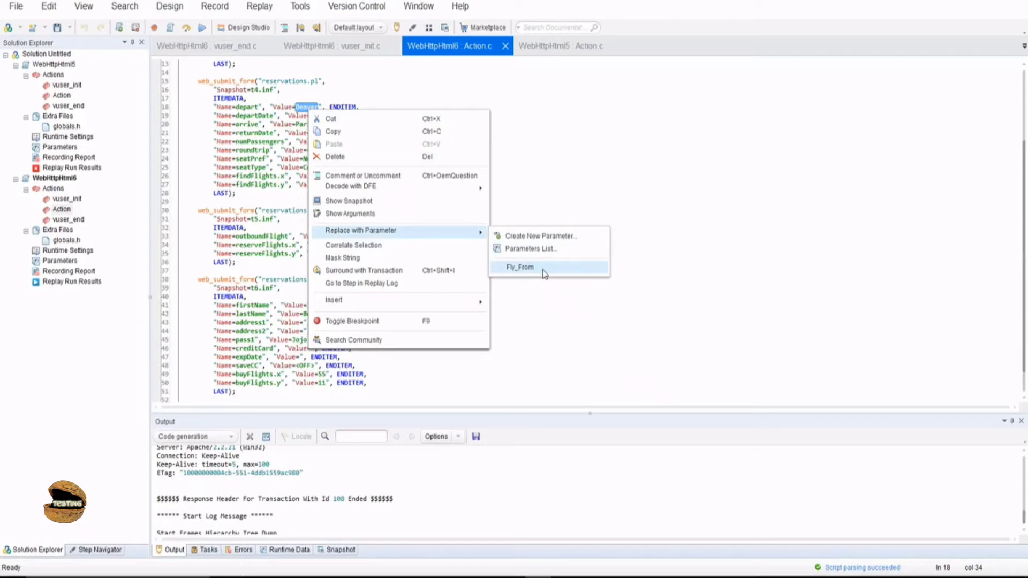
mouse_move(518, 272)
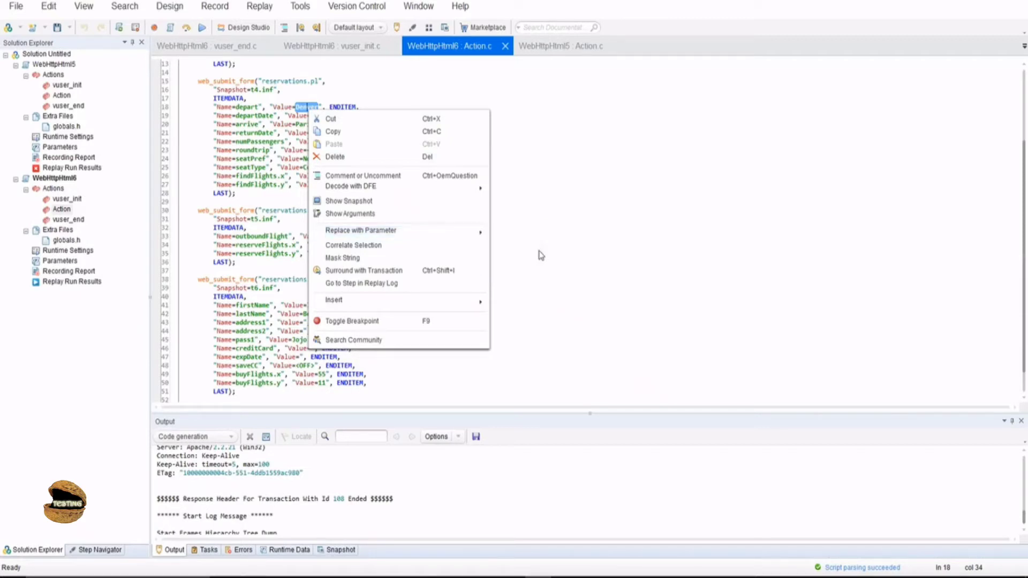
click(361, 231)
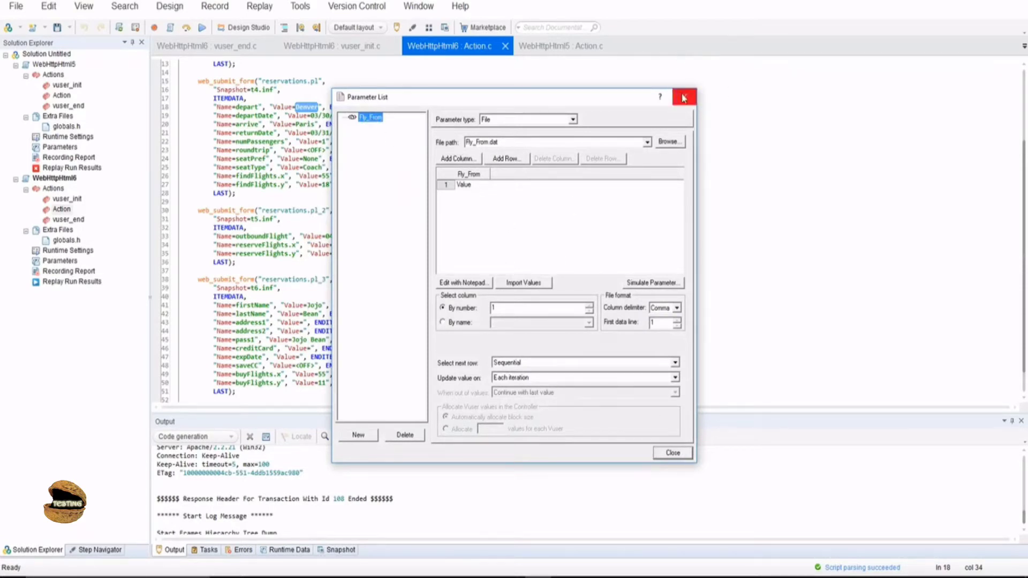
click(683, 97)
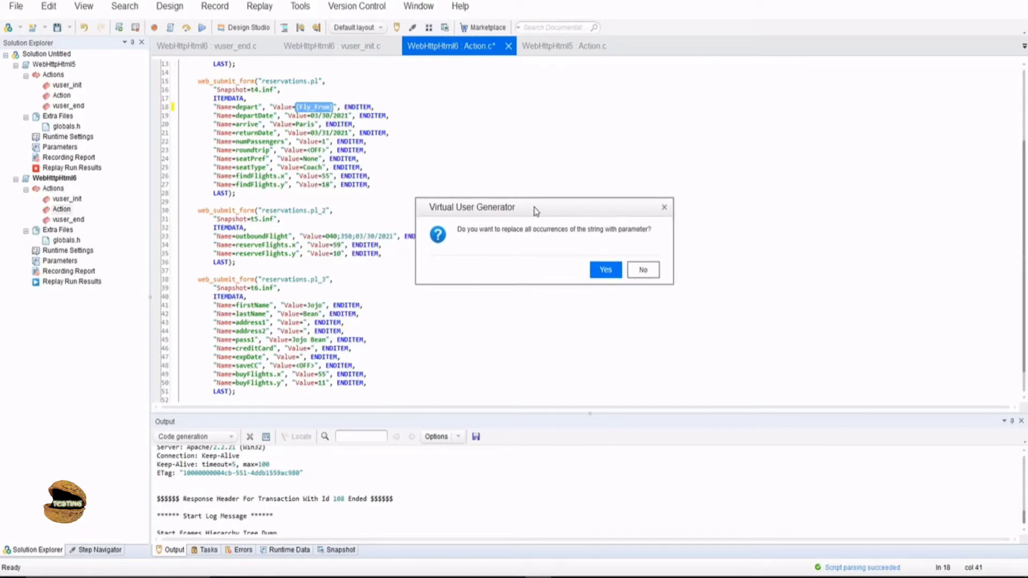
mouse_move(463, 236)
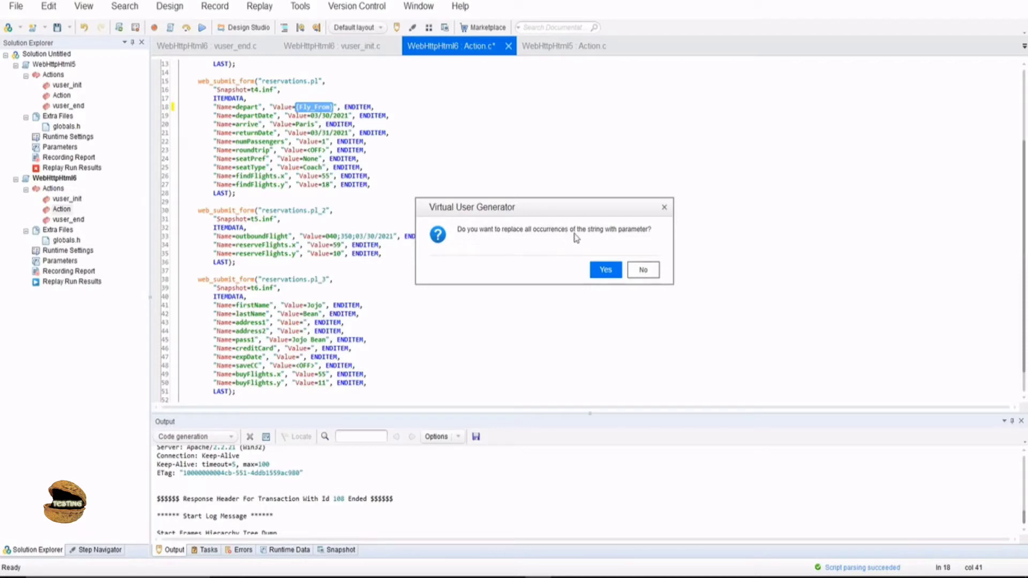
mouse_move(579, 237)
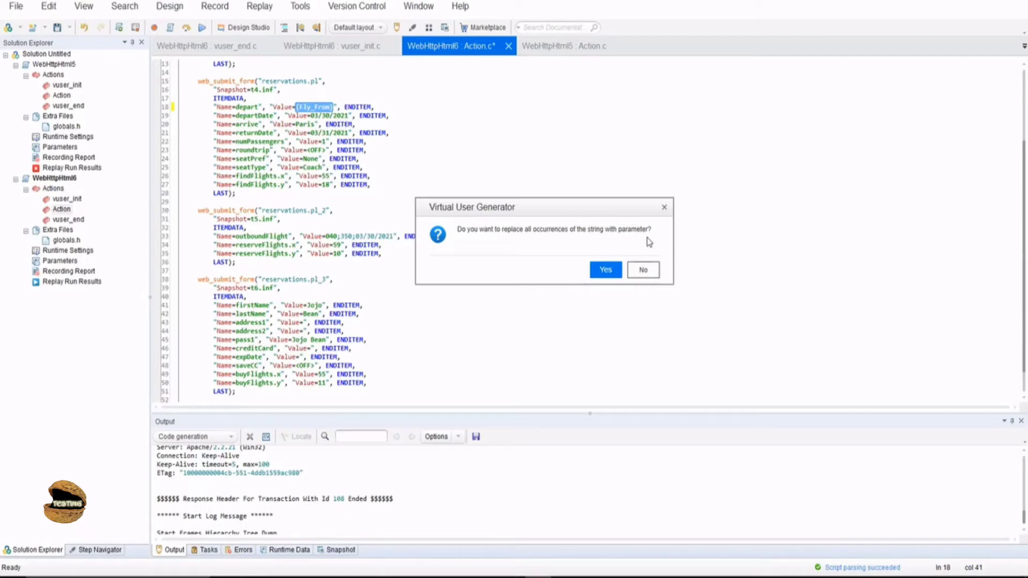
mouse_move(640, 237)
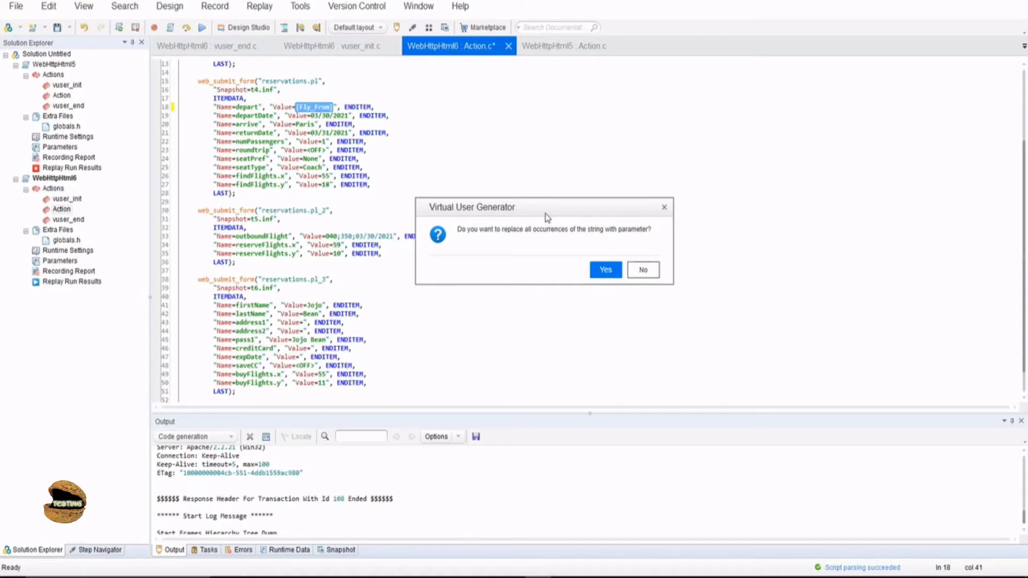
mouse_move(595, 229)
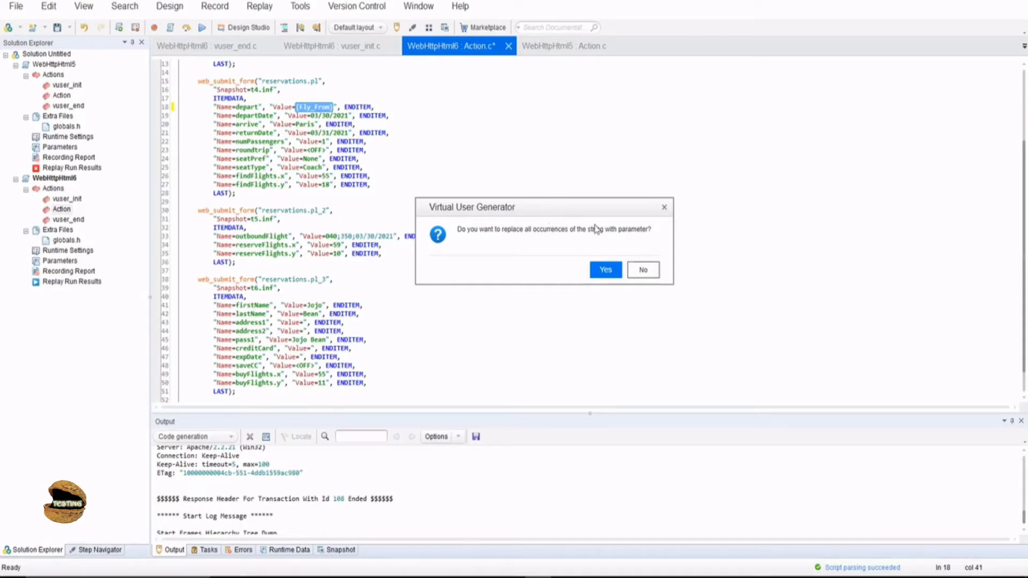
mouse_move(598, 245)
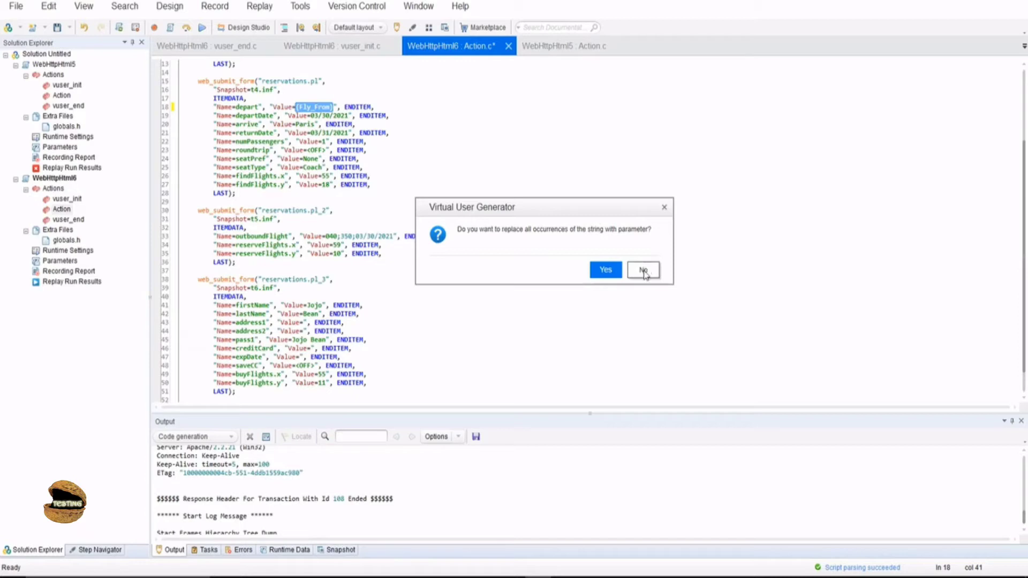
Step: Decline replacing other Denver occurrences, keeping Fly_From only in the departure field
click(642, 270)
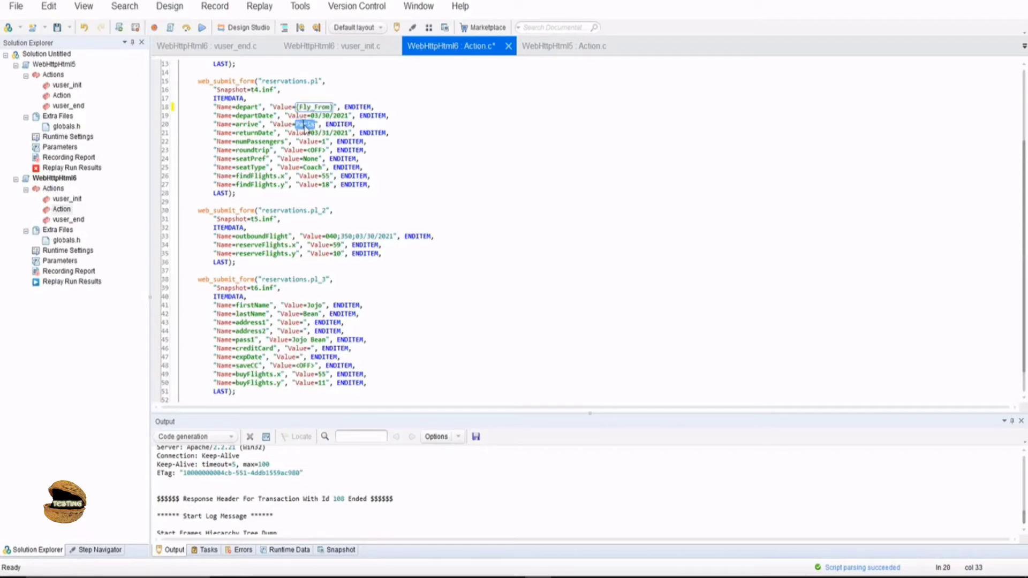
Step: Replace every Paris occurrence with a new File parameter named Fly_To
right_click(305, 124)
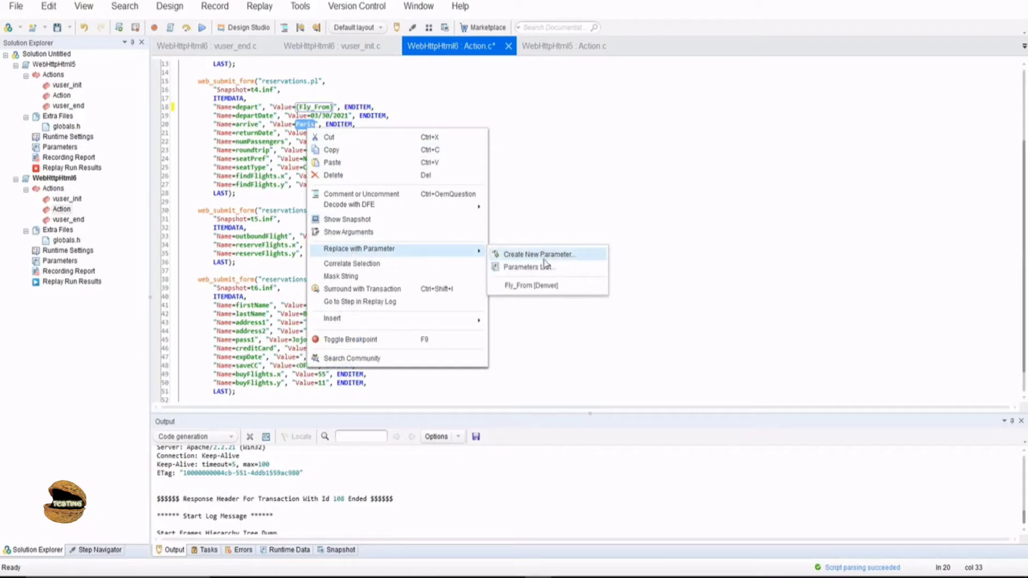
mouse_move(529, 286)
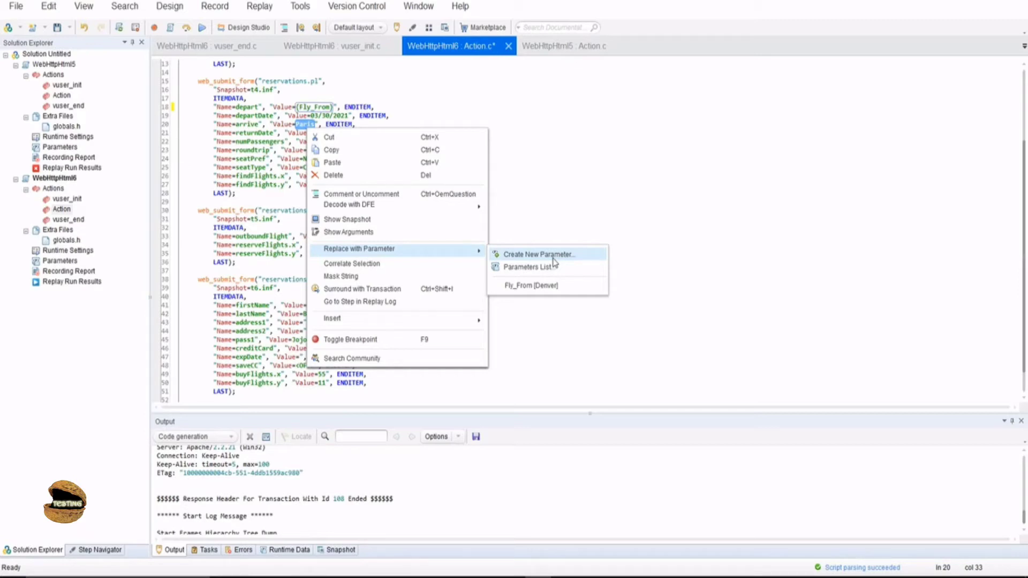
mouse_move(532, 262)
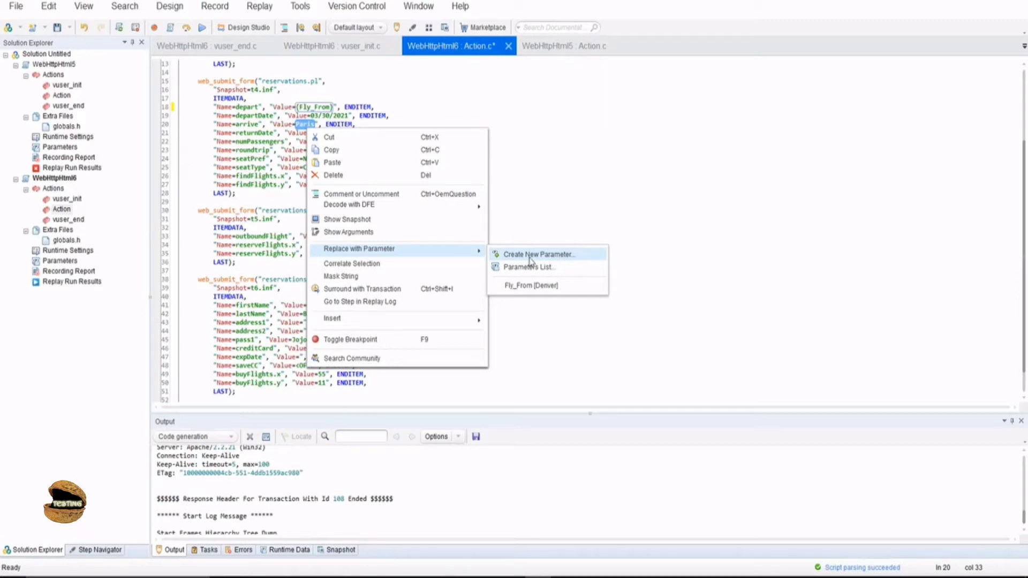
click(541, 255)
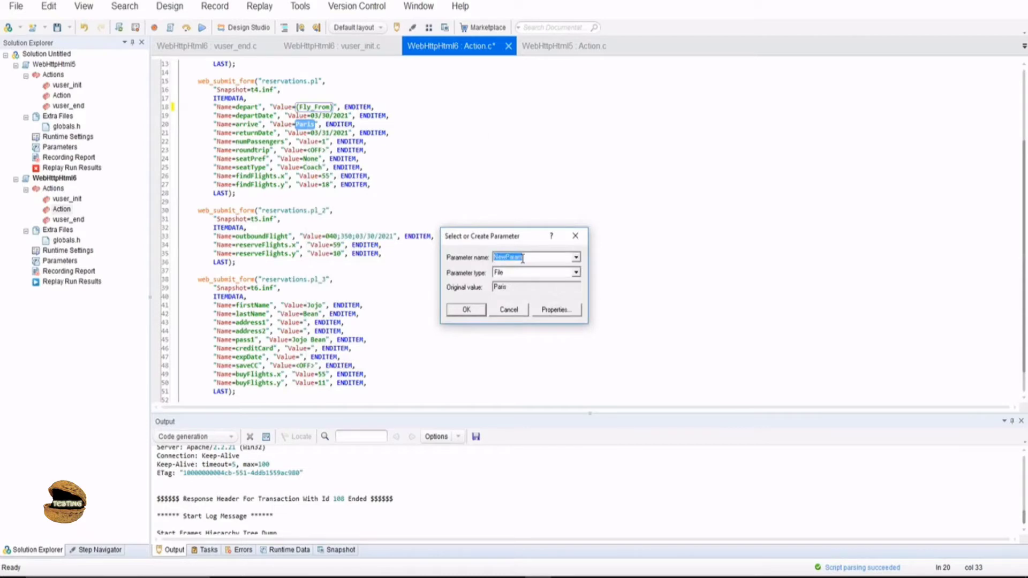
text(Fly_To)
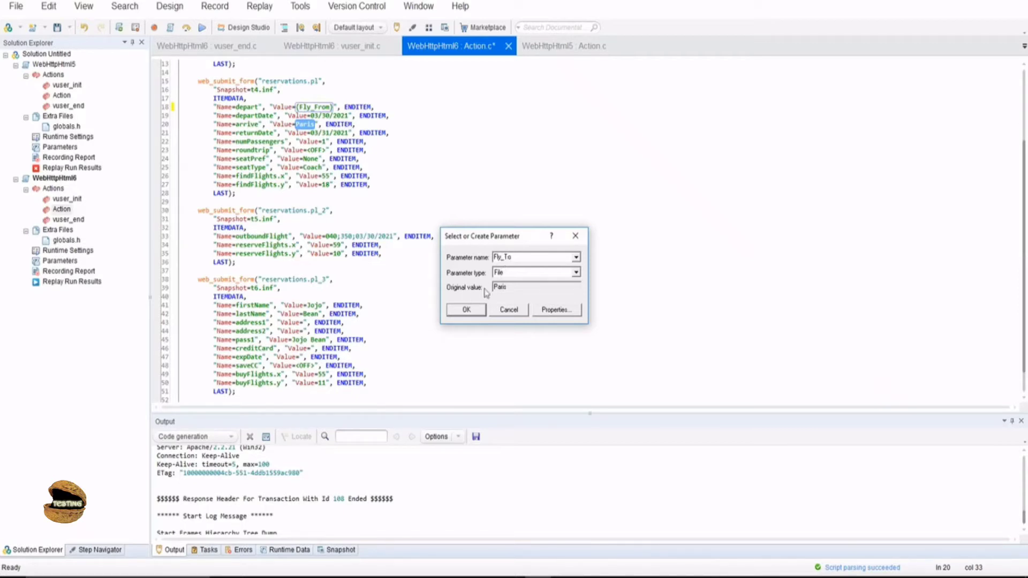
click(466, 309)
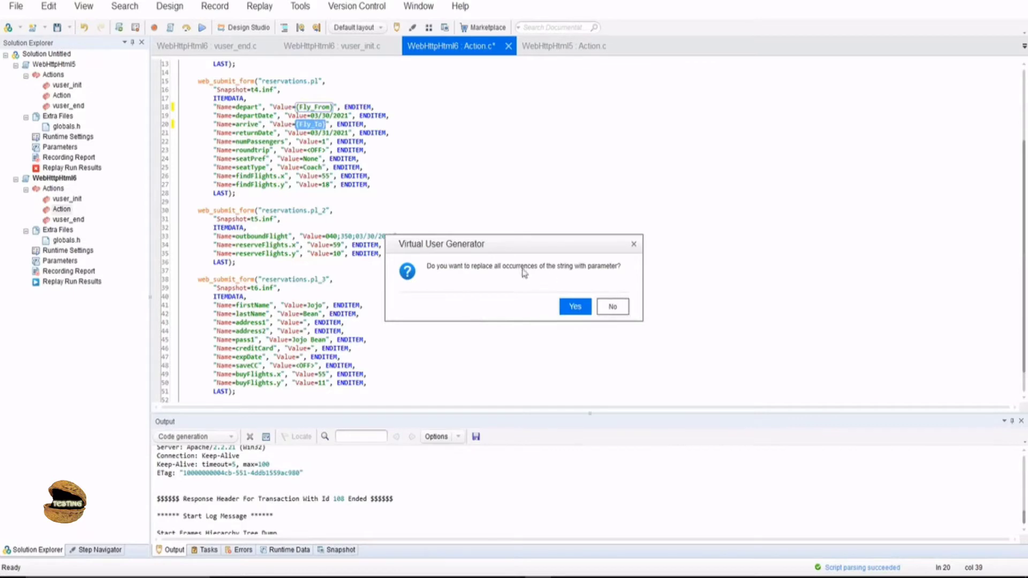
click(575, 306)
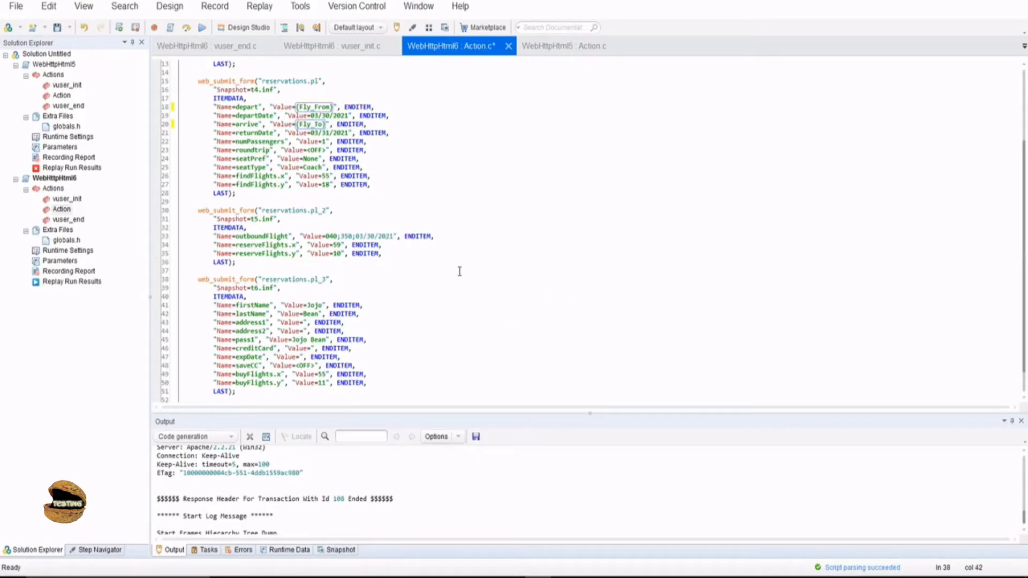
mouse_move(455, 272)
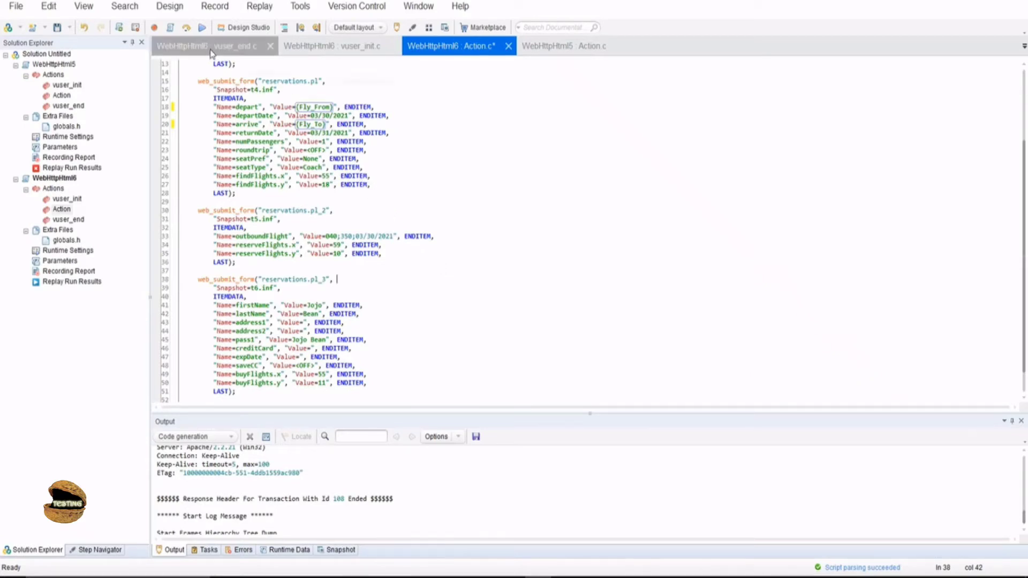
Step: Open Design > Parameters > Parameters List
click(169, 6)
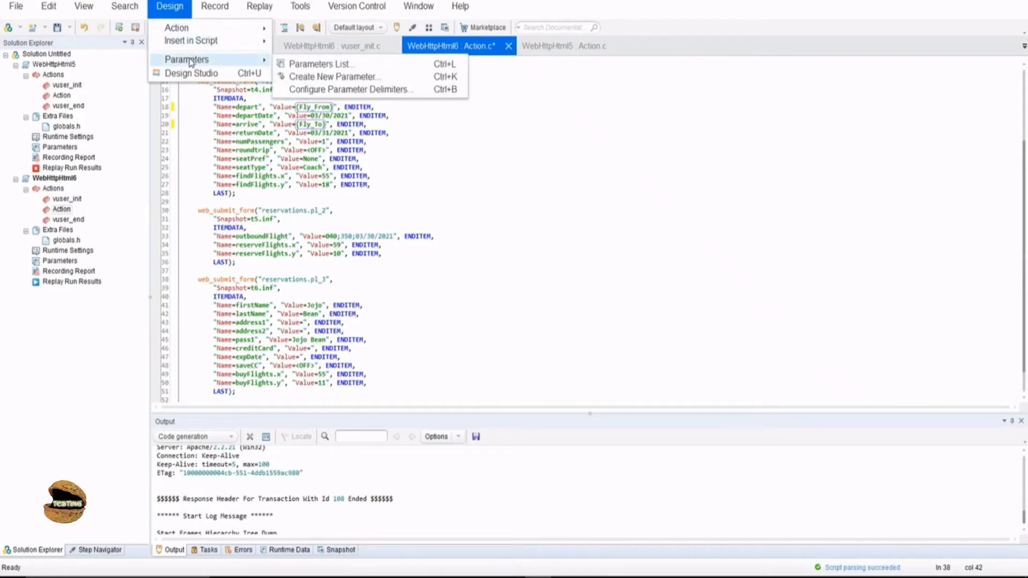
click(322, 64)
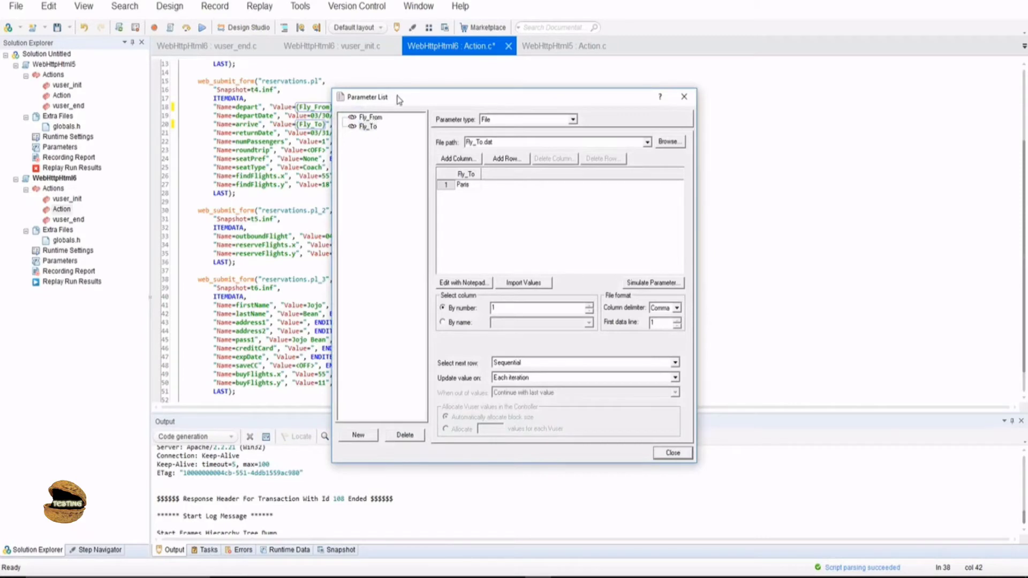
Step: Add London as Fly_To's second row and open its data file in Notepad
drag(374, 96, 443, 96)
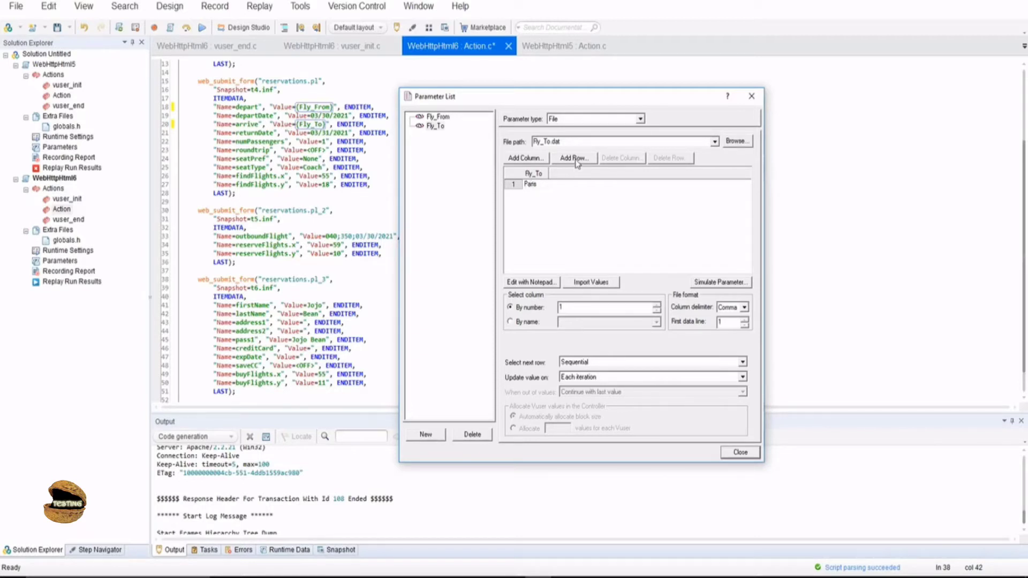
click(573, 158)
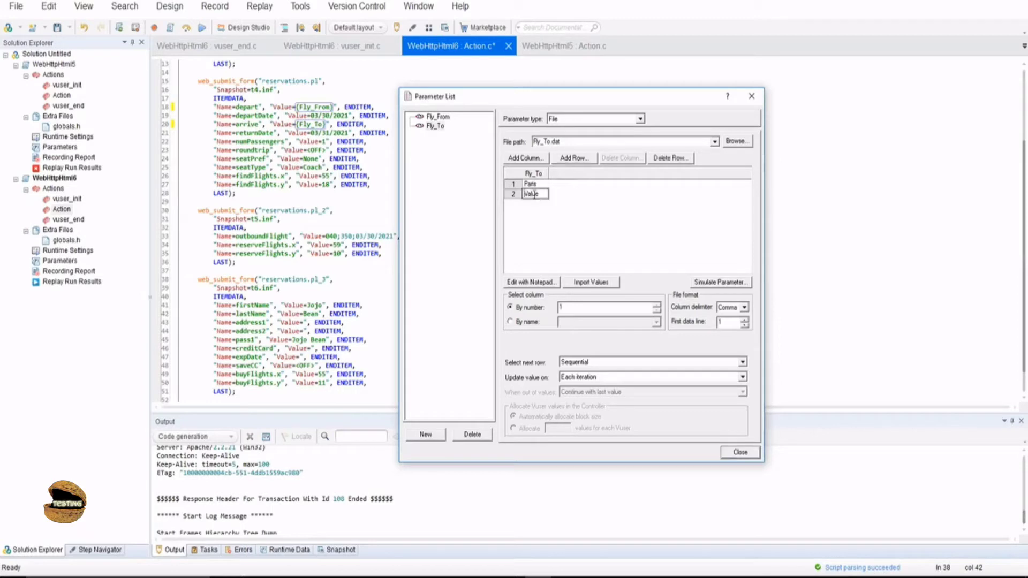
double_click(532, 193)
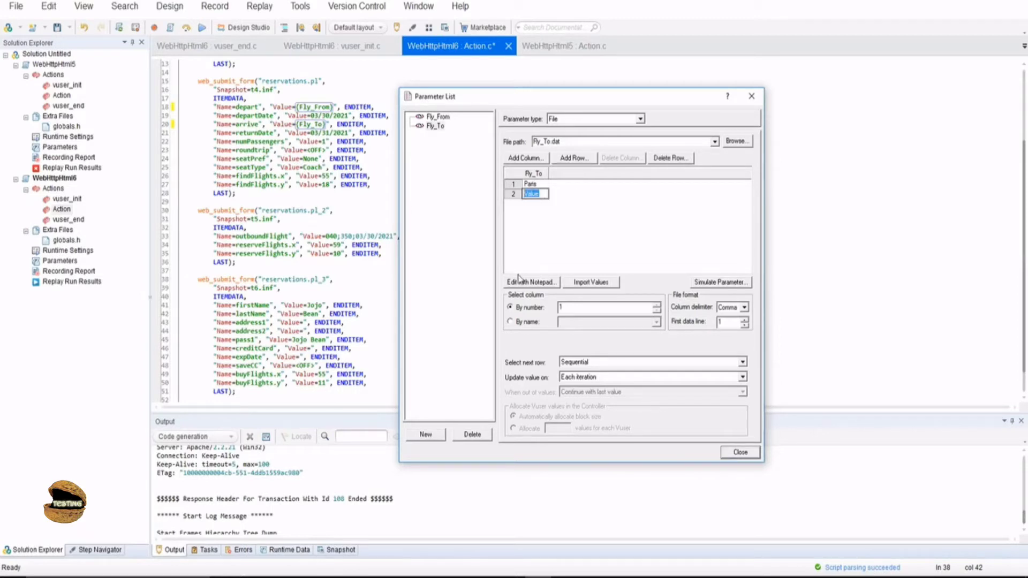
text(London)
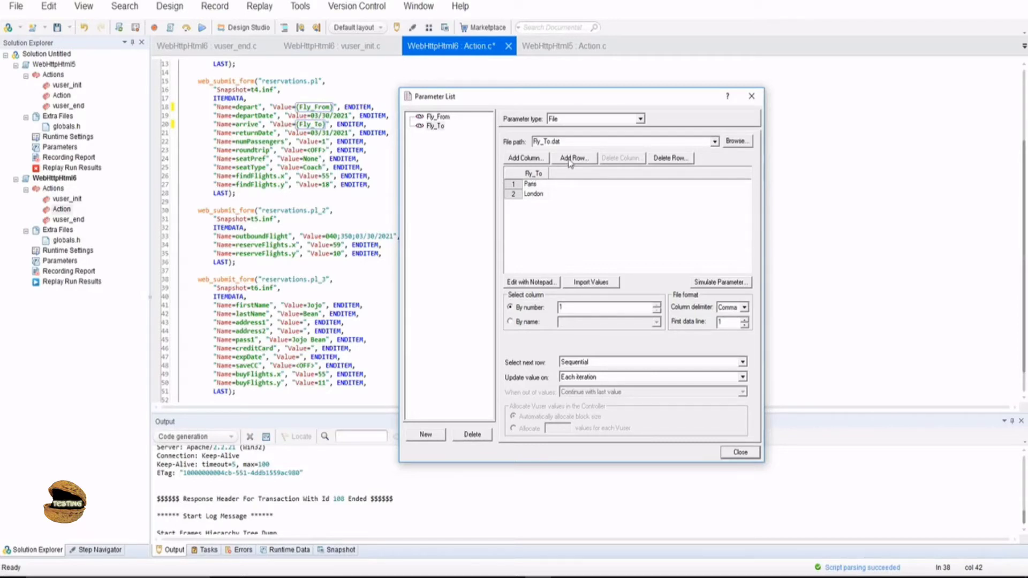
mouse_move(538, 289)
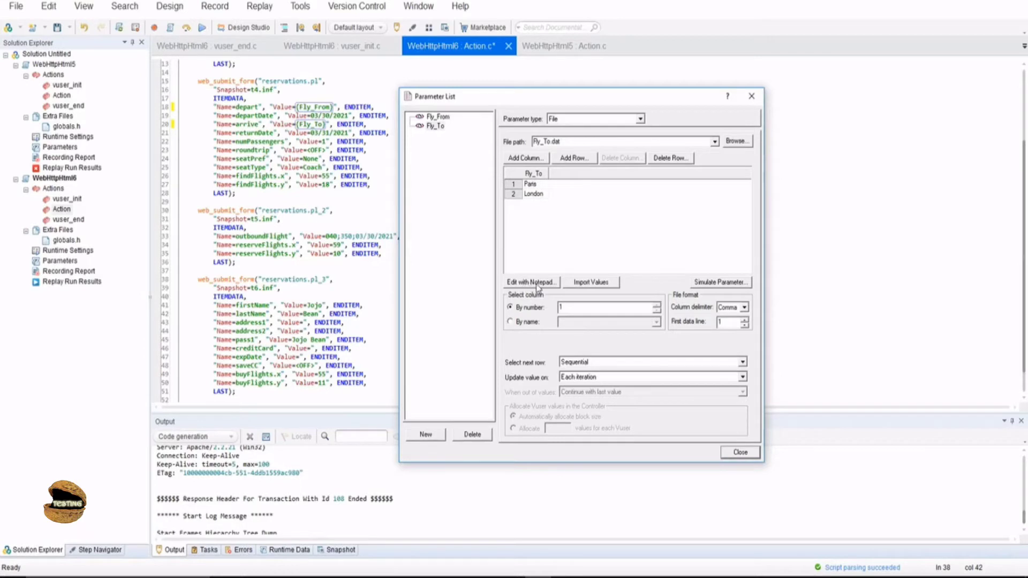
click(529, 282)
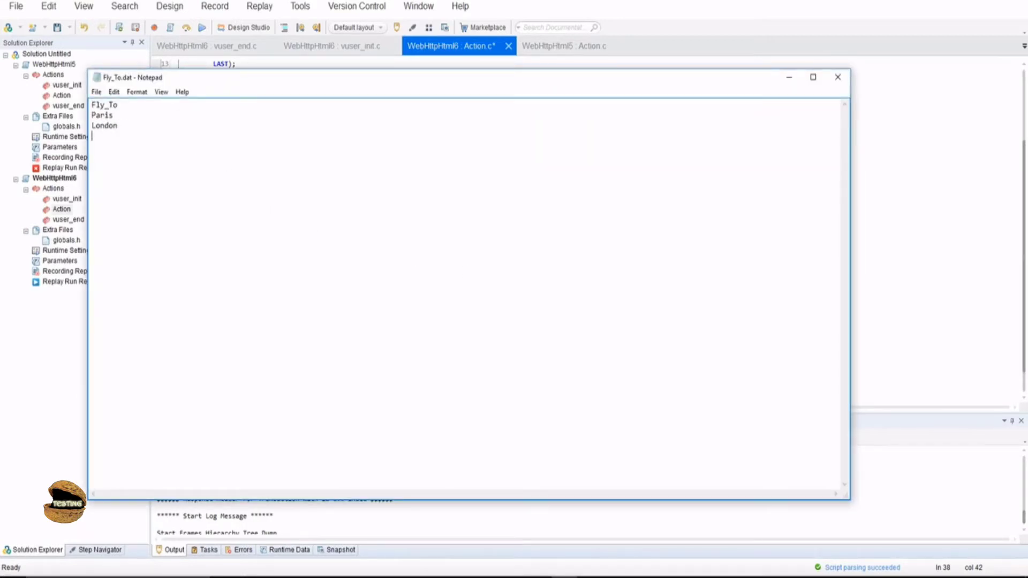
Step: Type Zurich as the third Fly_To value in Notepad
text(Zu)
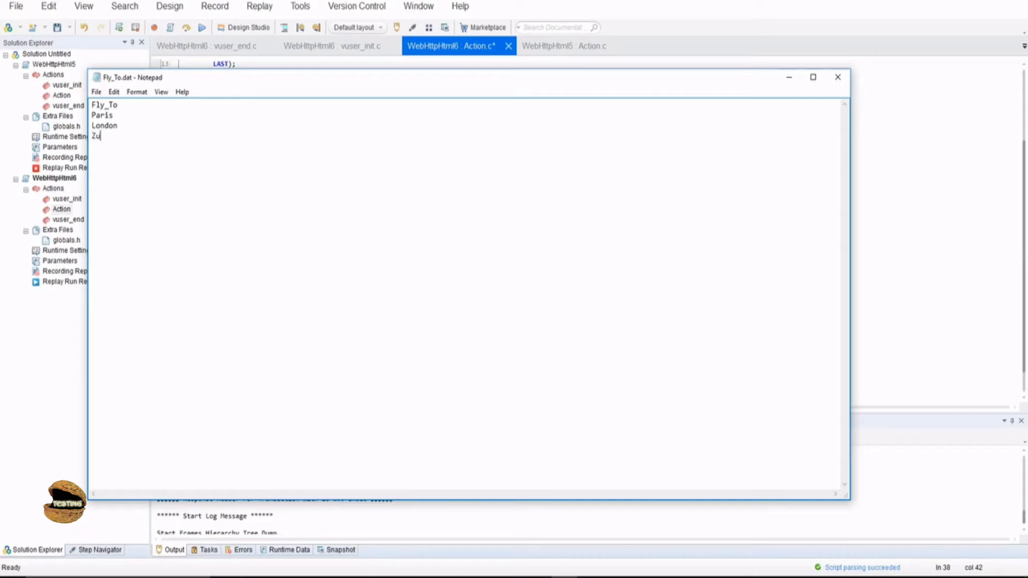
text(rich)
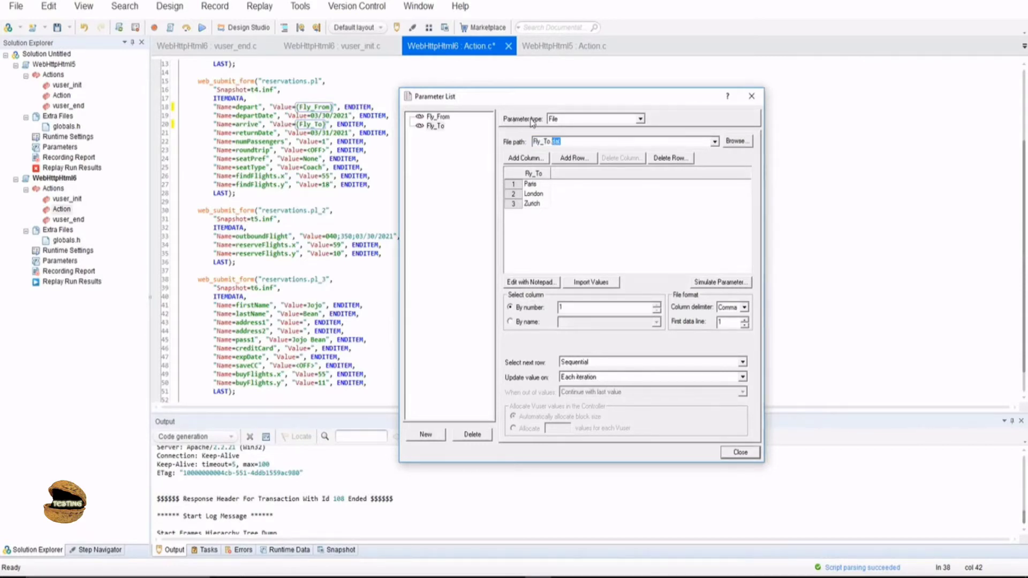
mouse_move(578, 124)
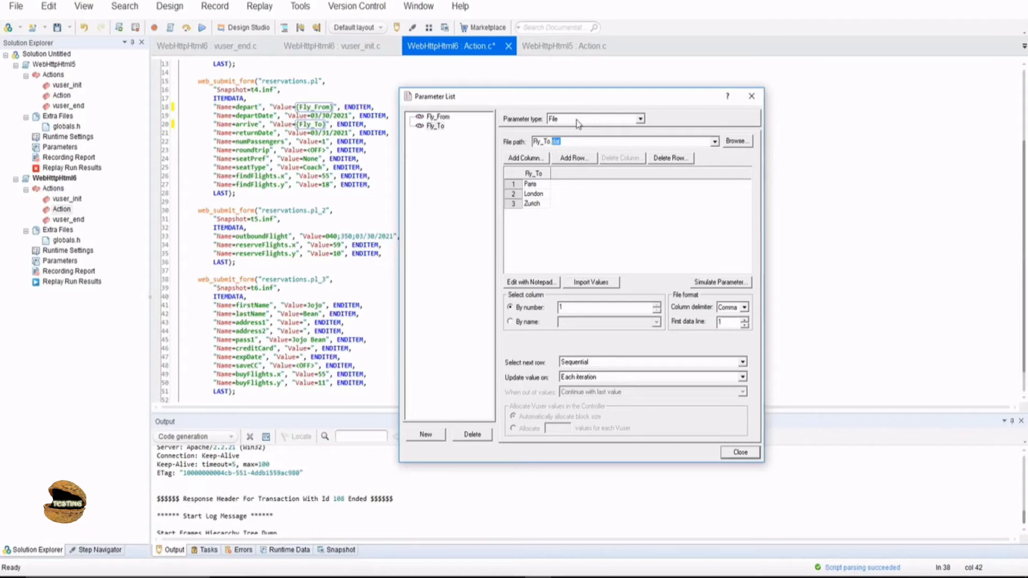
mouse_move(544, 211)
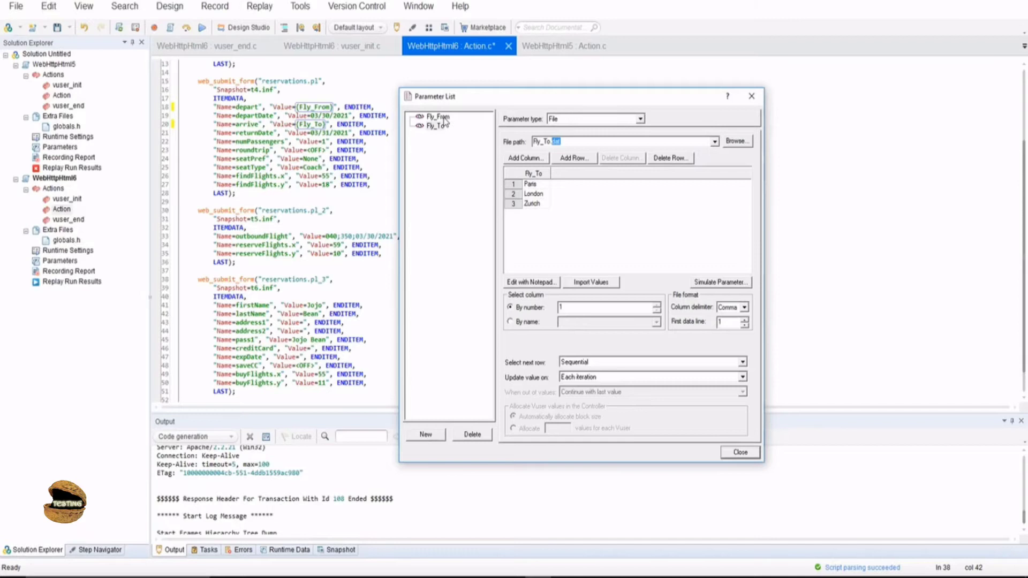
Step: Select Fly_From in the Parameter List to show its single value, Denver
click(435, 117)
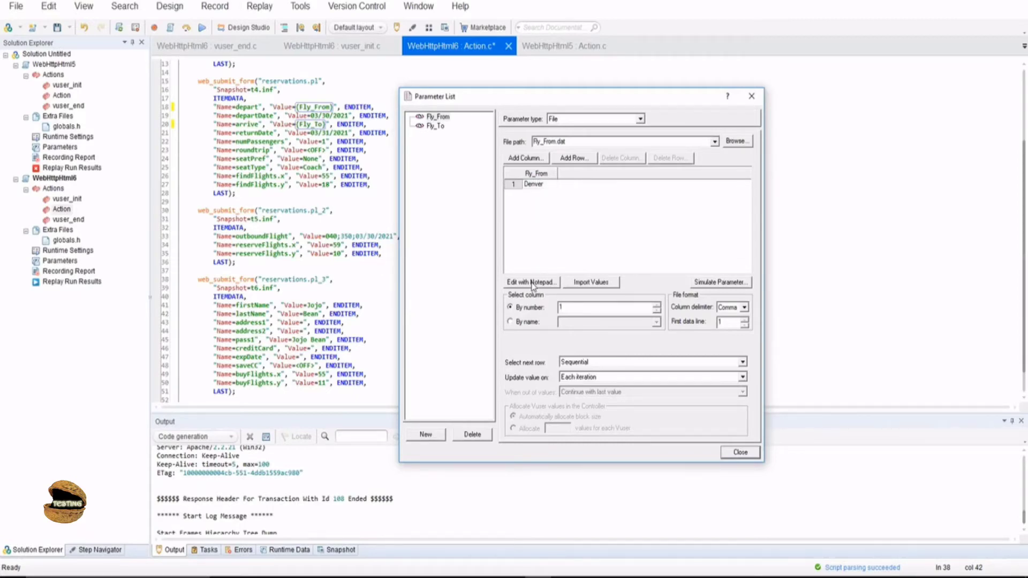
Step: Append Portland and London after Denver in Fly_From's data file in Notepad, then save
click(531, 282)
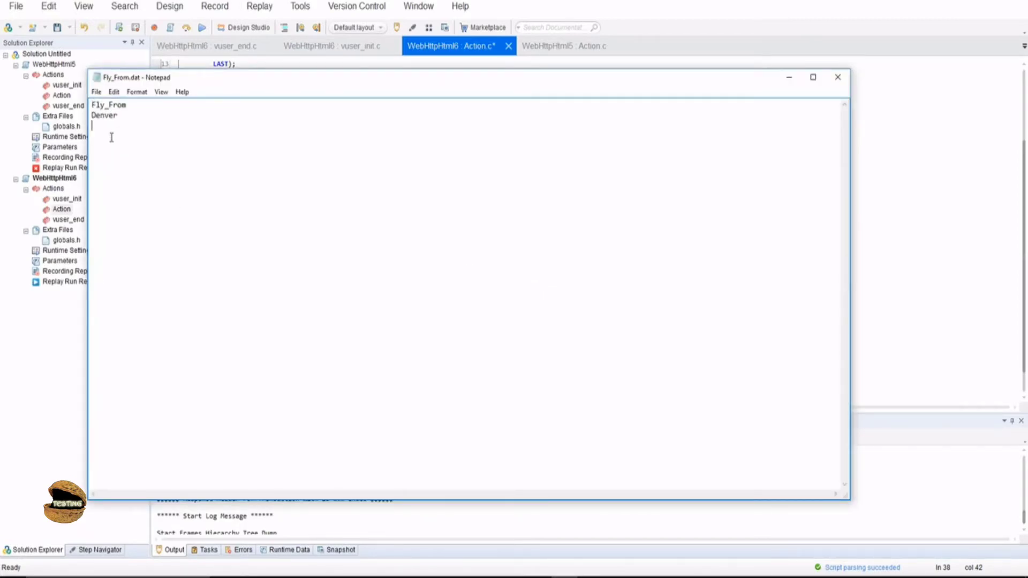
text(Port)
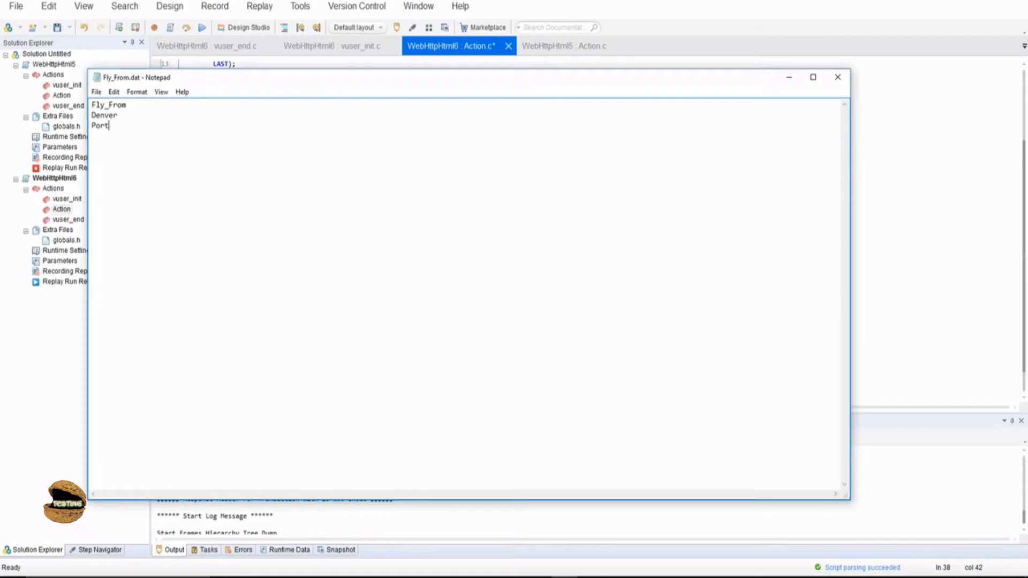
text(land)
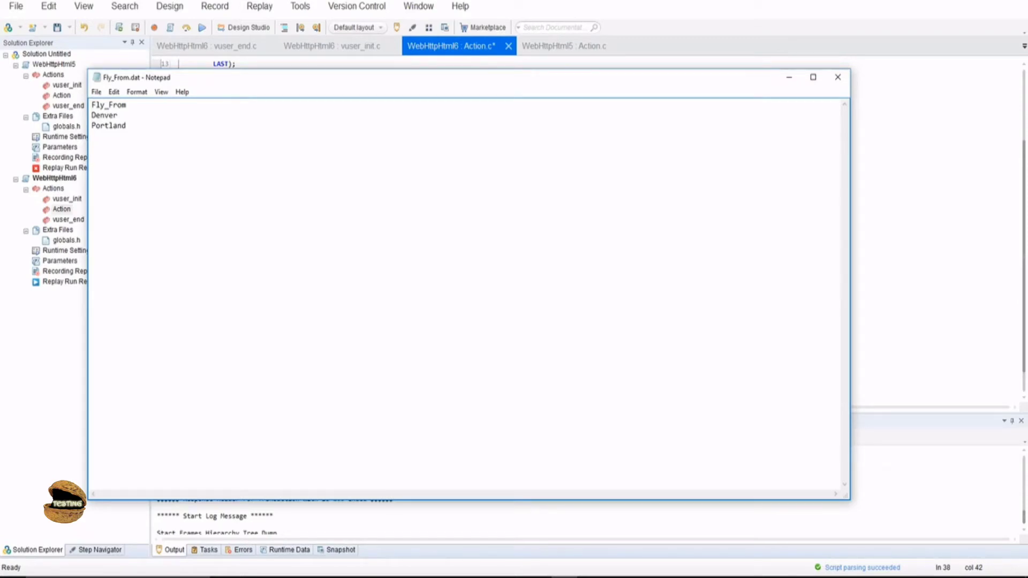
text(Lon)
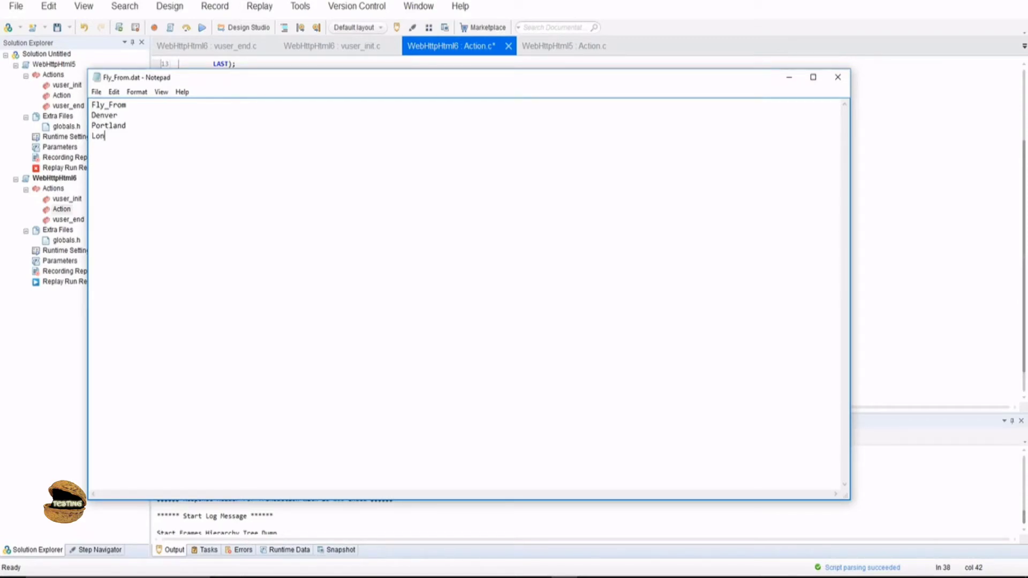
text(don)
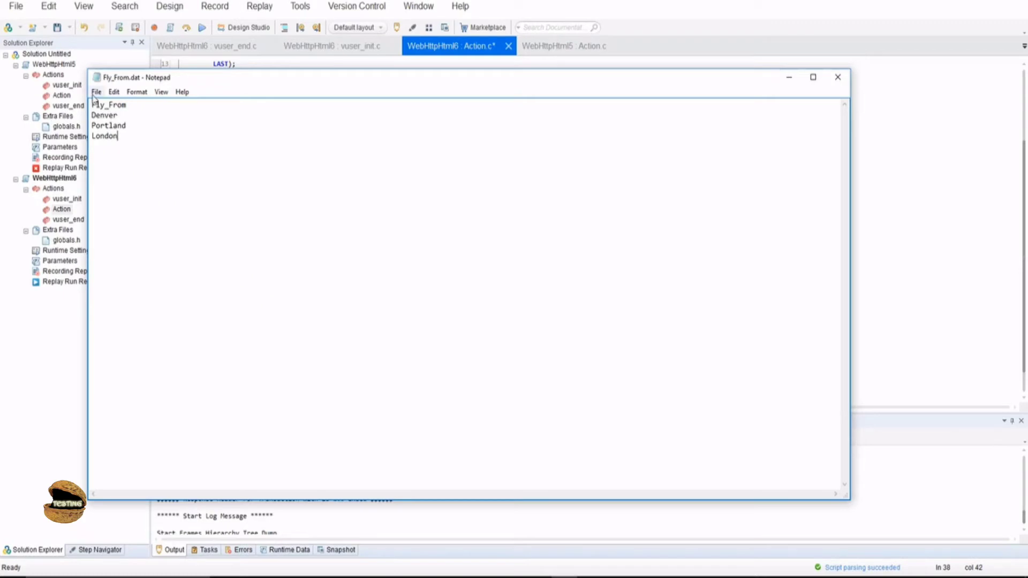
click(96, 92)
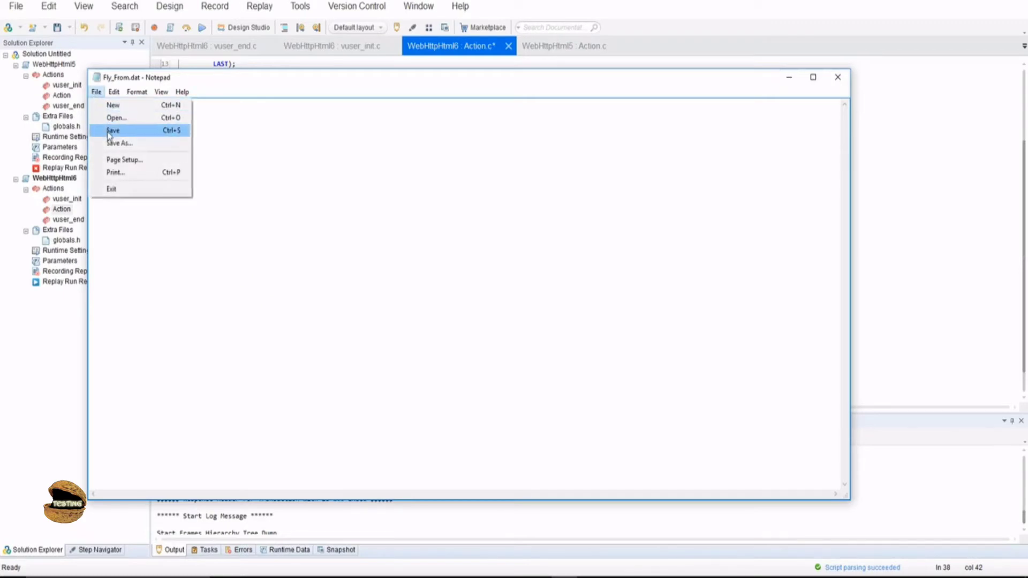
click(113, 130)
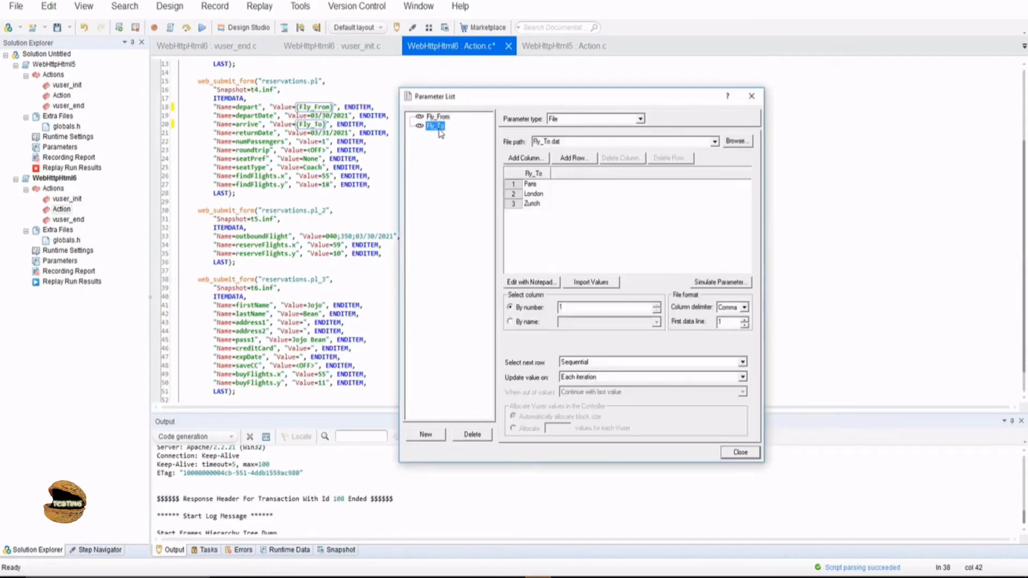
click(437, 117)
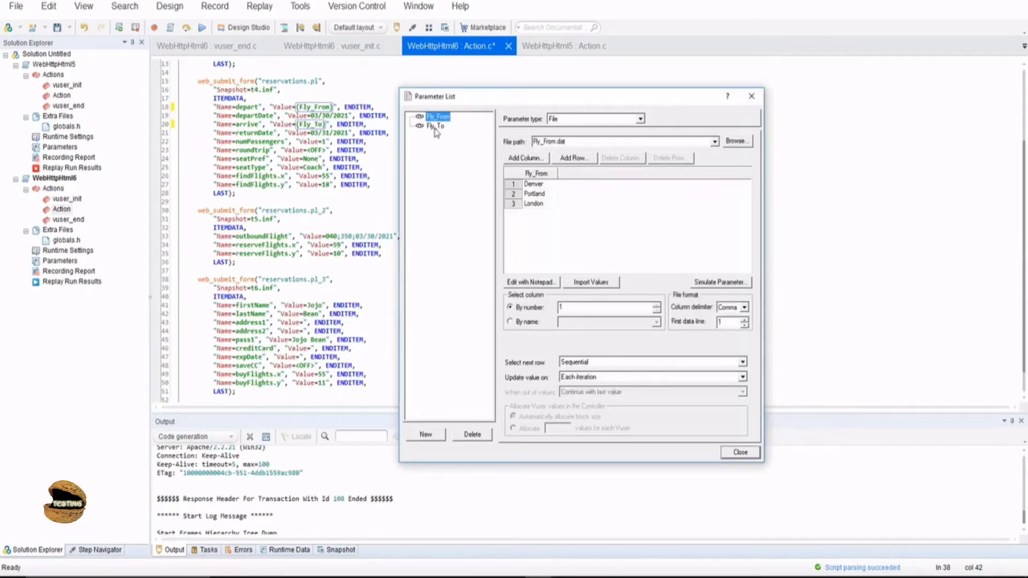
click(437, 126)
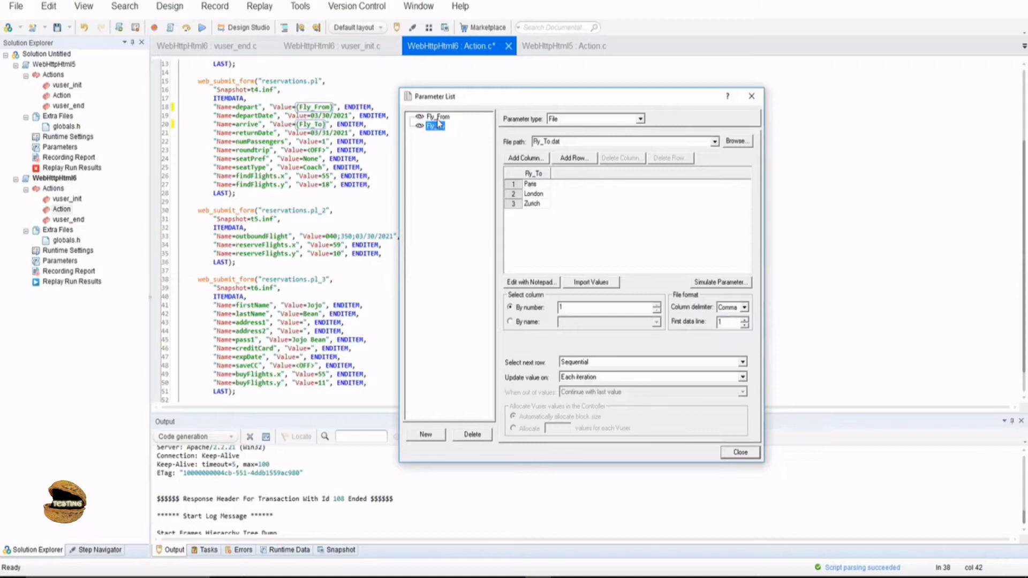
click(573, 158)
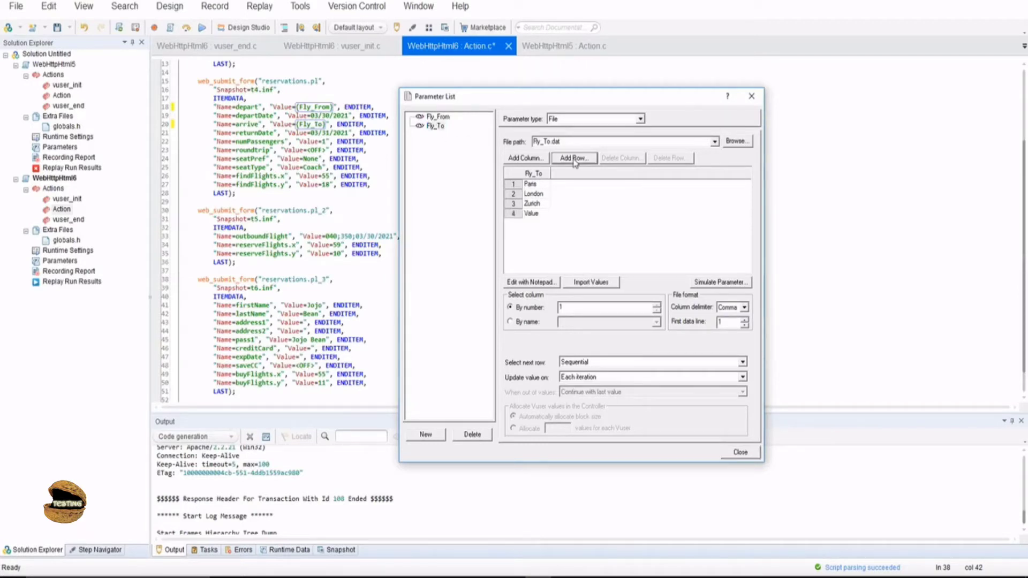
click(573, 158)
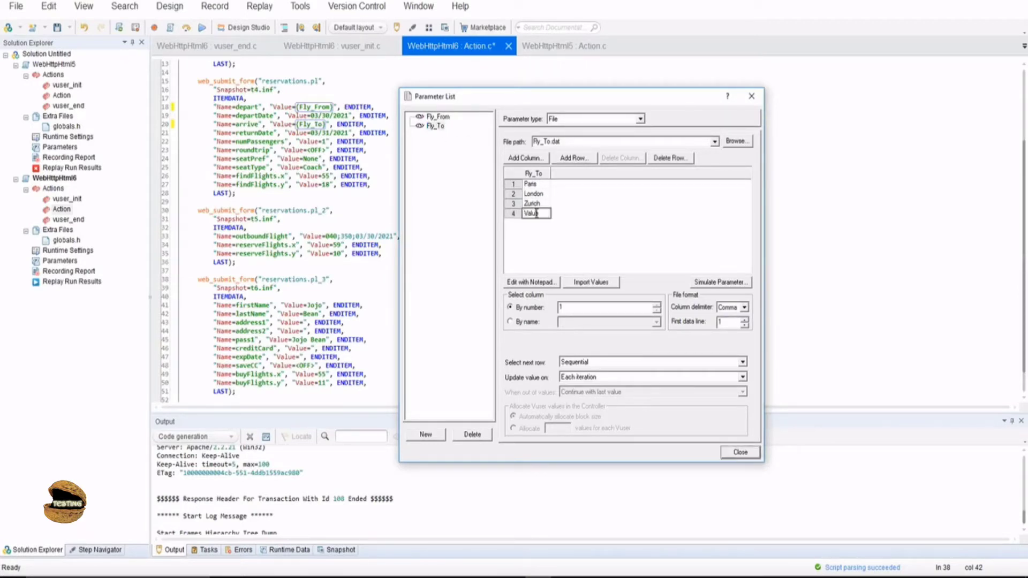
double_click(530, 213)
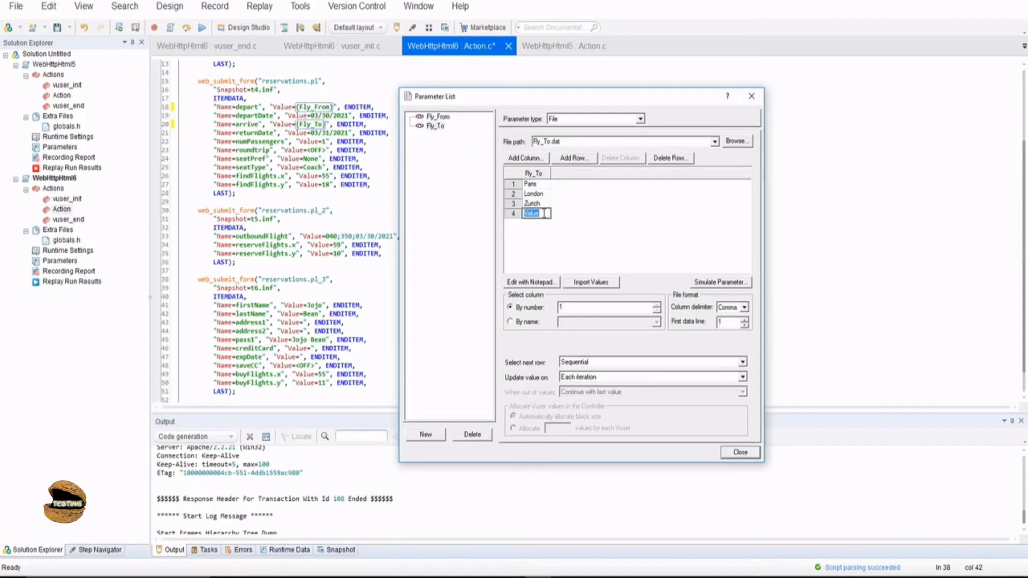
text(paris)
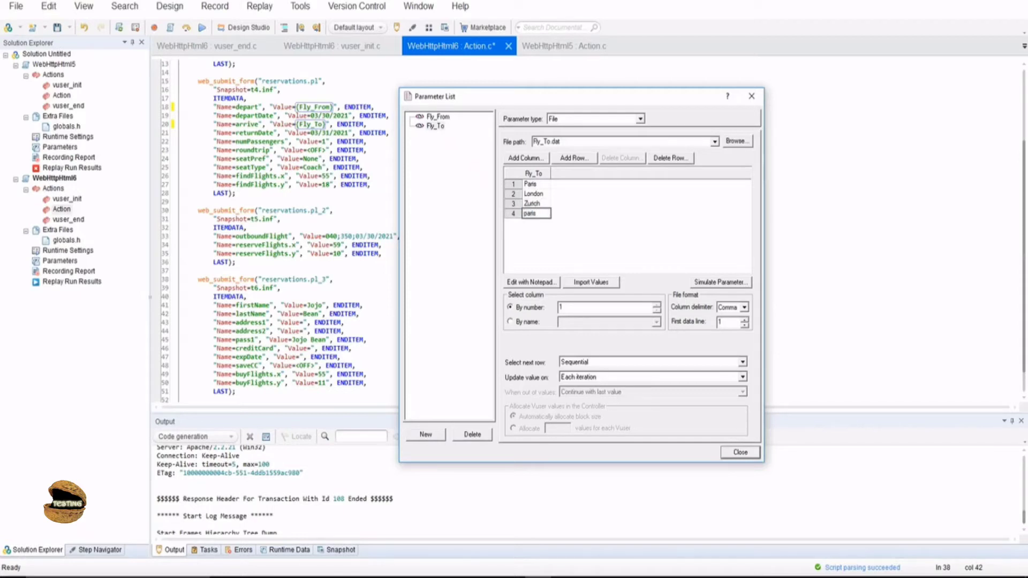
click(437, 117)
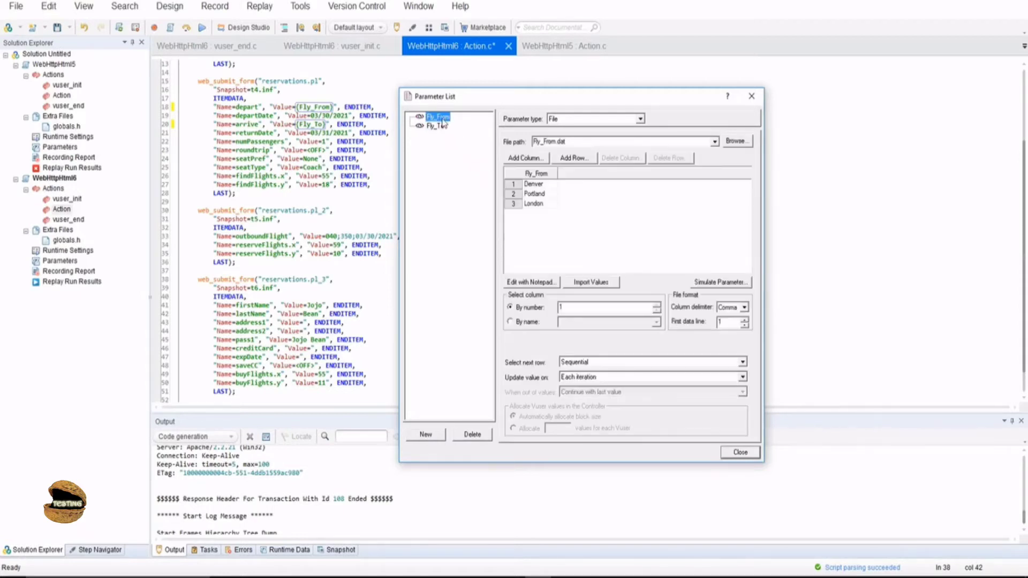
click(435, 126)
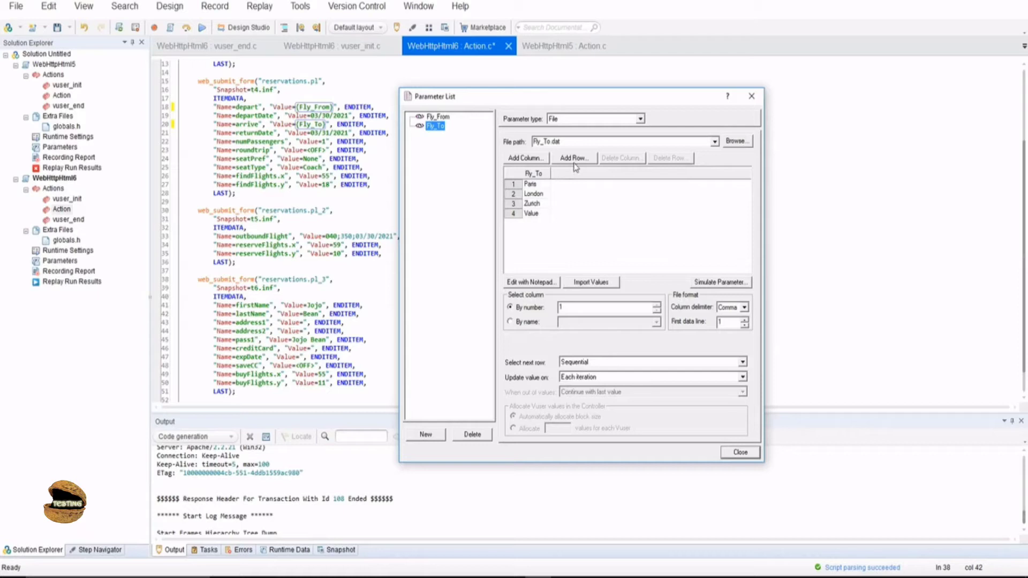
mouse_move(537, 221)
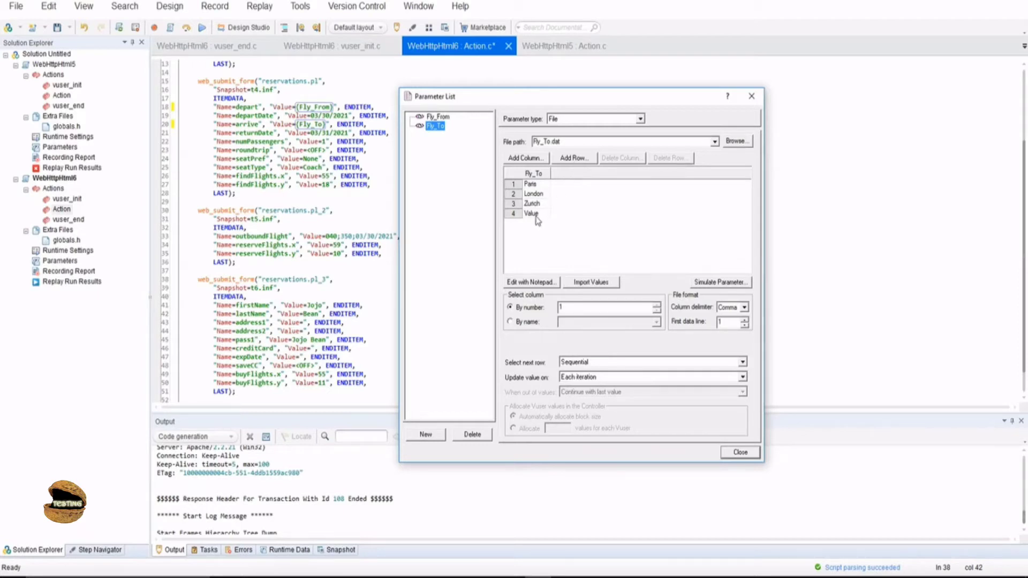
mouse_move(536, 220)
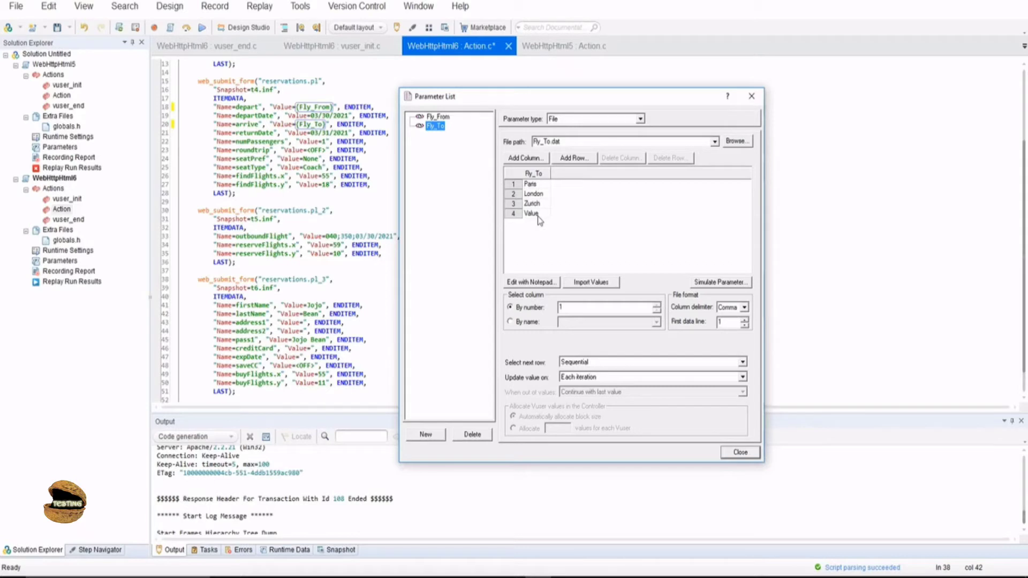
mouse_move(531, 289)
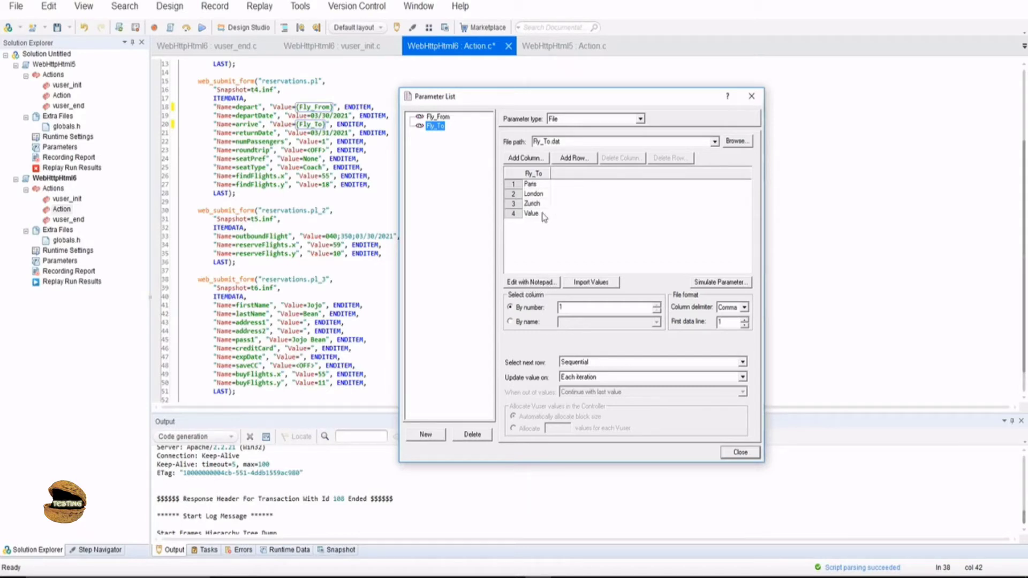
click(531, 213)
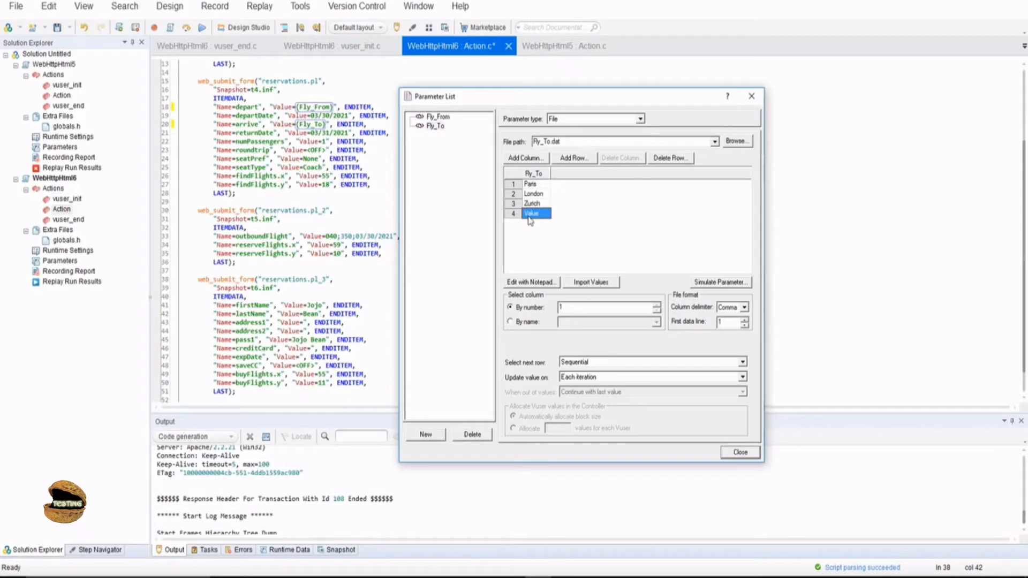
click(670, 158)
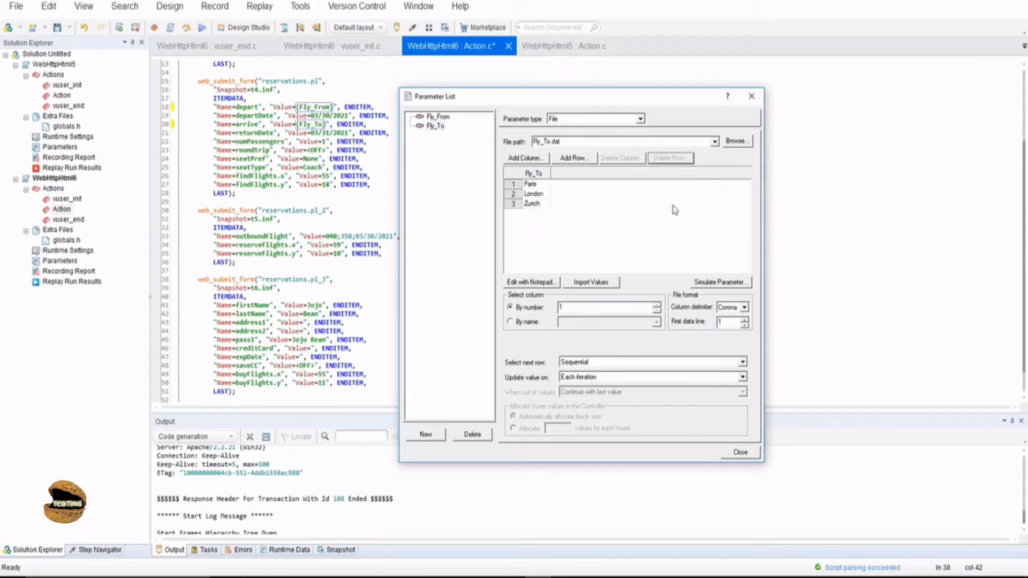
mouse_move(581, 240)
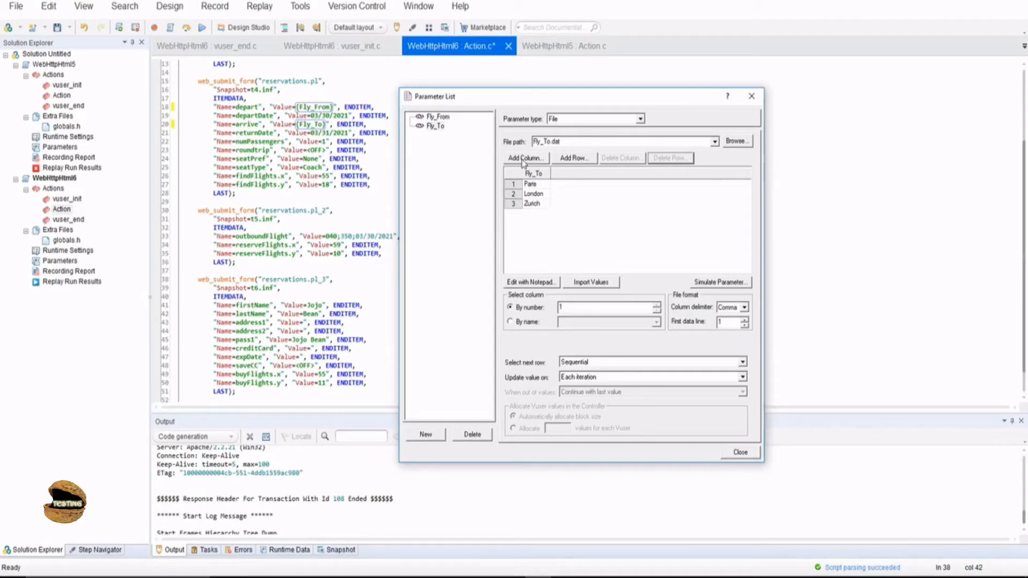
mouse_move(558, 183)
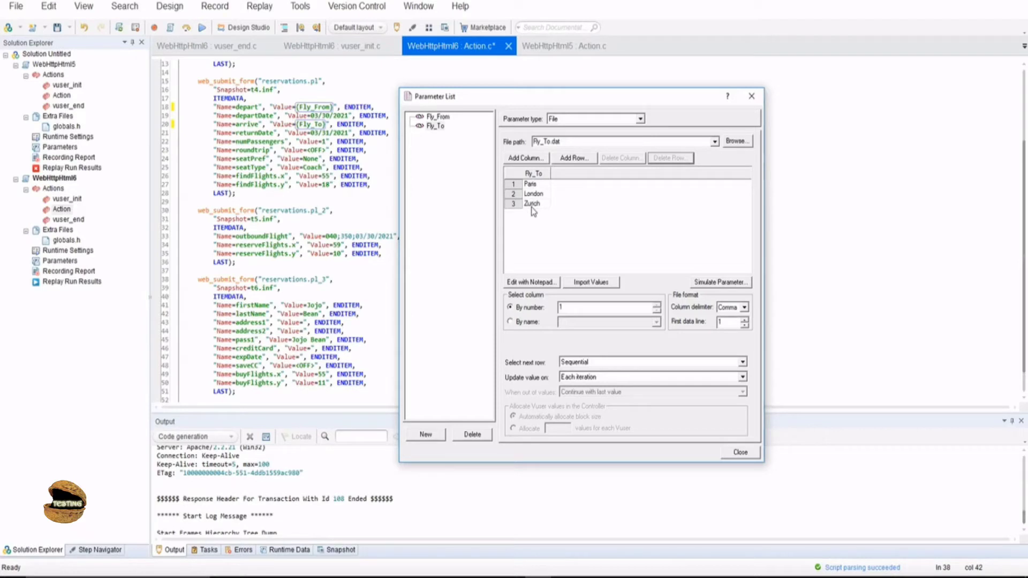
mouse_move(707, 204)
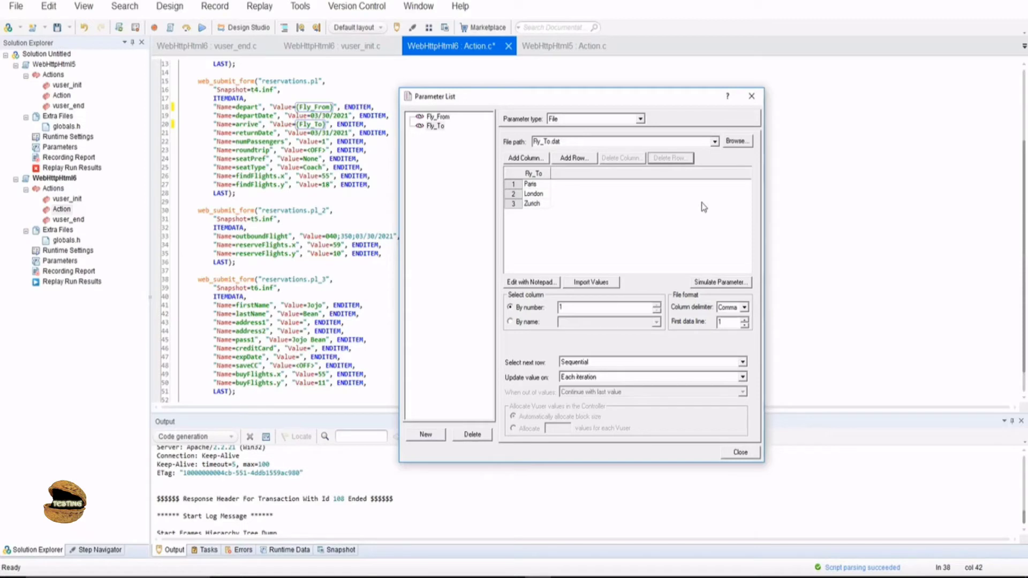
mouse_move(561, 196)
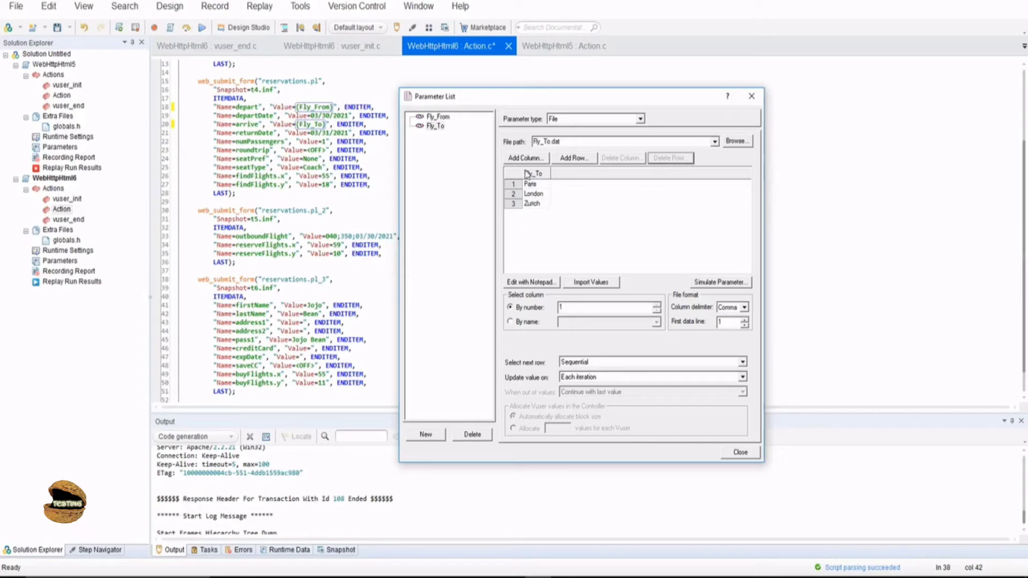
mouse_move(682, 184)
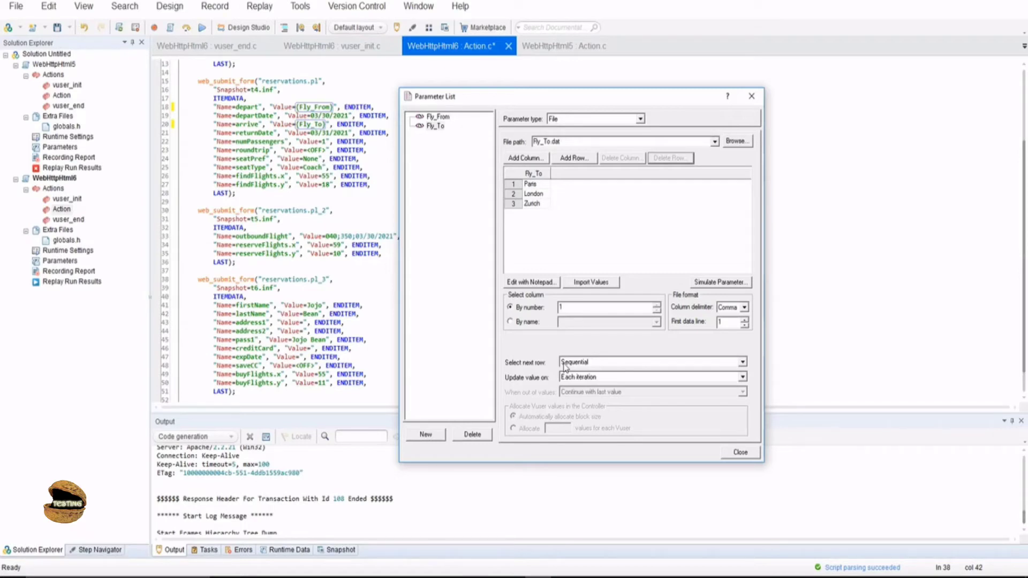
mouse_move(538, 208)
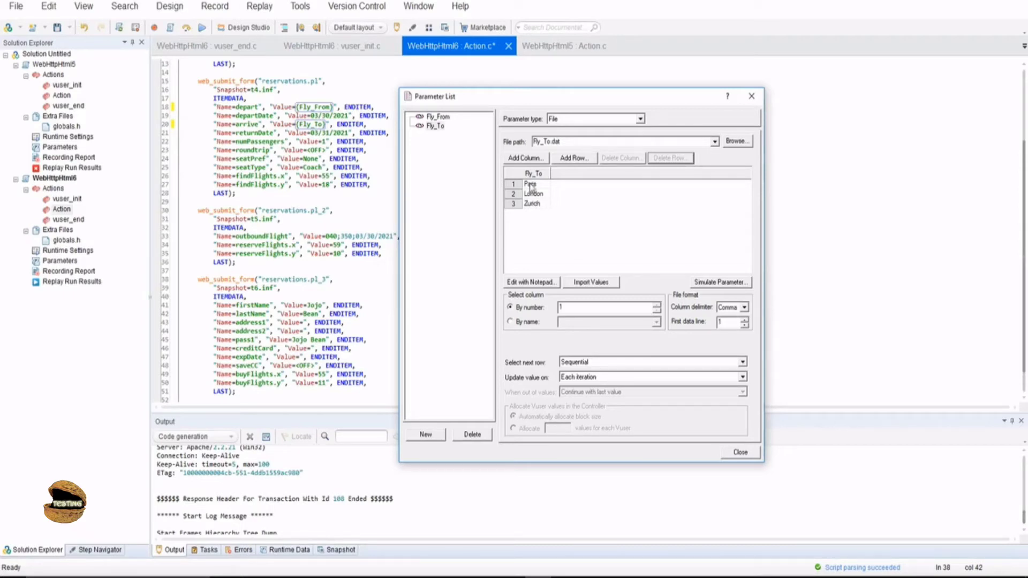
mouse_move(603, 369)
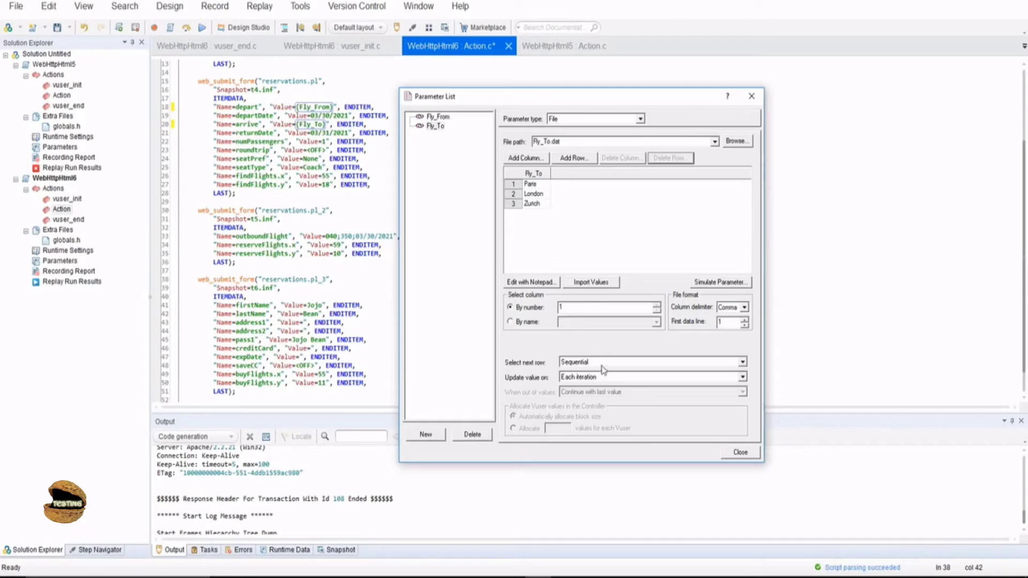
Step: Set Fly_To's Select next row to Unique and When out of values to Abort Vuser
click(742, 362)
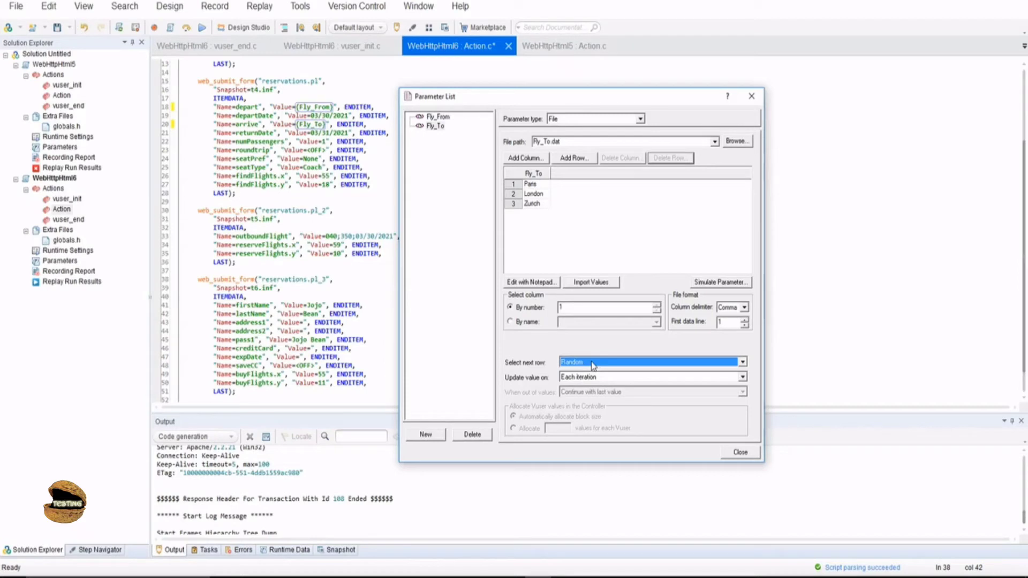
mouse_move(551, 236)
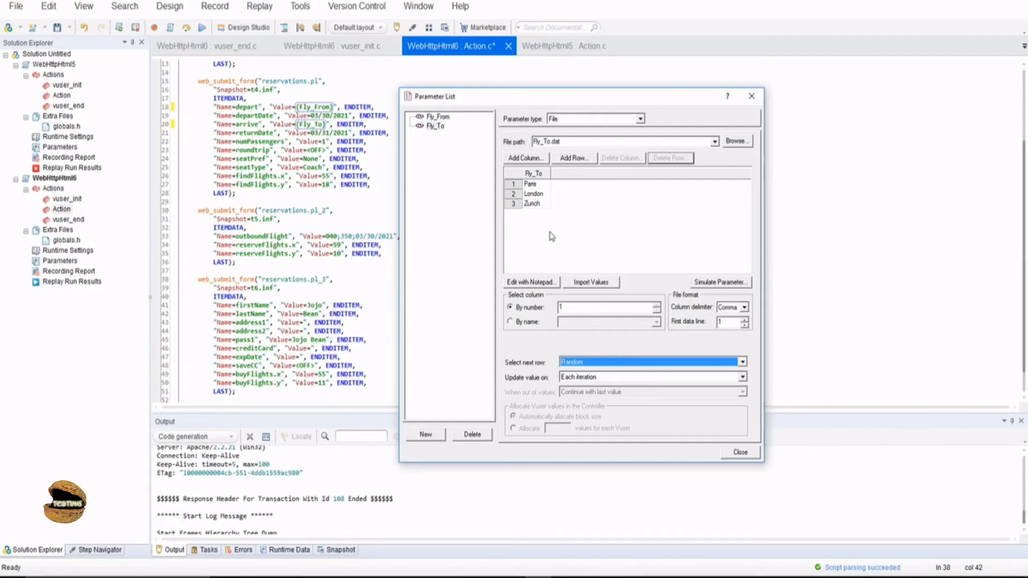
mouse_move(626, 394)
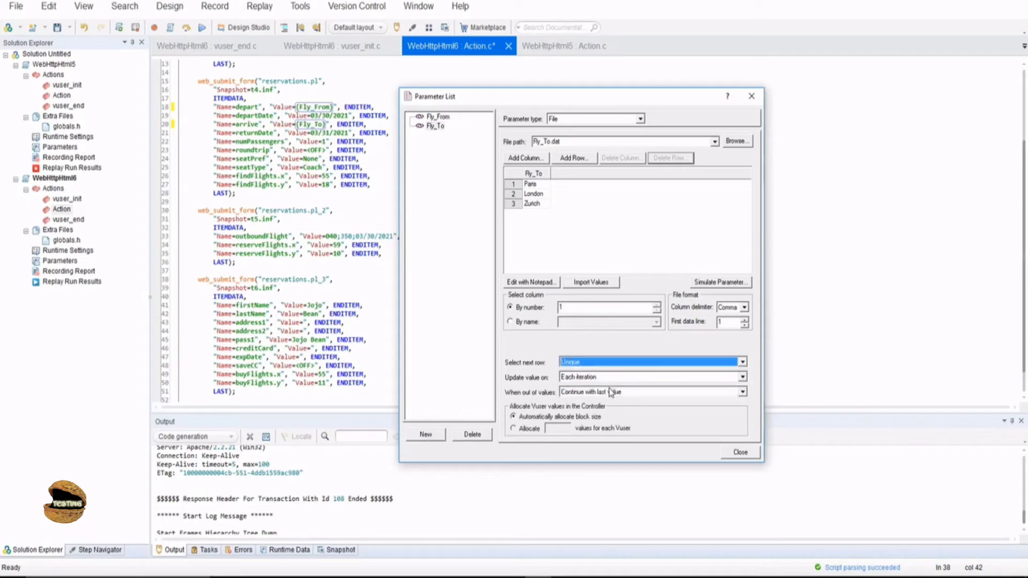
mouse_move(539, 356)
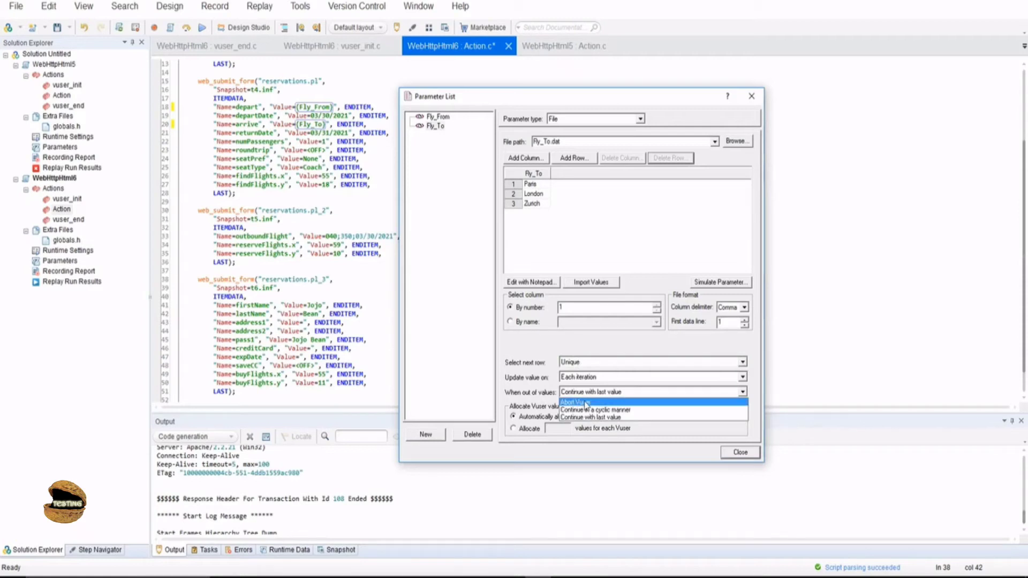
mouse_move(593, 409)
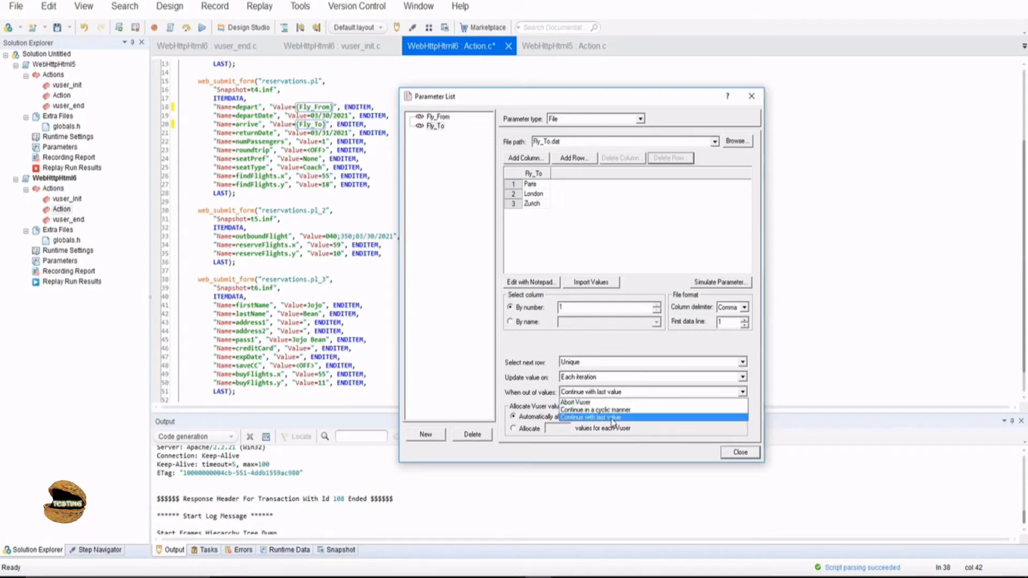
mouse_move(575, 401)
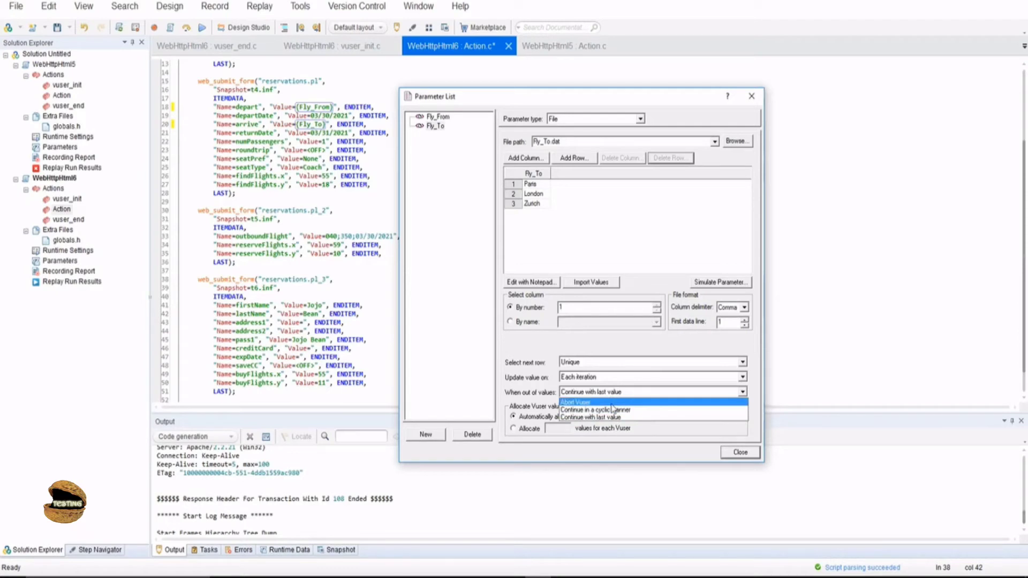
mouse_move(584, 368)
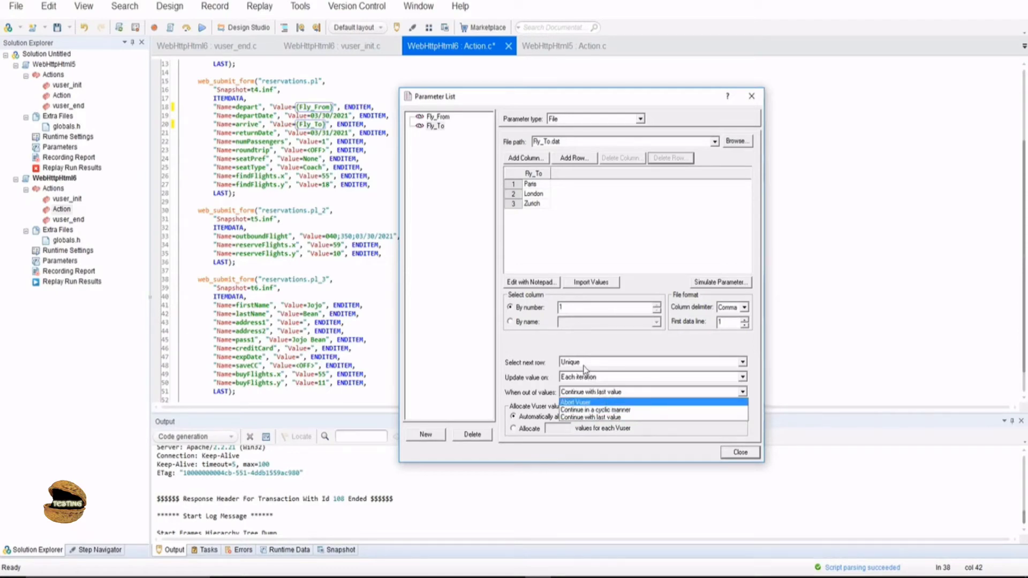
mouse_move(583, 369)
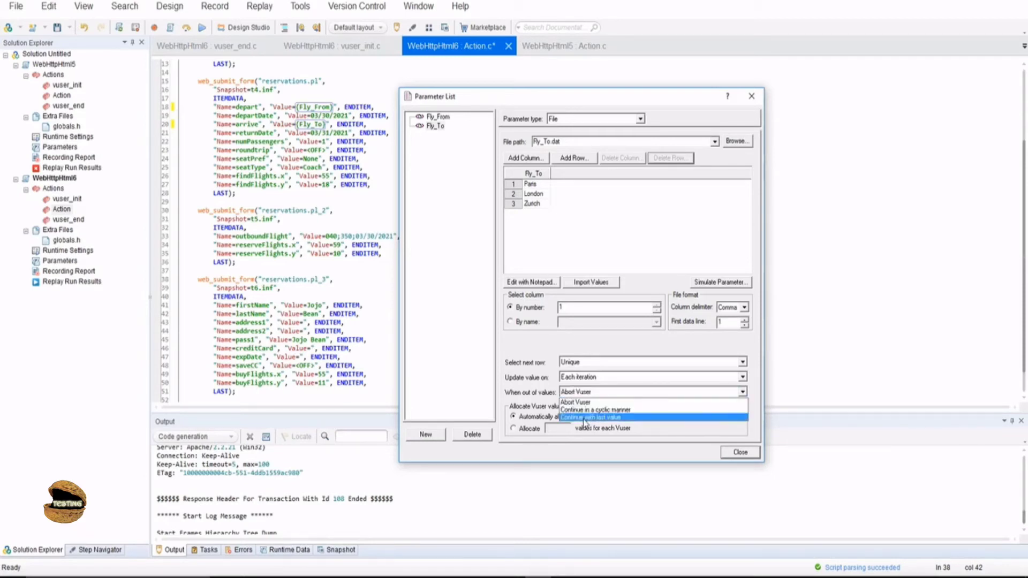
click(593, 418)
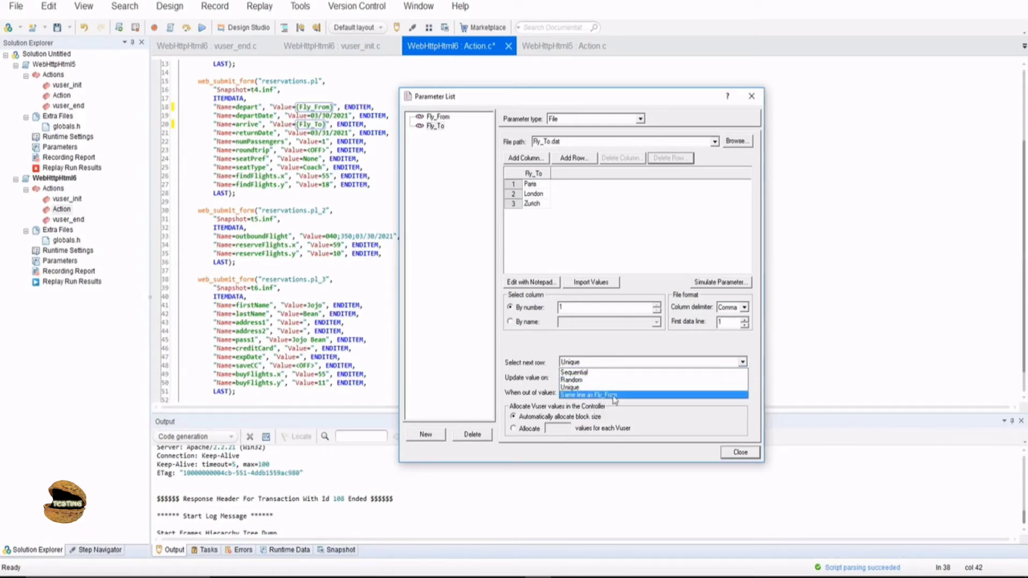
mouse_move(570, 379)
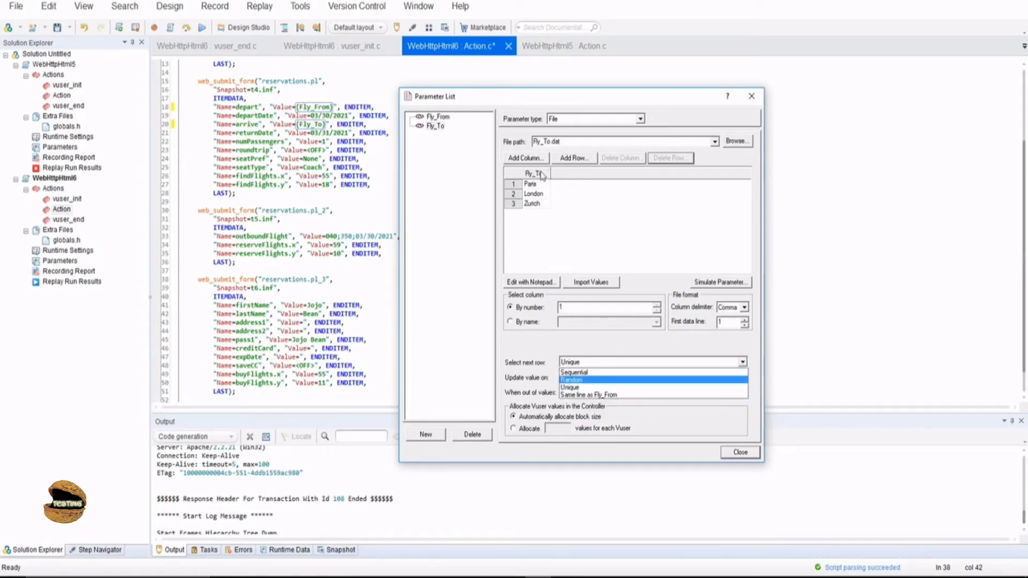
mouse_move(588, 256)
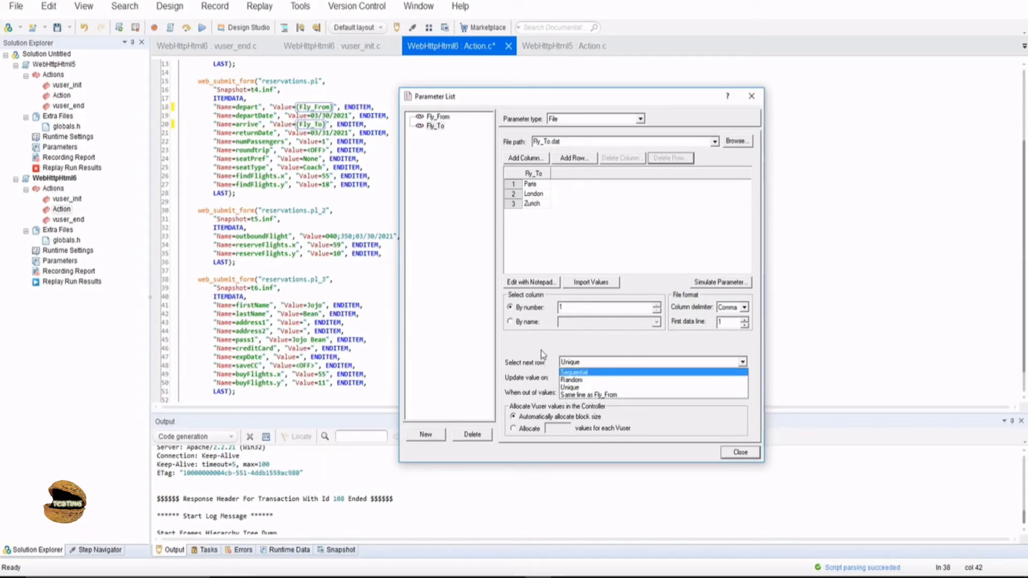
click(574, 371)
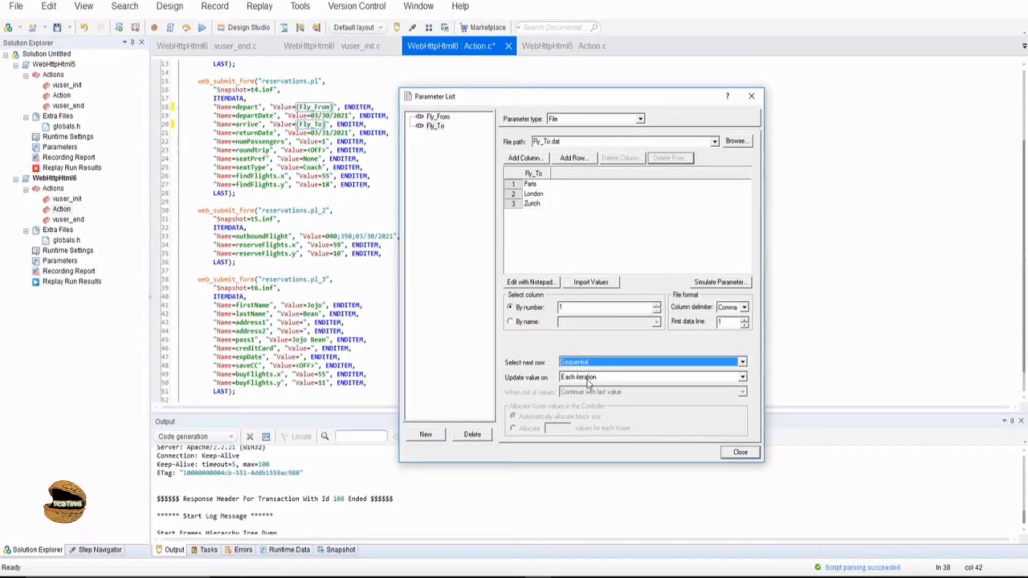
click(742, 376)
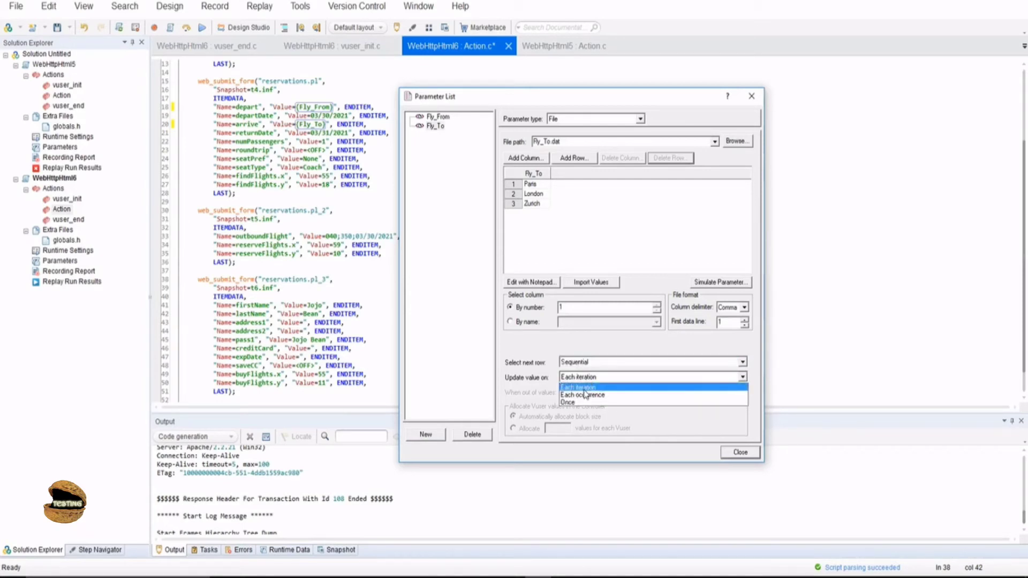
mouse_move(586, 403)
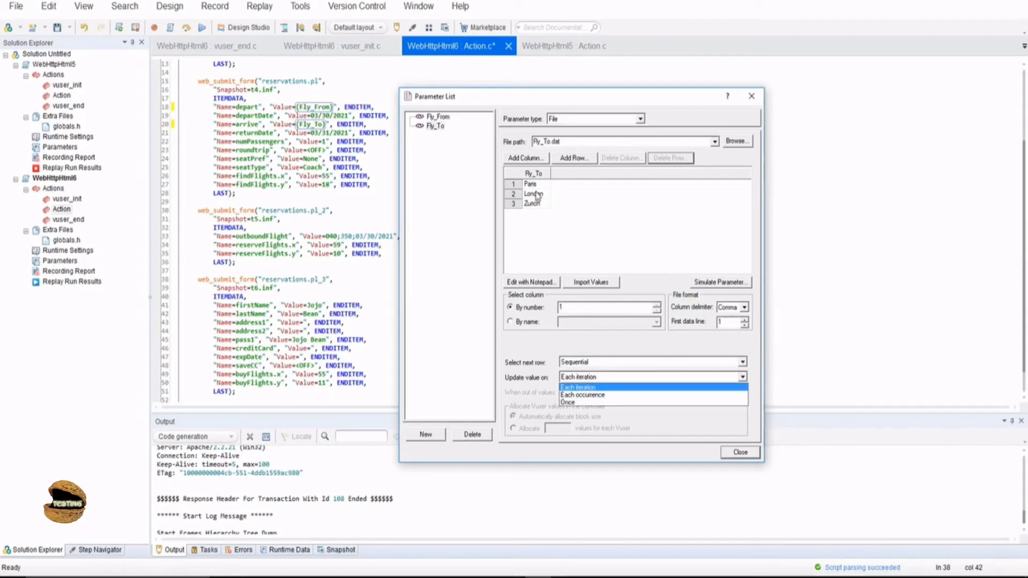
mouse_move(582, 395)
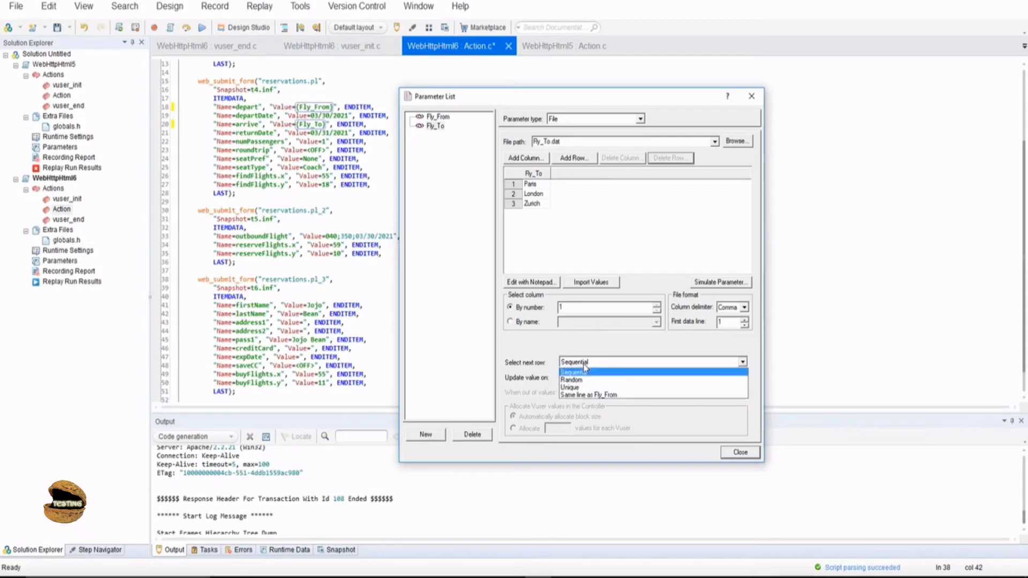
click(570, 380)
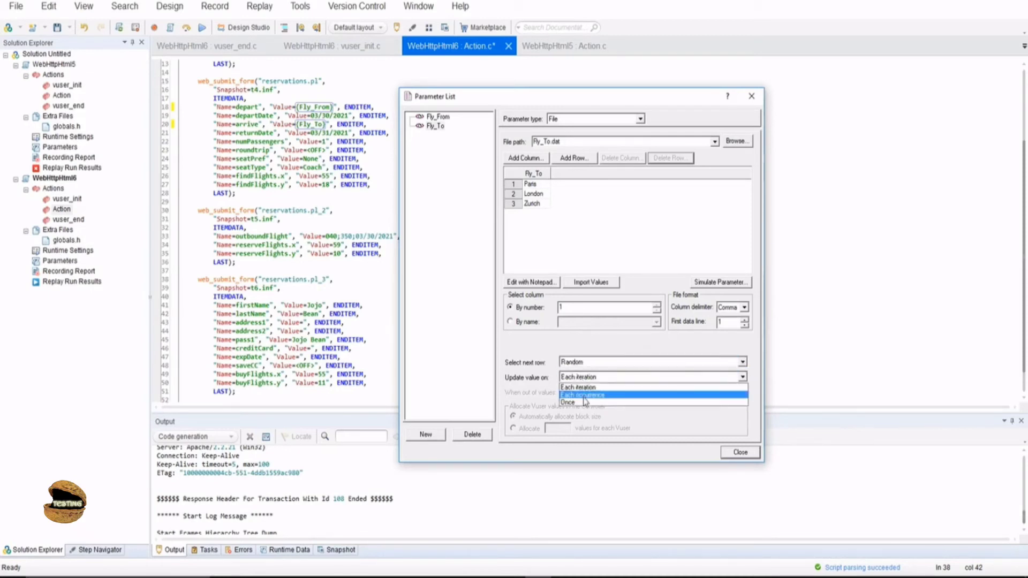
click(569, 403)
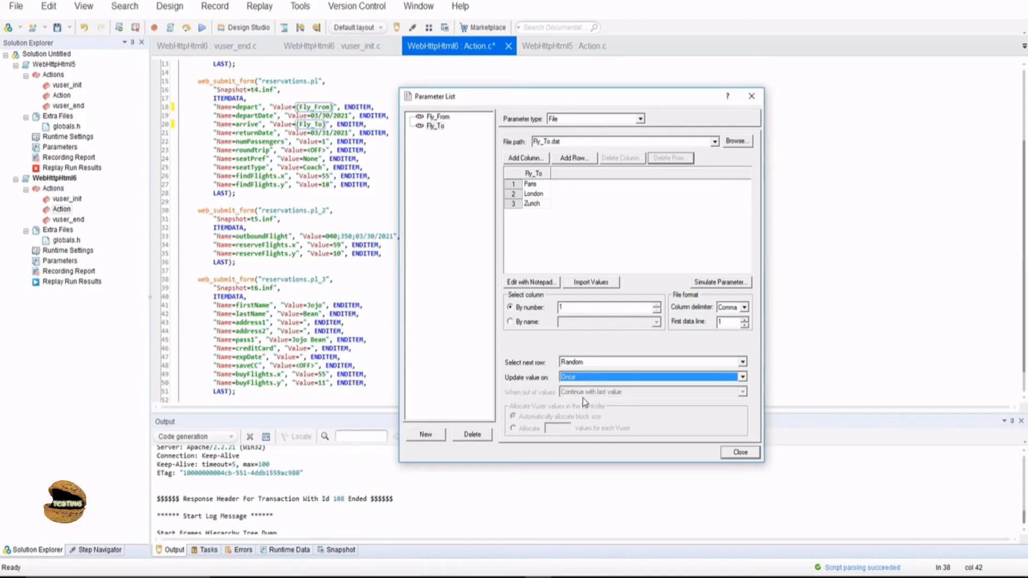
mouse_move(583, 400)
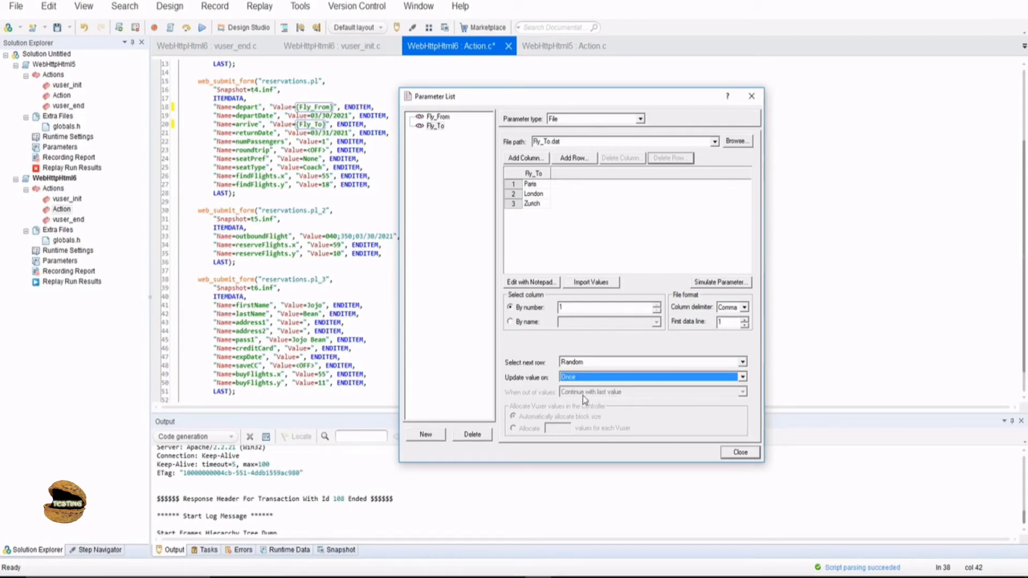
click(742, 362)
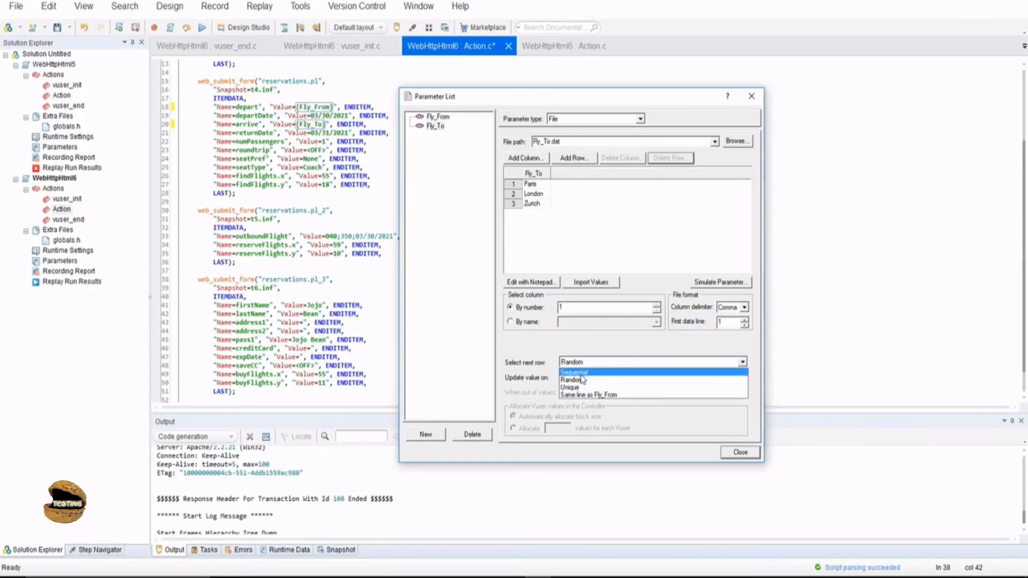
click(574, 373)
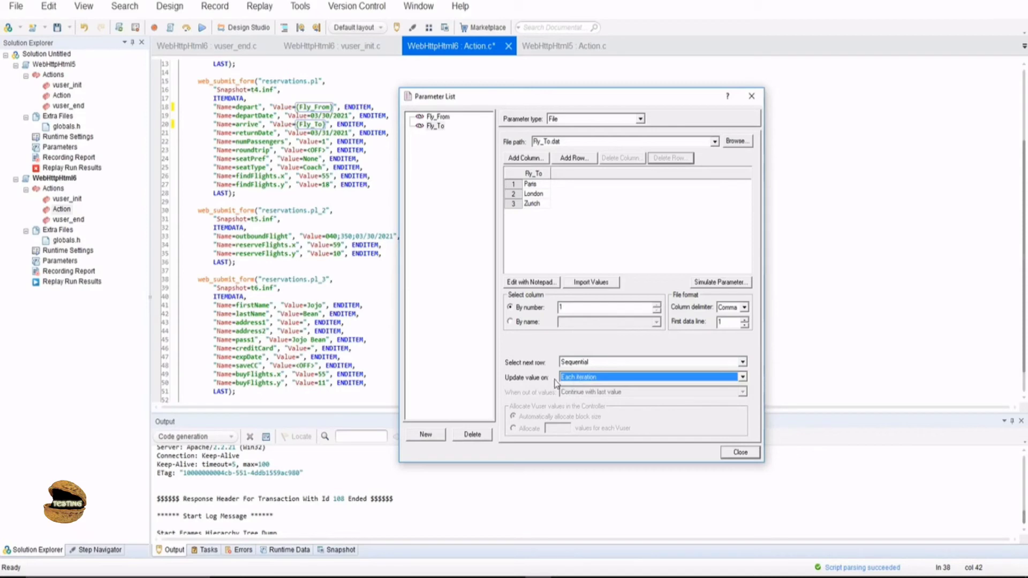
Step: Verify Fly_From and Fly_To use Sequential, Each iteration, then close the Parameter List
click(436, 117)
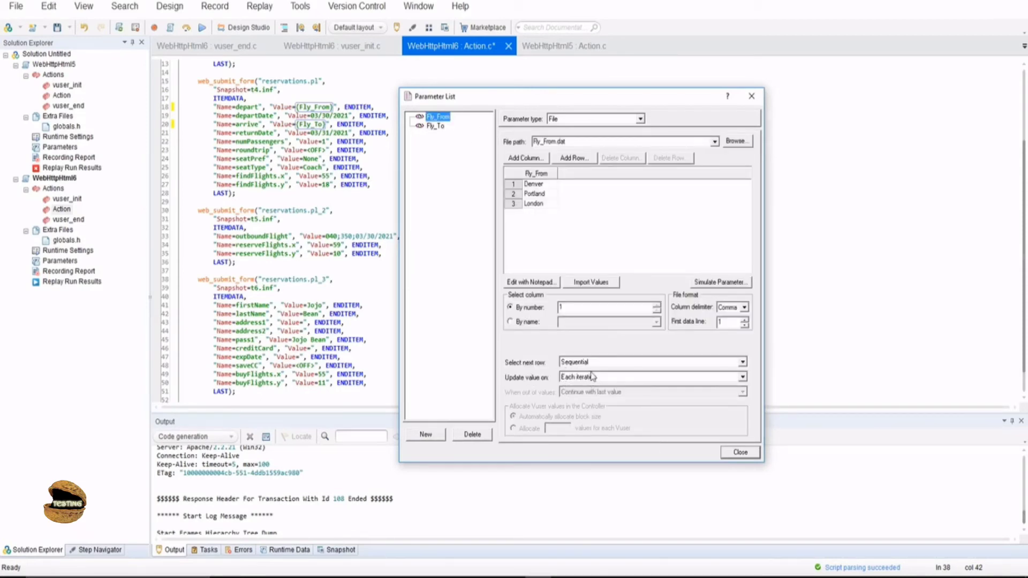
click(435, 126)
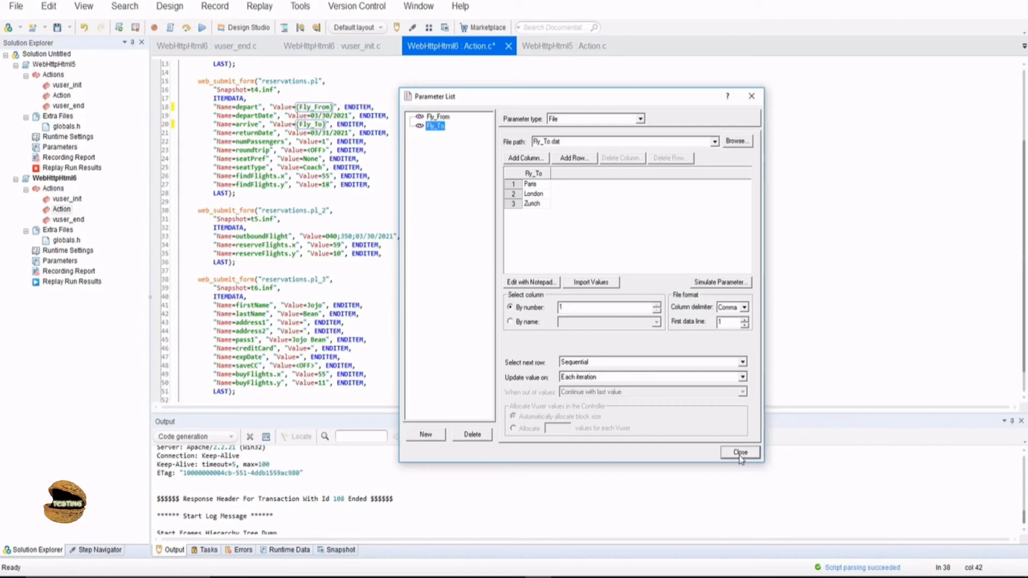
mouse_move(740, 459)
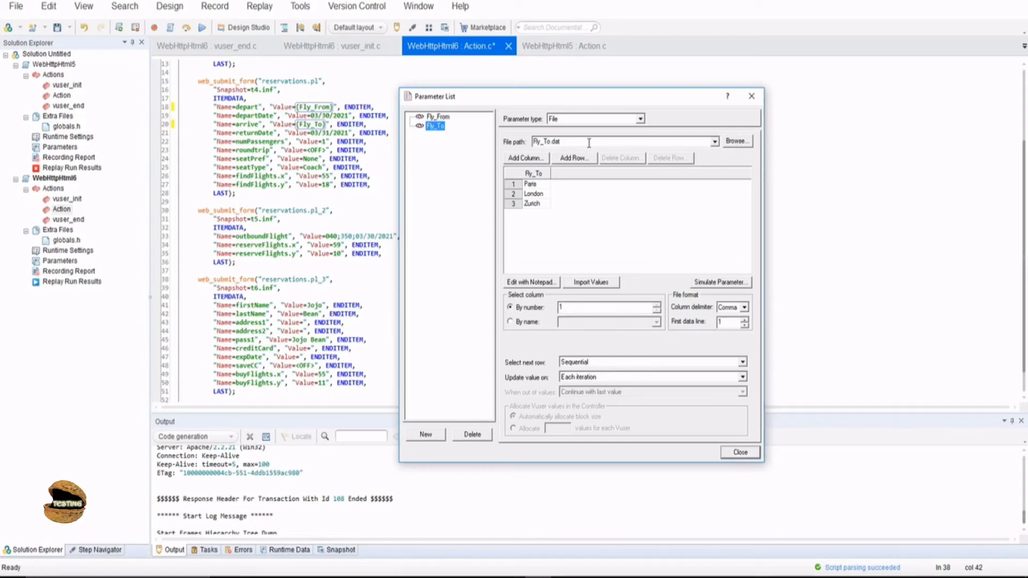
mouse_move(567, 271)
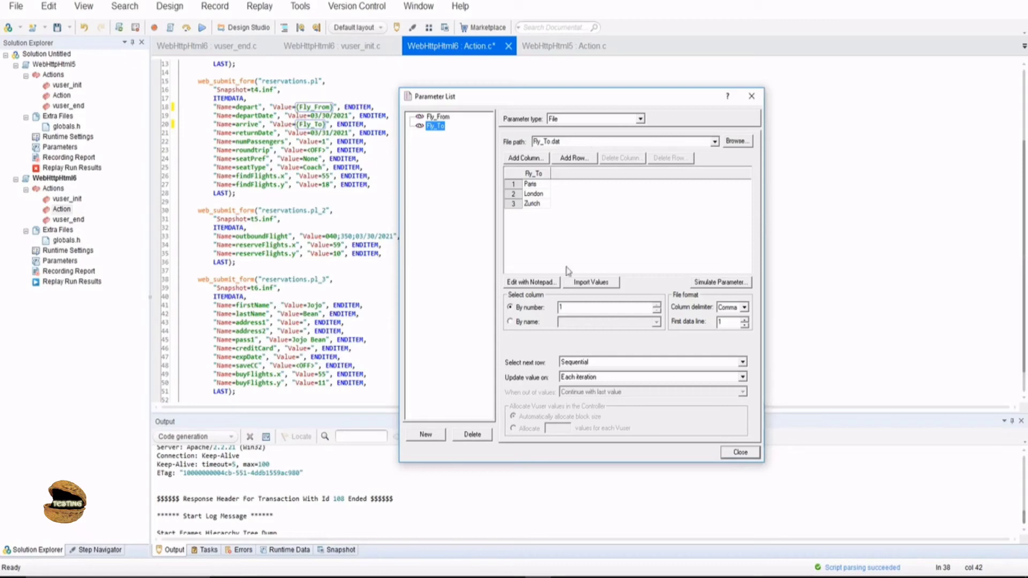
mouse_move(406, 436)
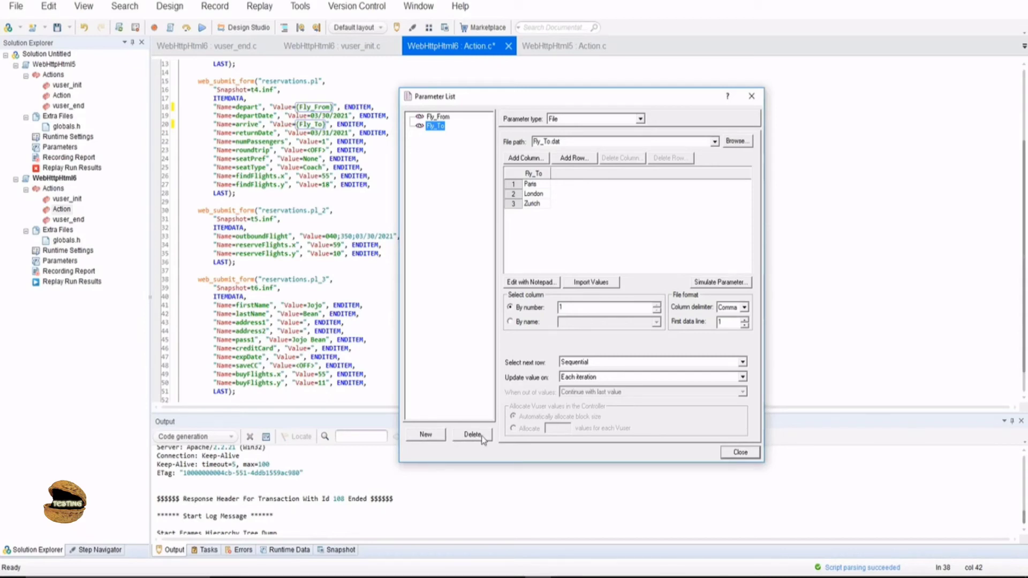
click(739, 452)
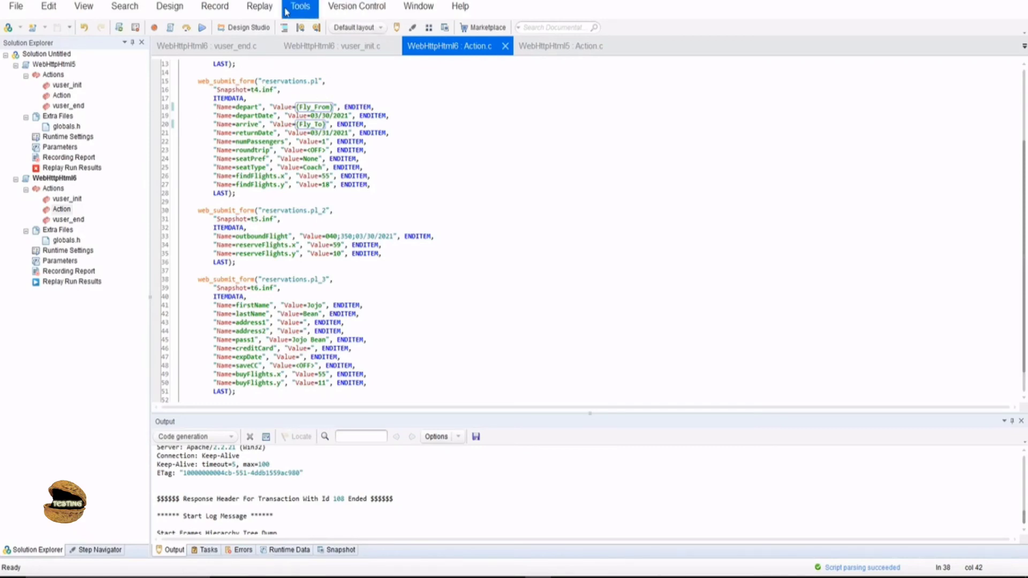
Step: Set Number of iterations to 3 under Runtime Settings > General > Run Logic
click(259, 6)
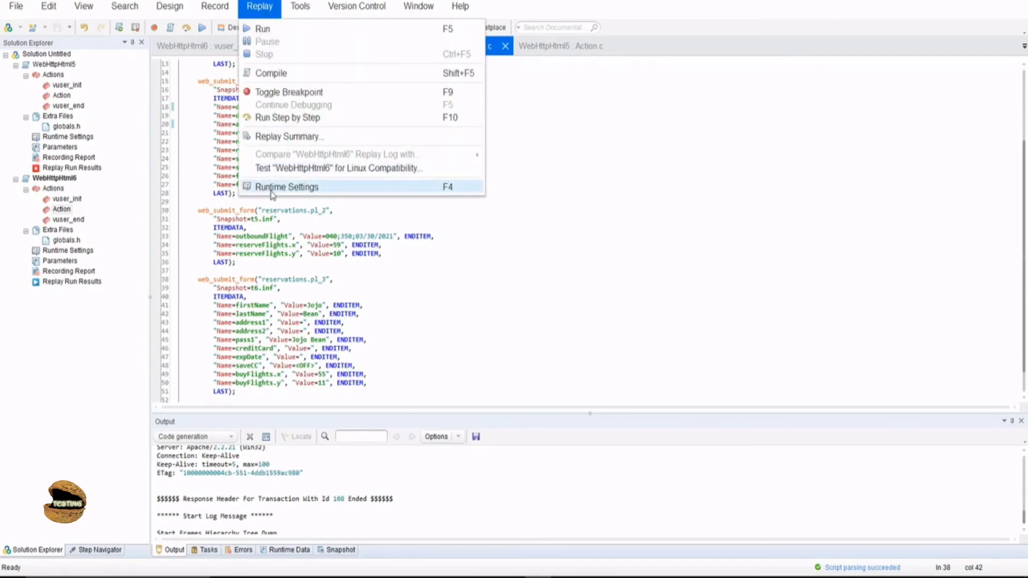
click(286, 186)
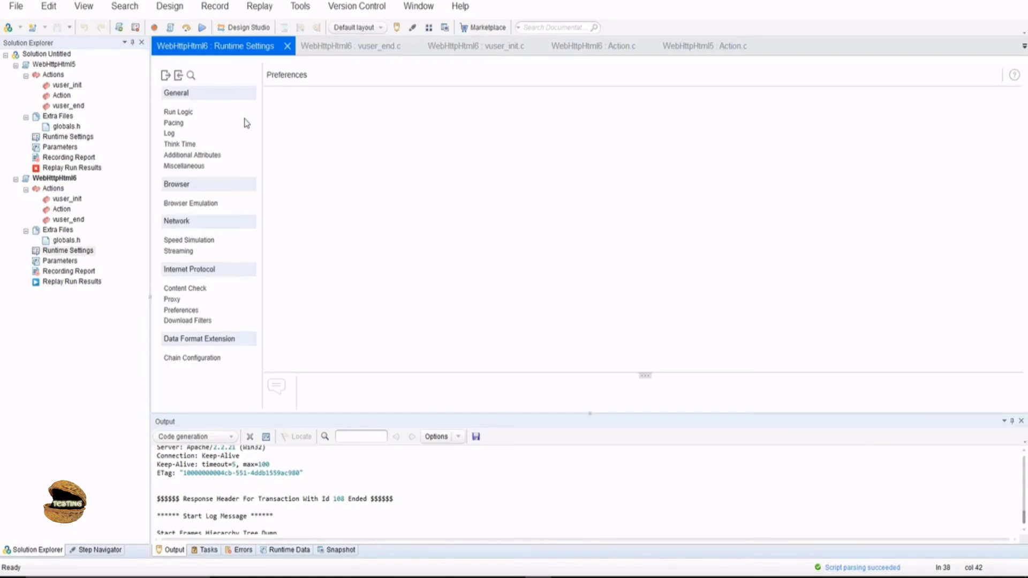
click(181, 310)
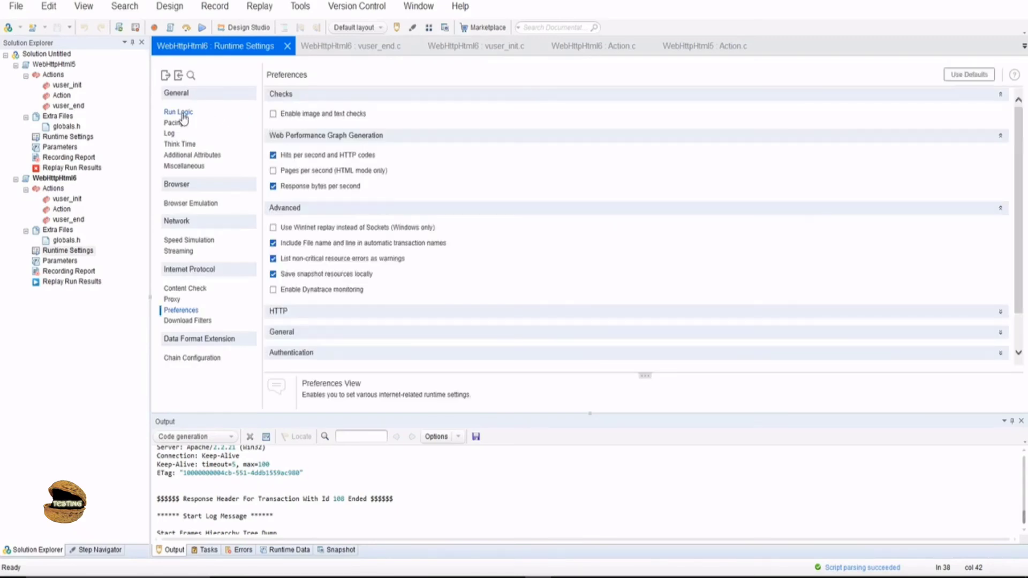
click(178, 111)
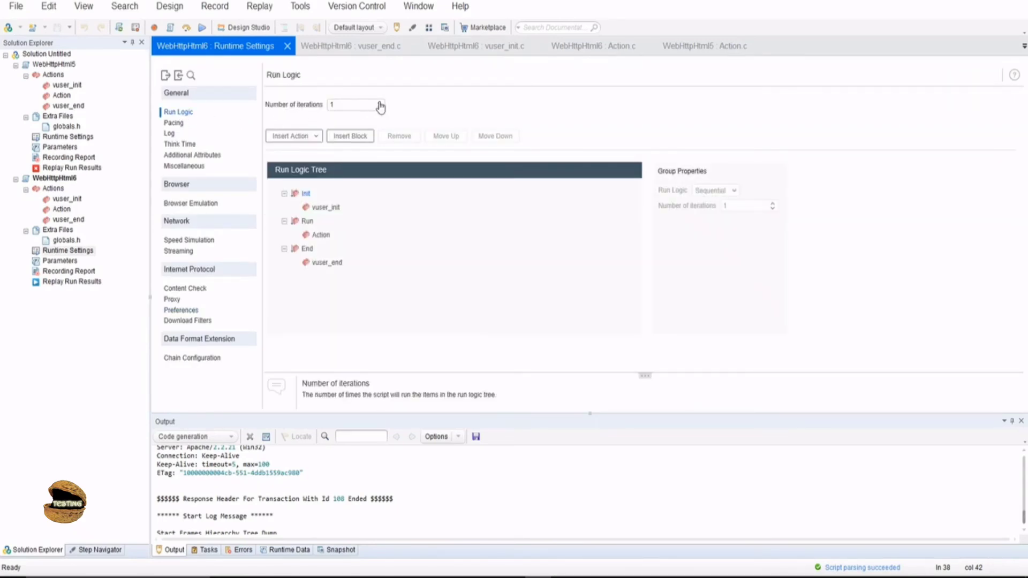
text(3)
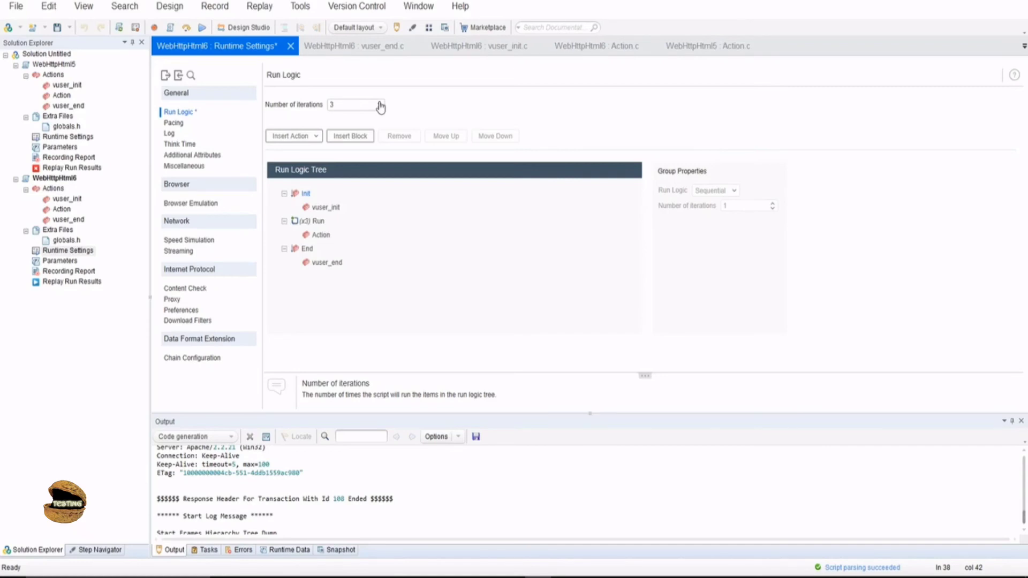
mouse_move(394, 111)
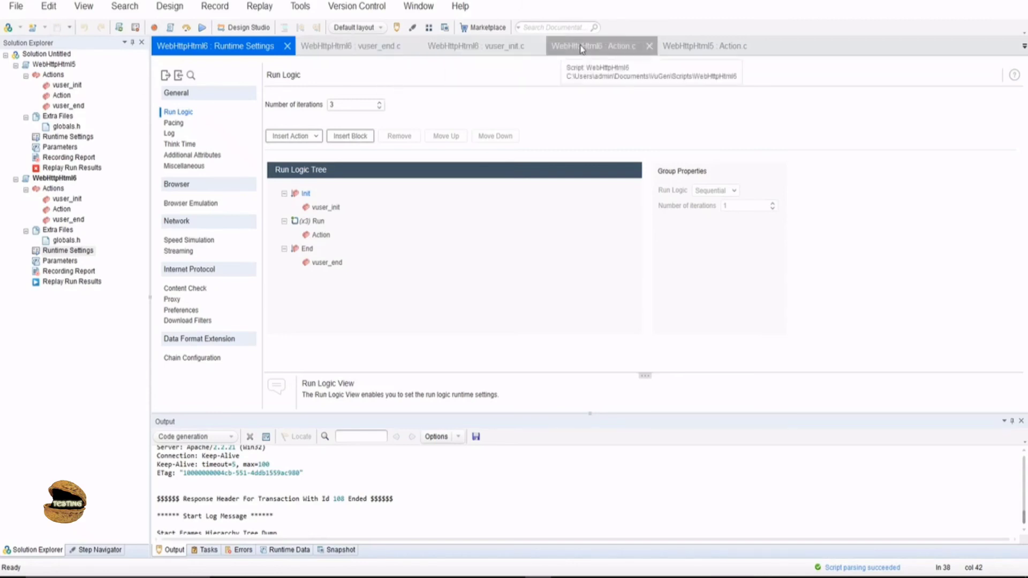
Step: Replay the WebHttpHtml6 Action.c script with the Runtime Data pane showing
click(590, 46)
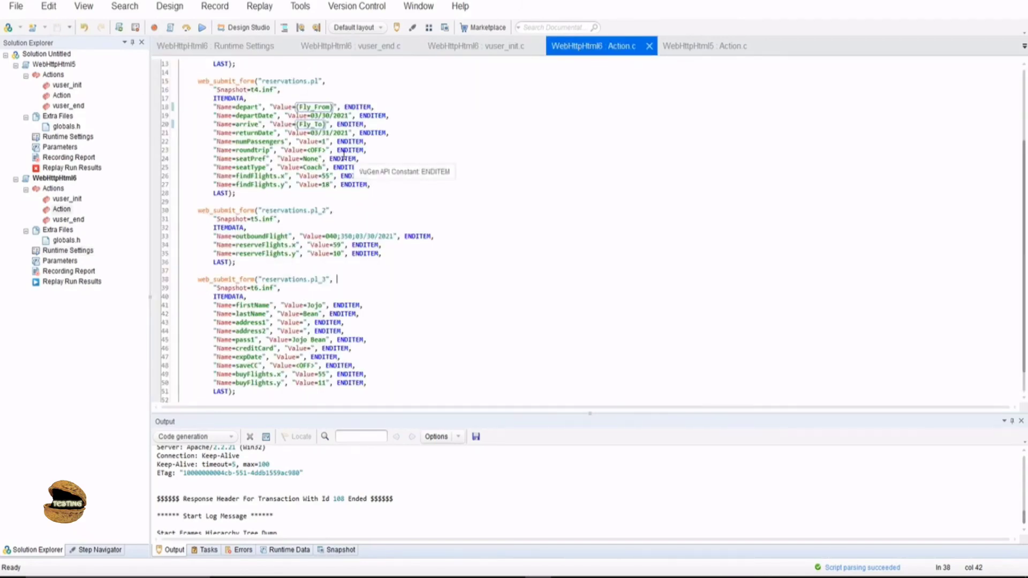
mouse_move(473, 46)
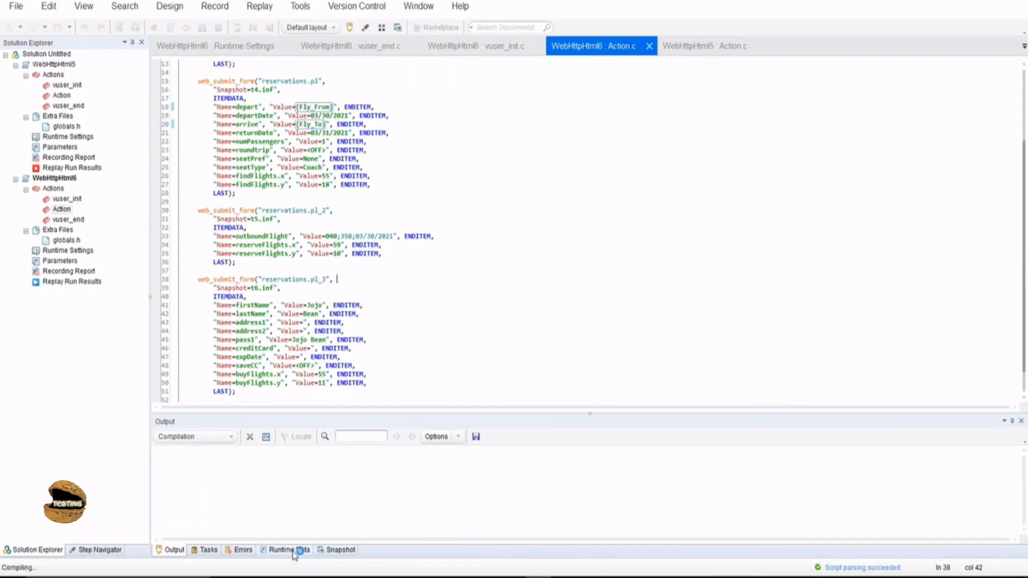
click(289, 549)
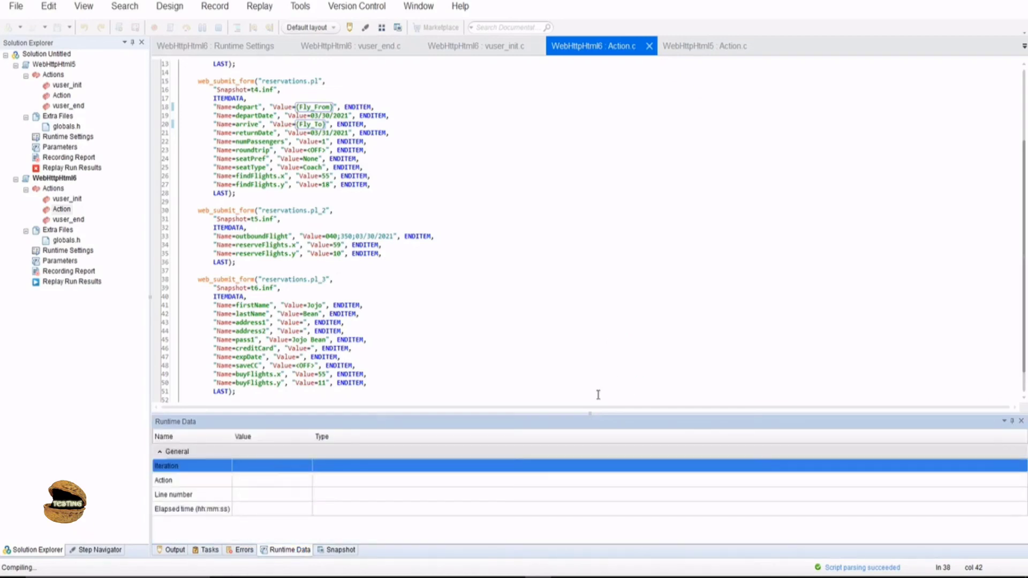
click(173, 549)
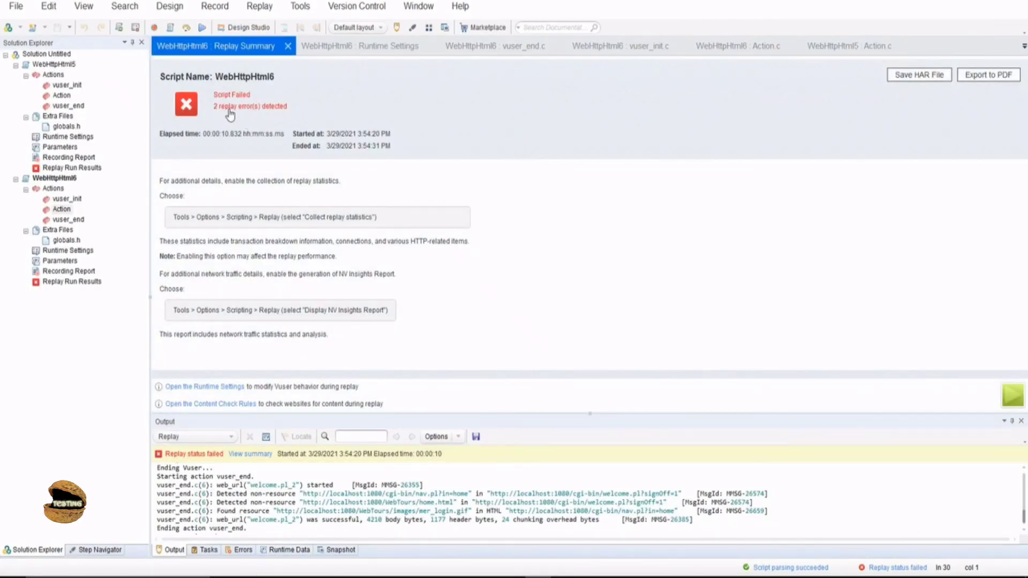
mouse_move(564, 417)
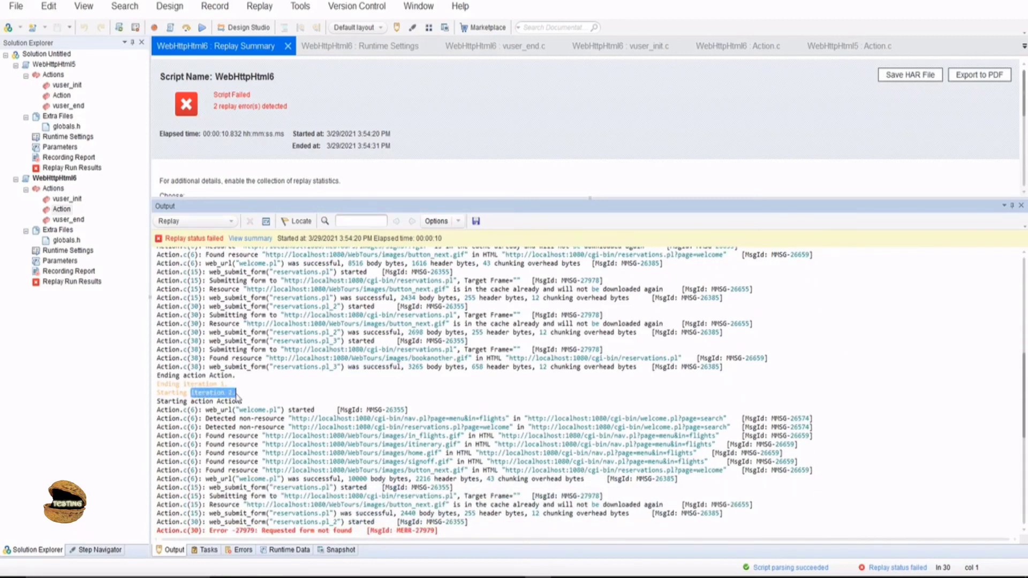
Step: Scroll the replay log to iteration 2's Error -27979 'Requested form not found' lines
scroll(down, 3)
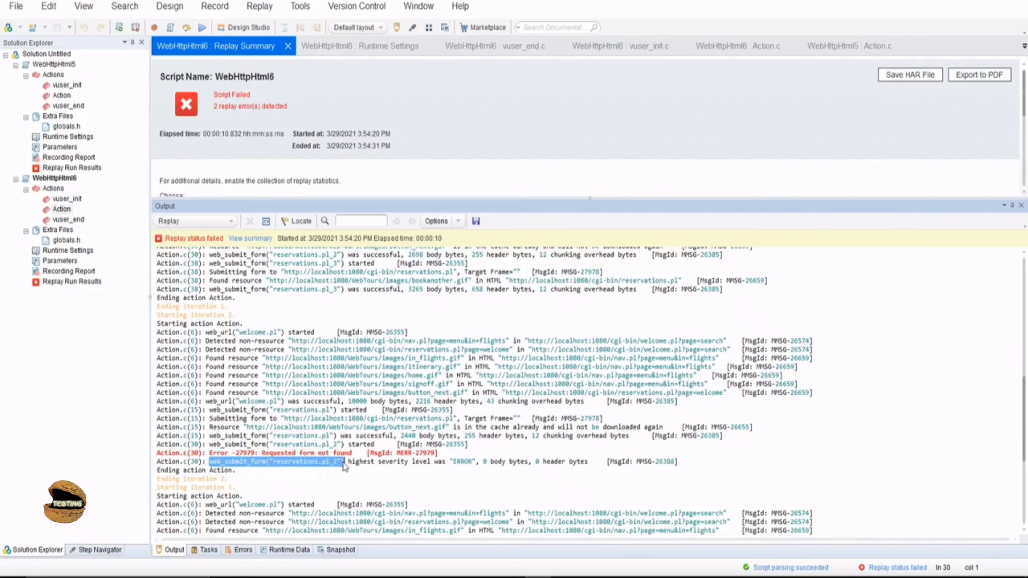
scroll(down, 3)
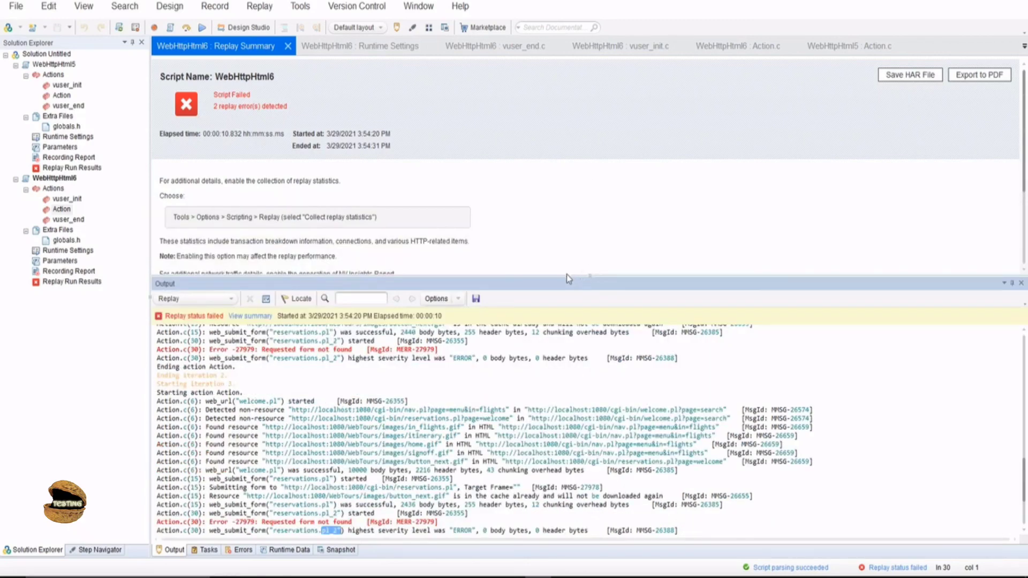
mouse_move(588, 275)
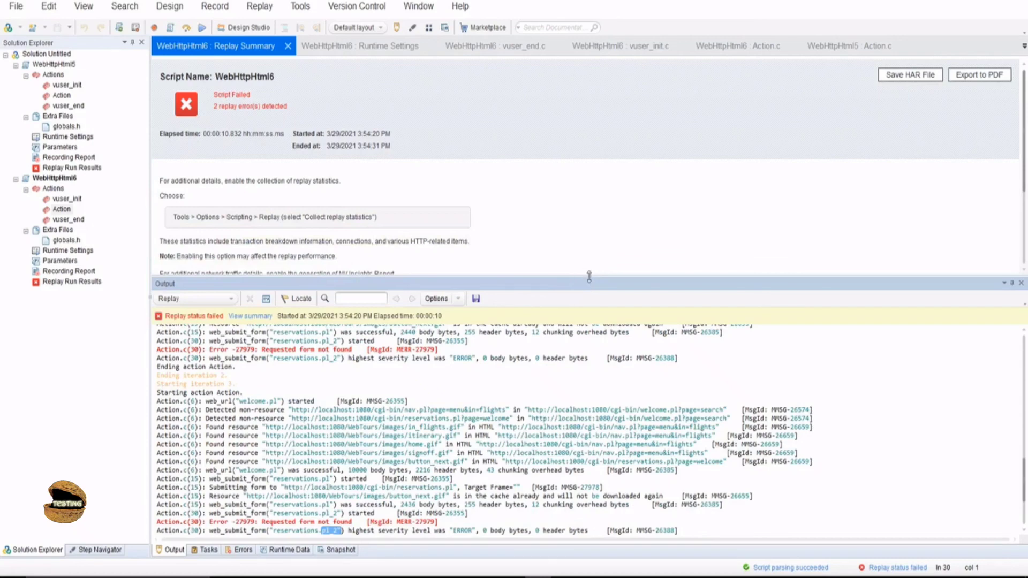